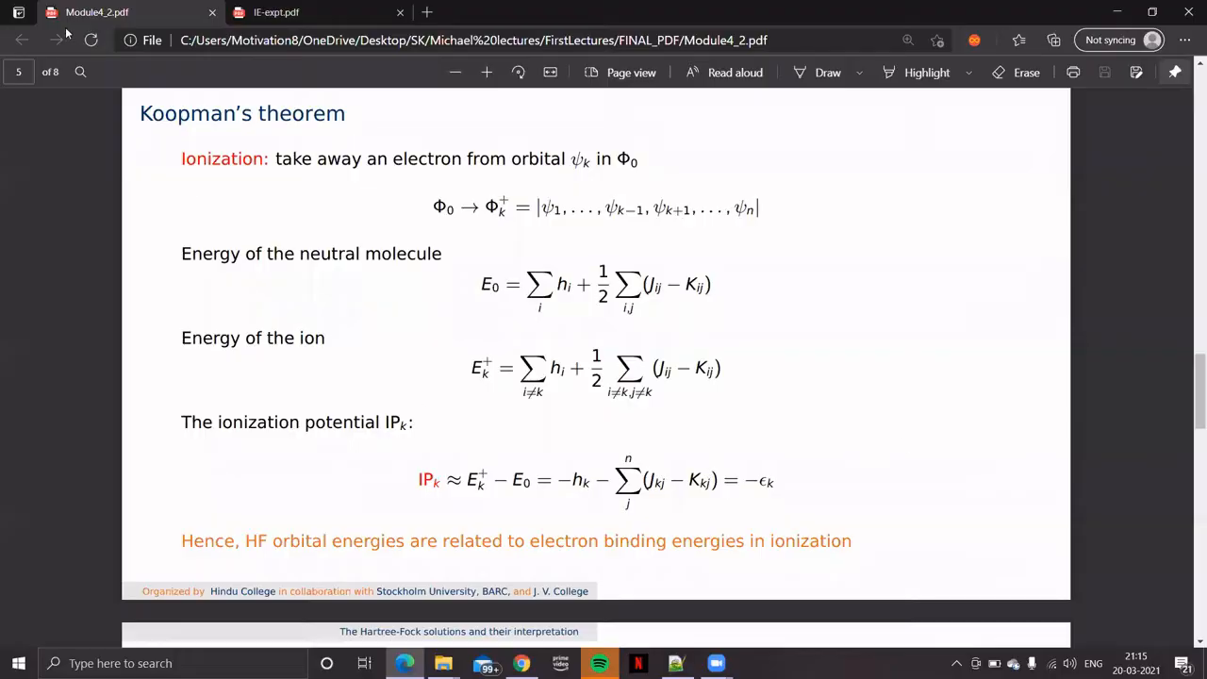
mouse_move(548, 487)
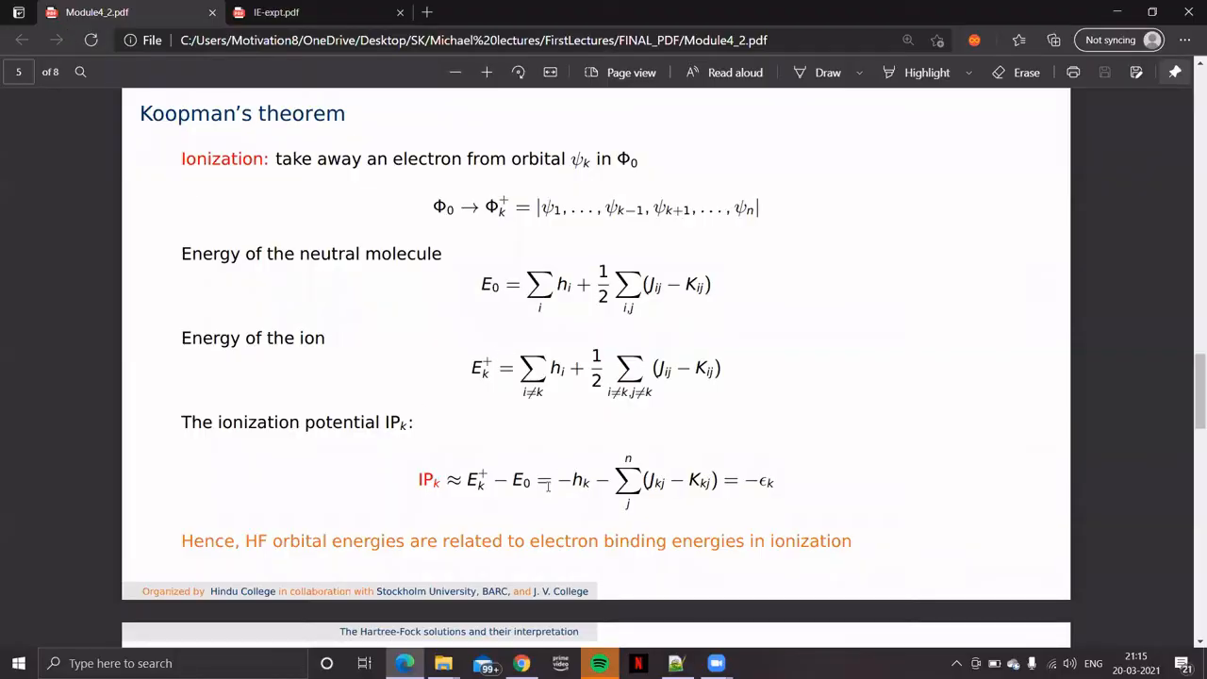
mouse_move(338, 168)
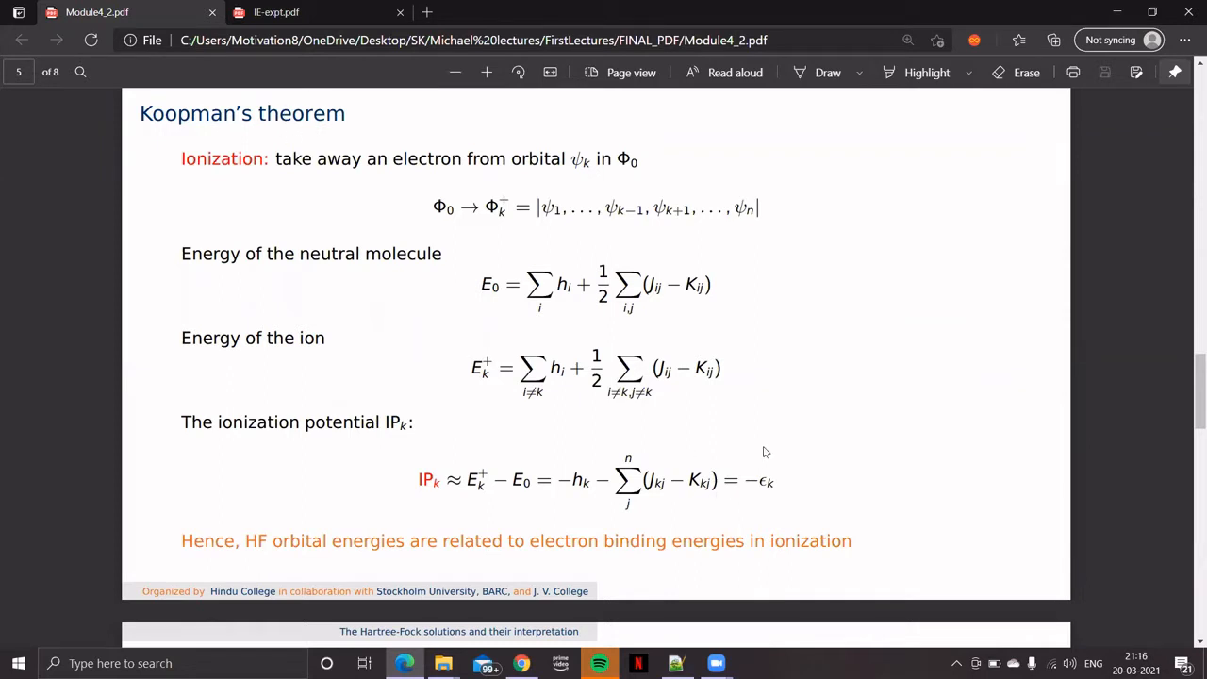
mouse_move(708, 492)
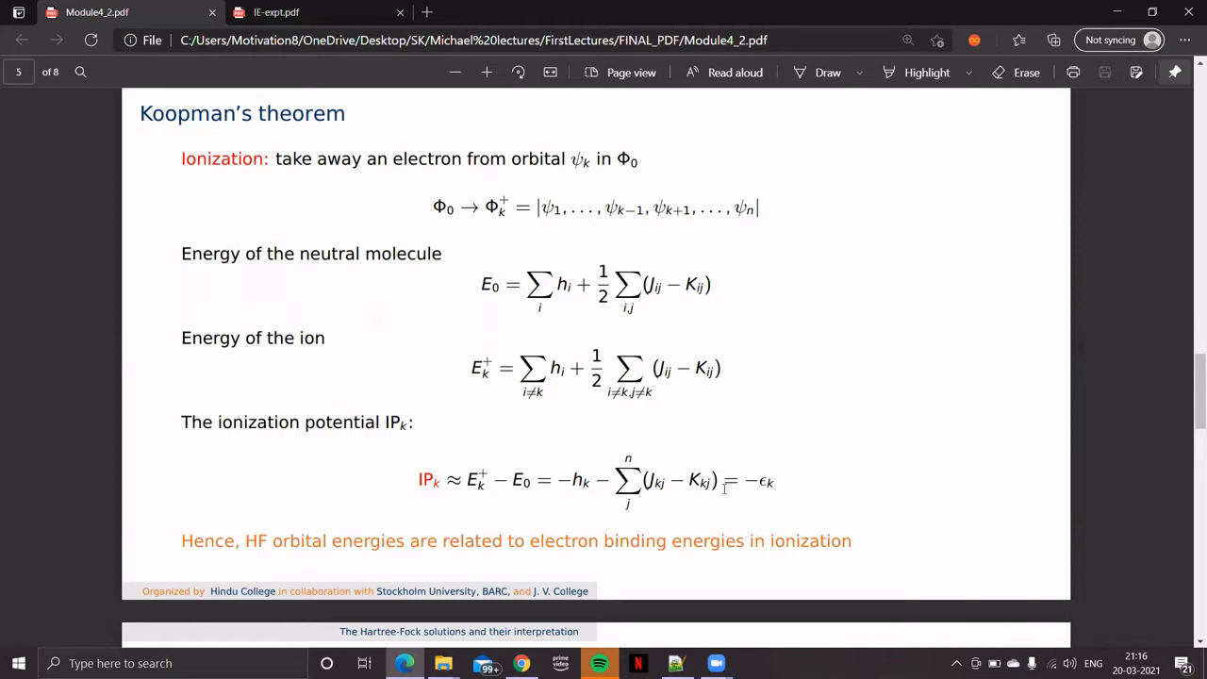
mouse_move(687, 406)
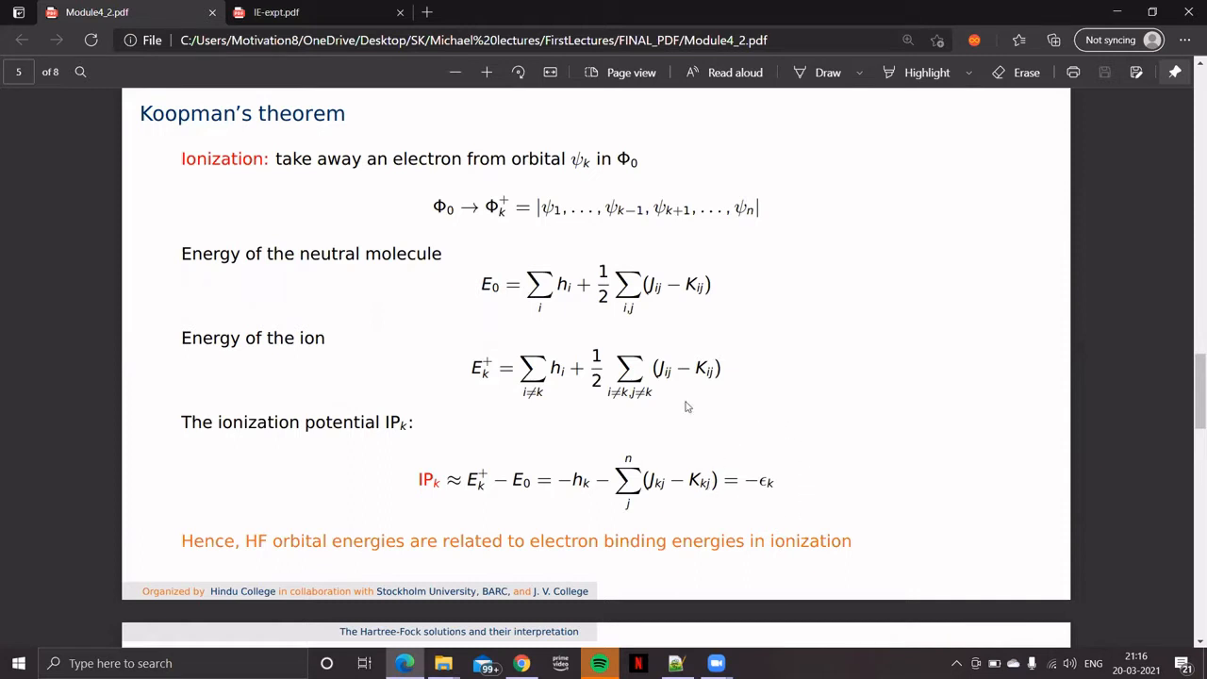
mouse_move(761, 442)
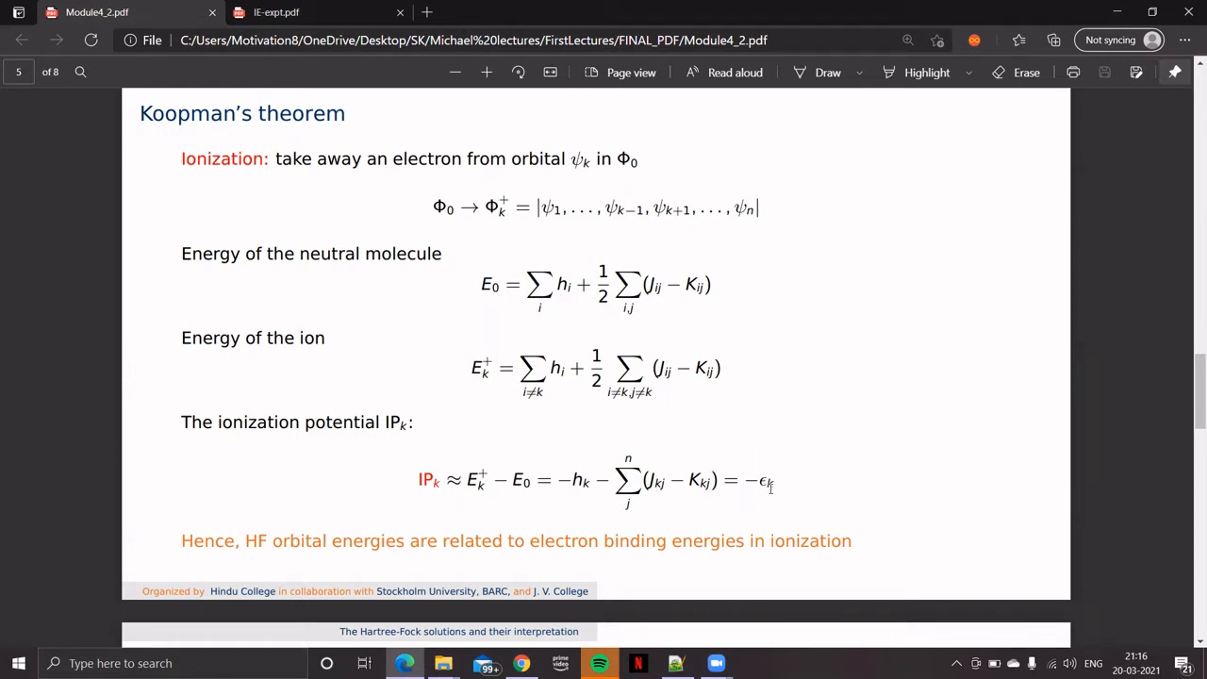
mouse_move(755, 451)
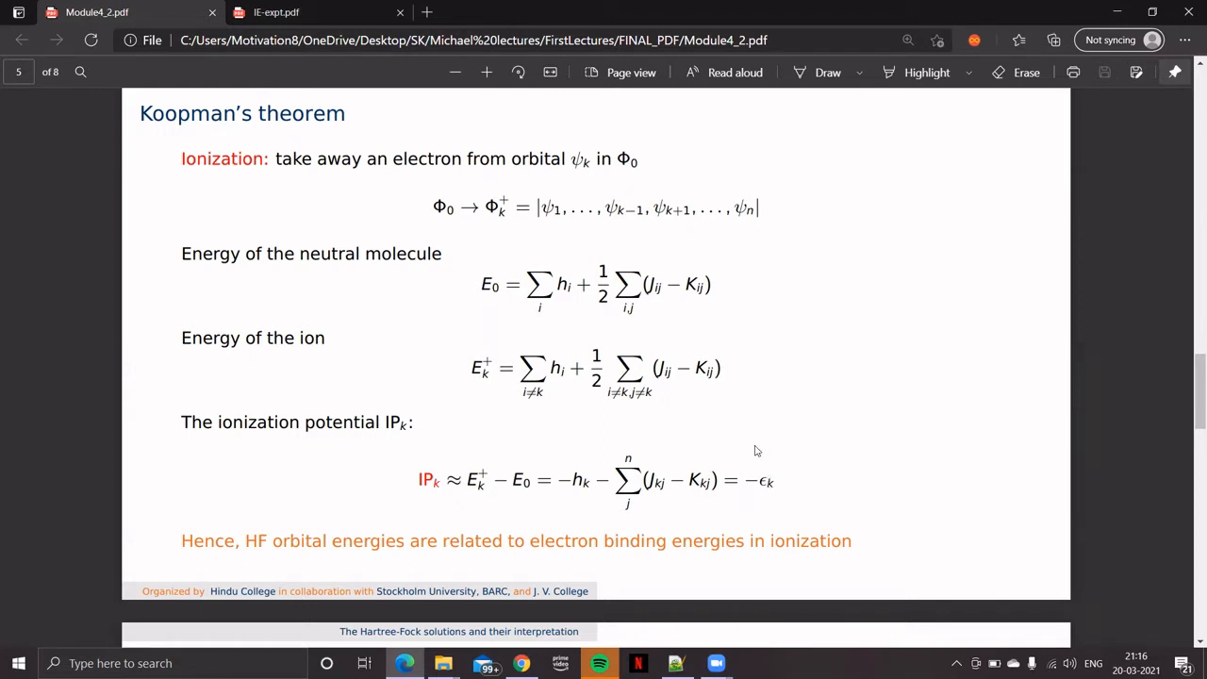
mouse_move(685, 441)
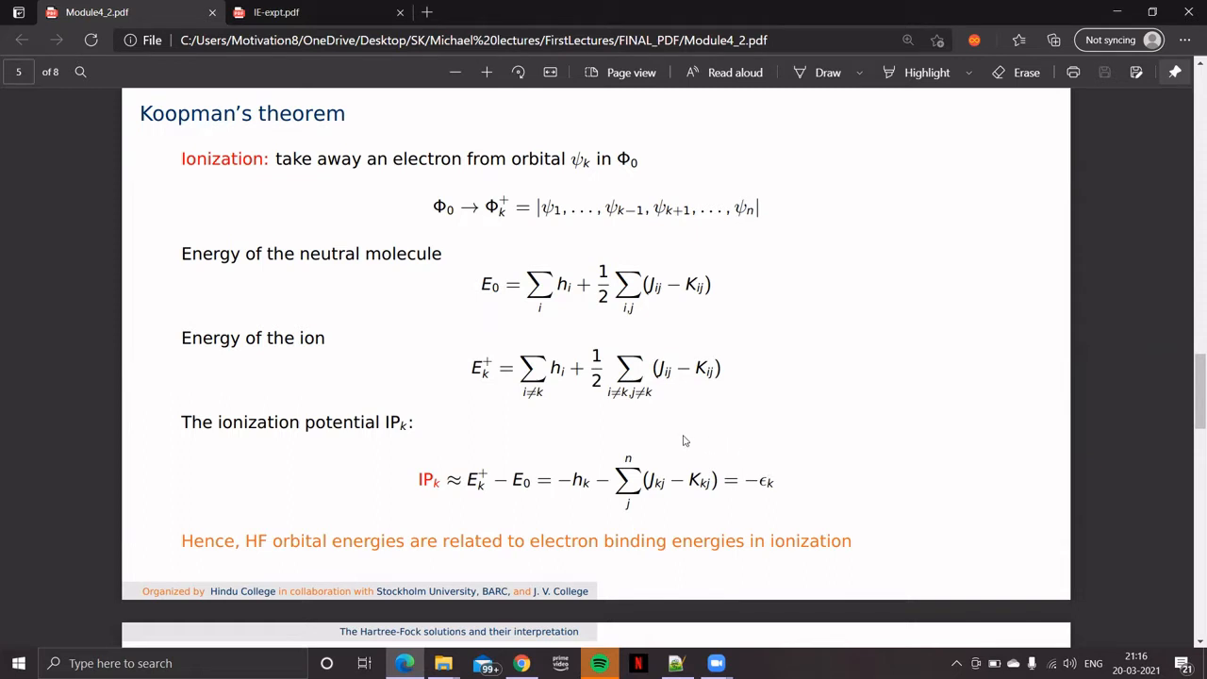
mouse_move(751, 476)
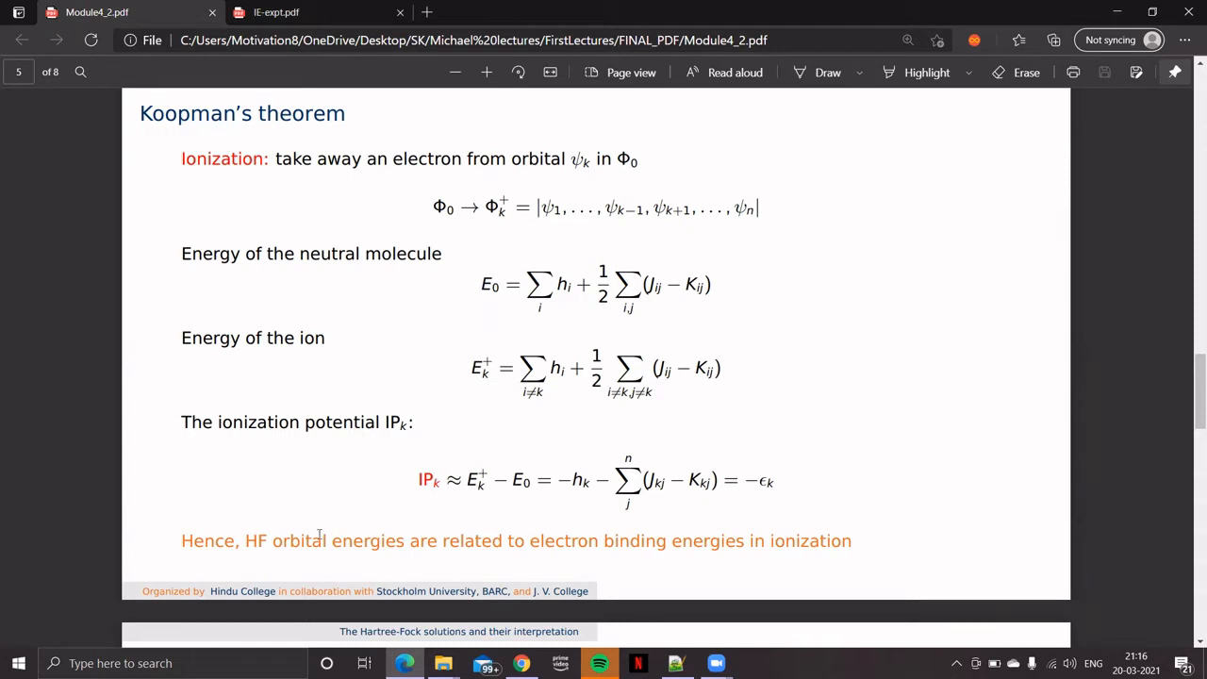
mouse_move(554, 550)
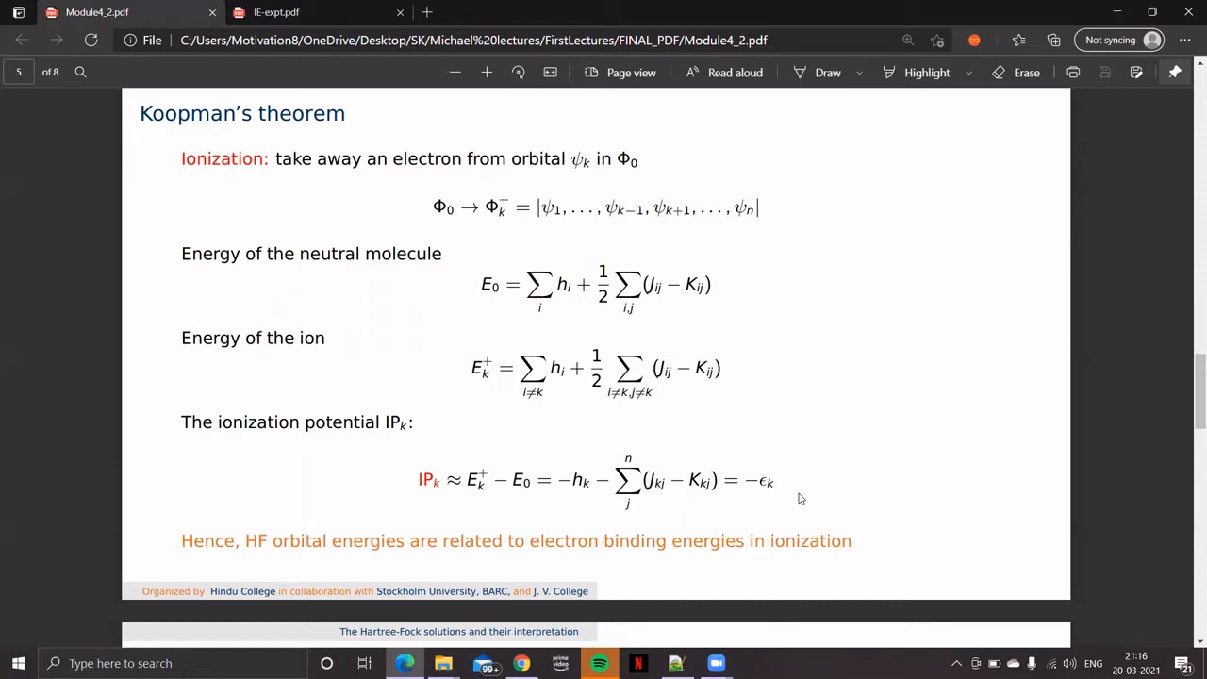
mouse_move(779, 458)
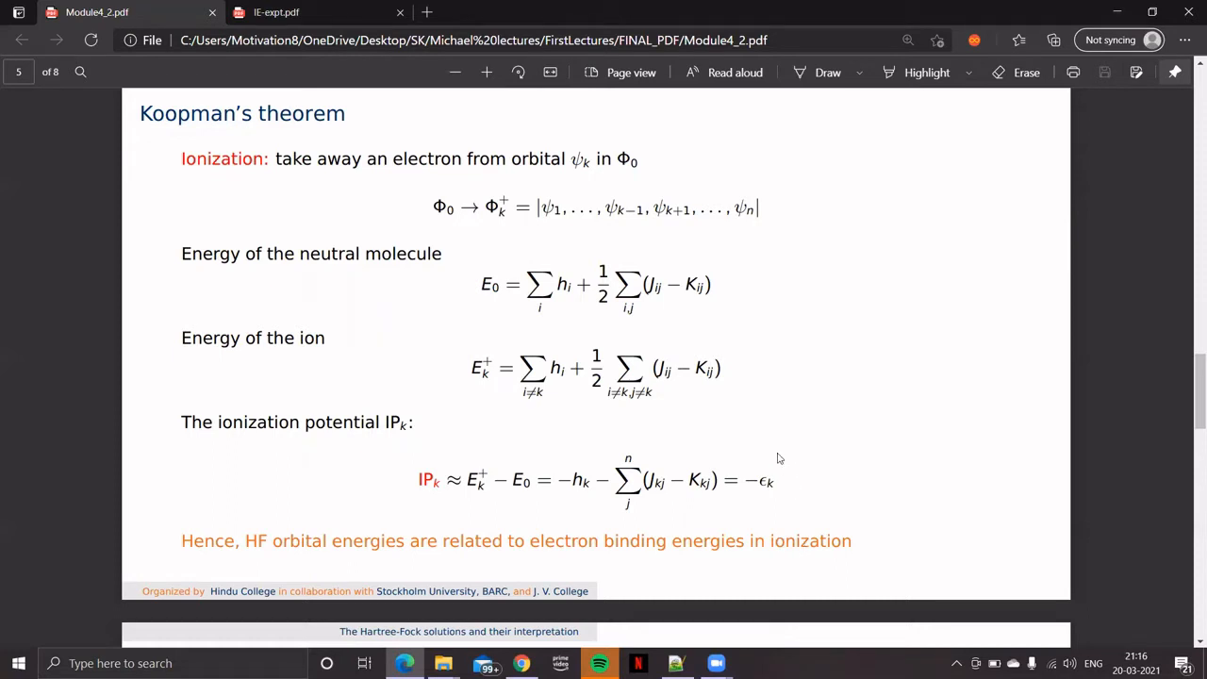
mouse_move(770, 468)
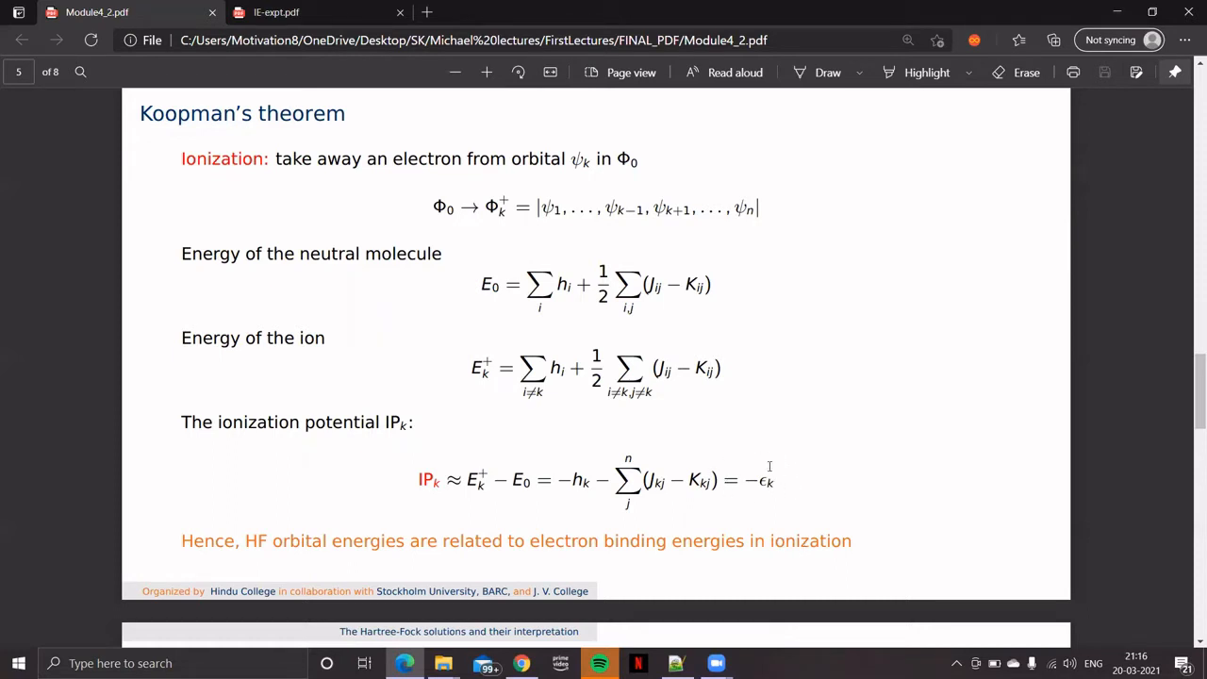
mouse_move(519, 443)
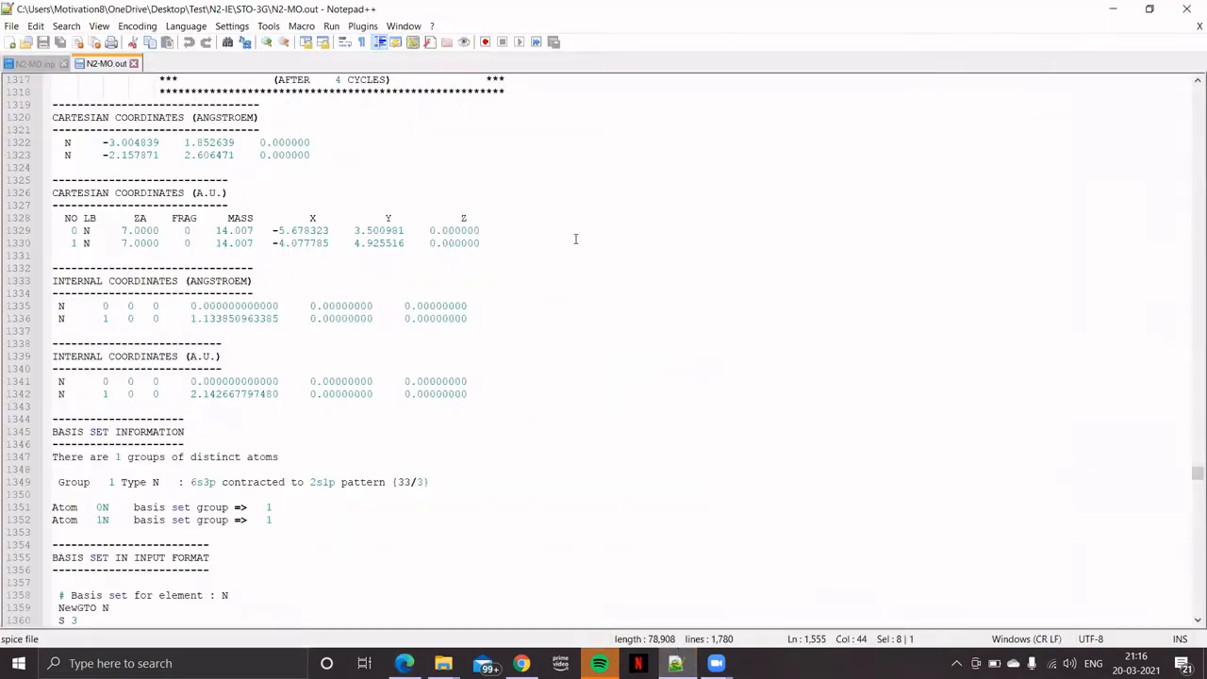
Step: Review the RHF OPT STO-3G keyword line in N2-MO.inp, then return to N2-MO.out
left_click(36, 64)
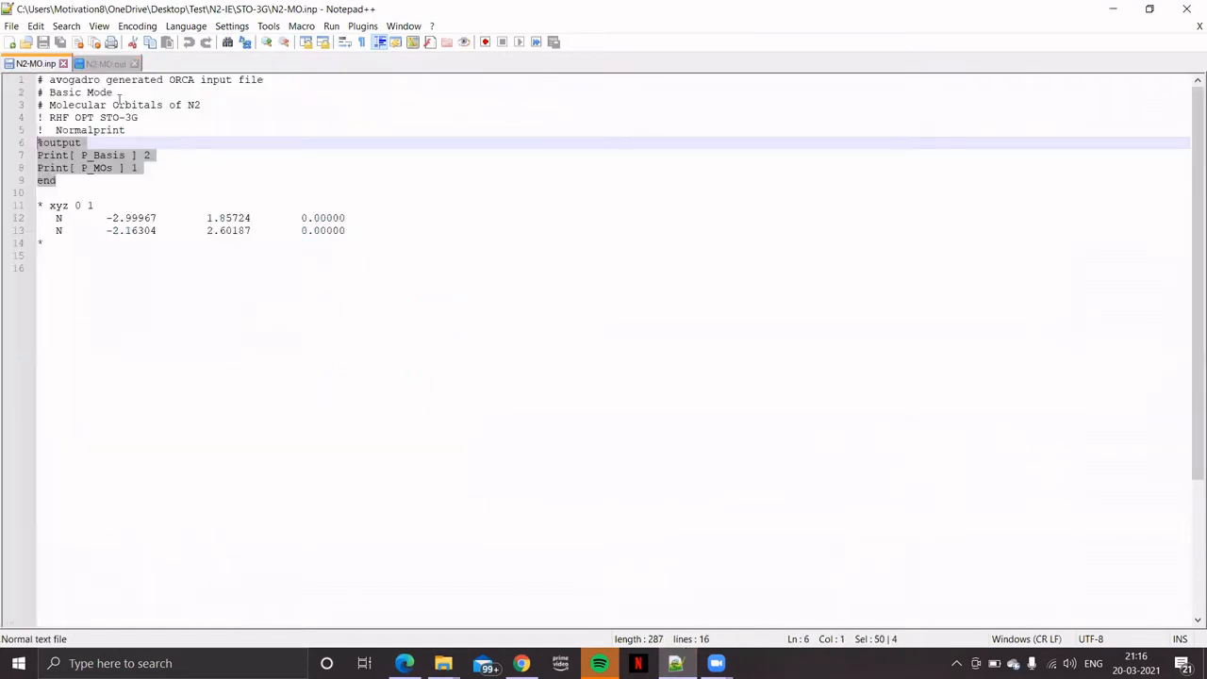
left_click(172, 268)
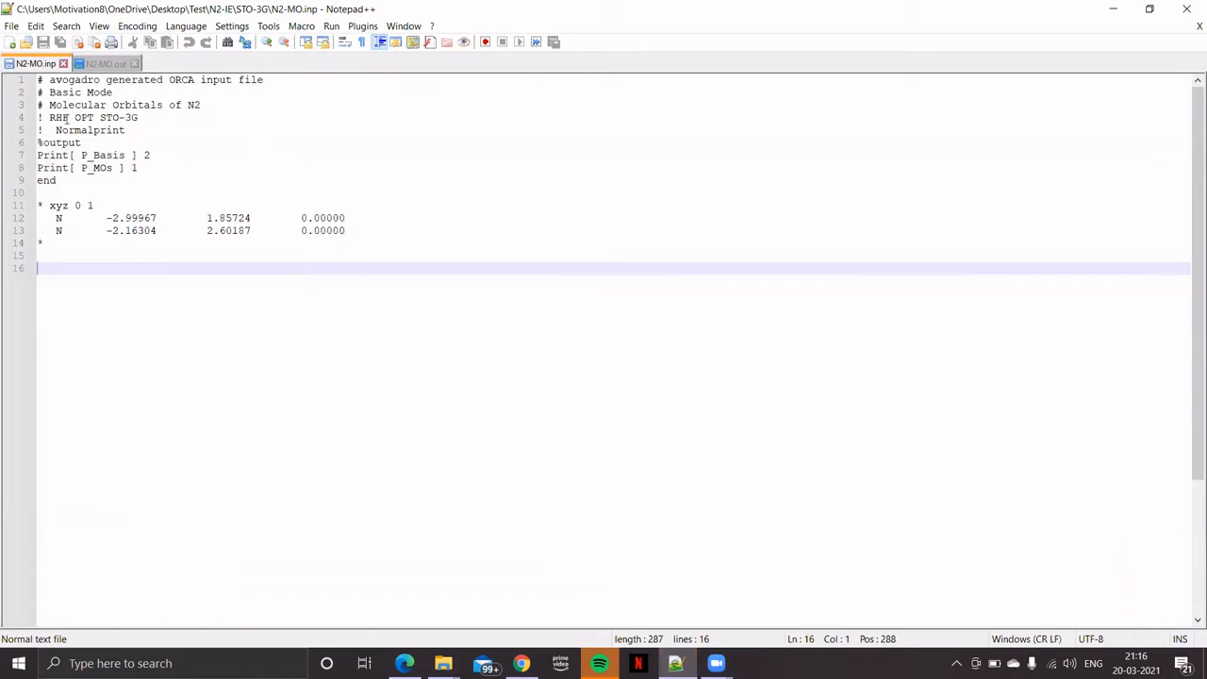
left_click(75, 117)
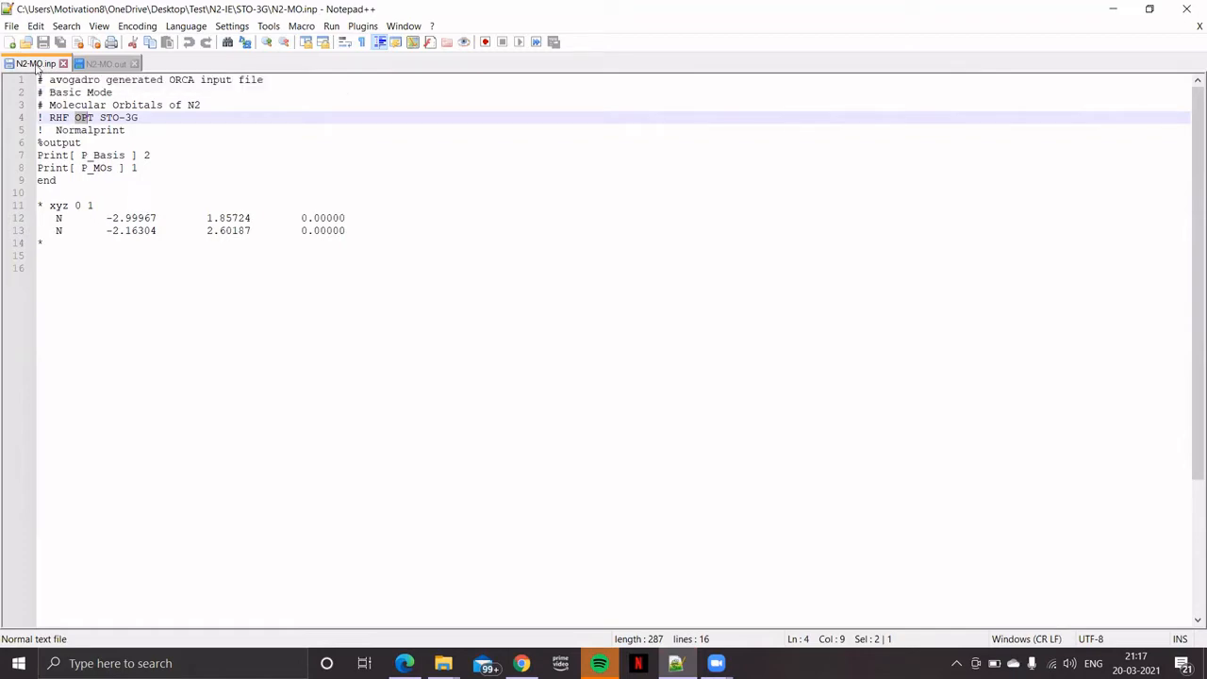
left_click(107, 63)
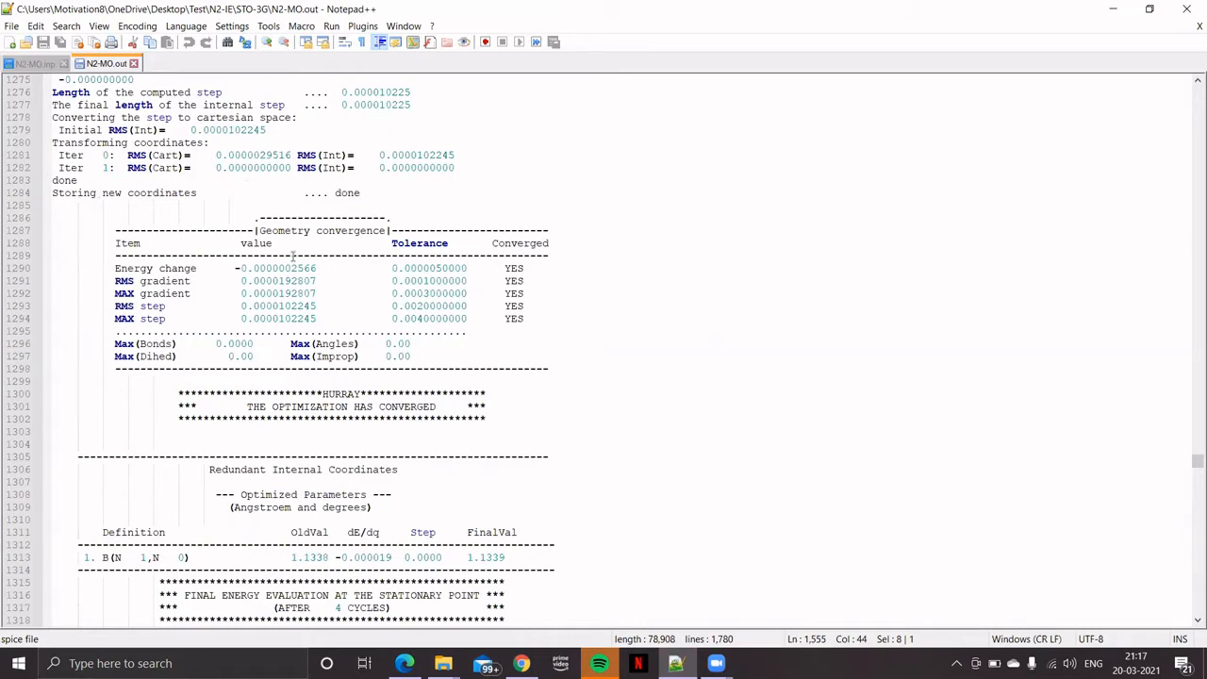
mouse_move(205, 302)
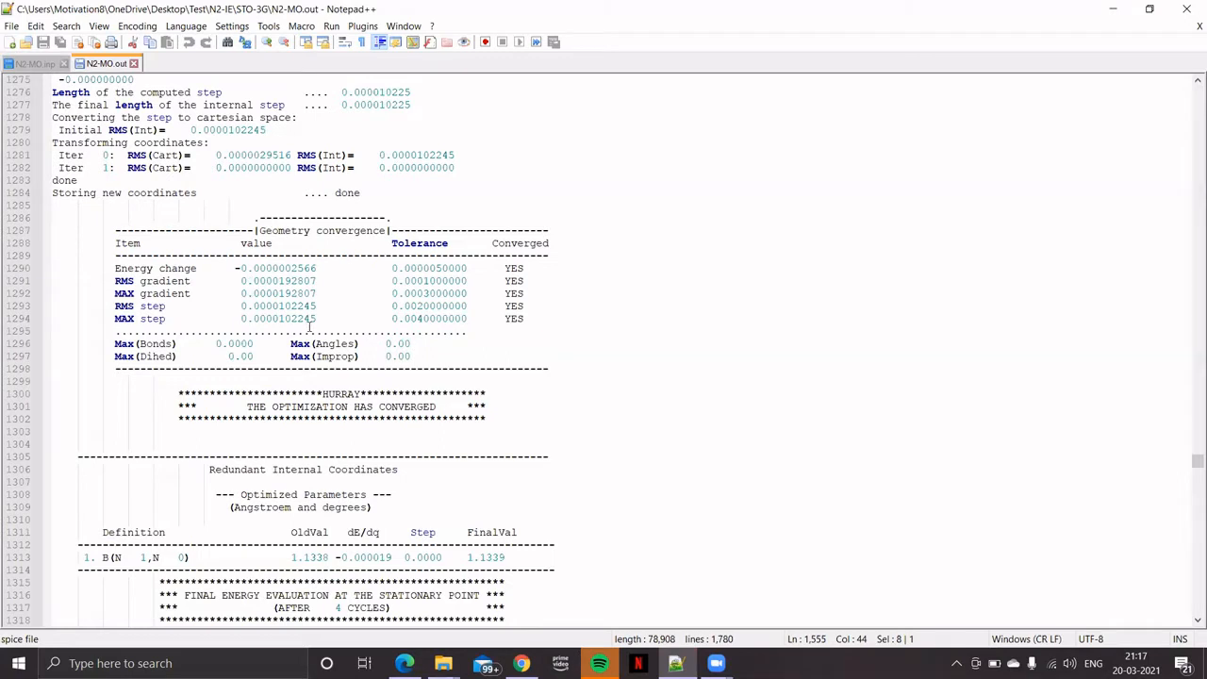
mouse_move(389, 353)
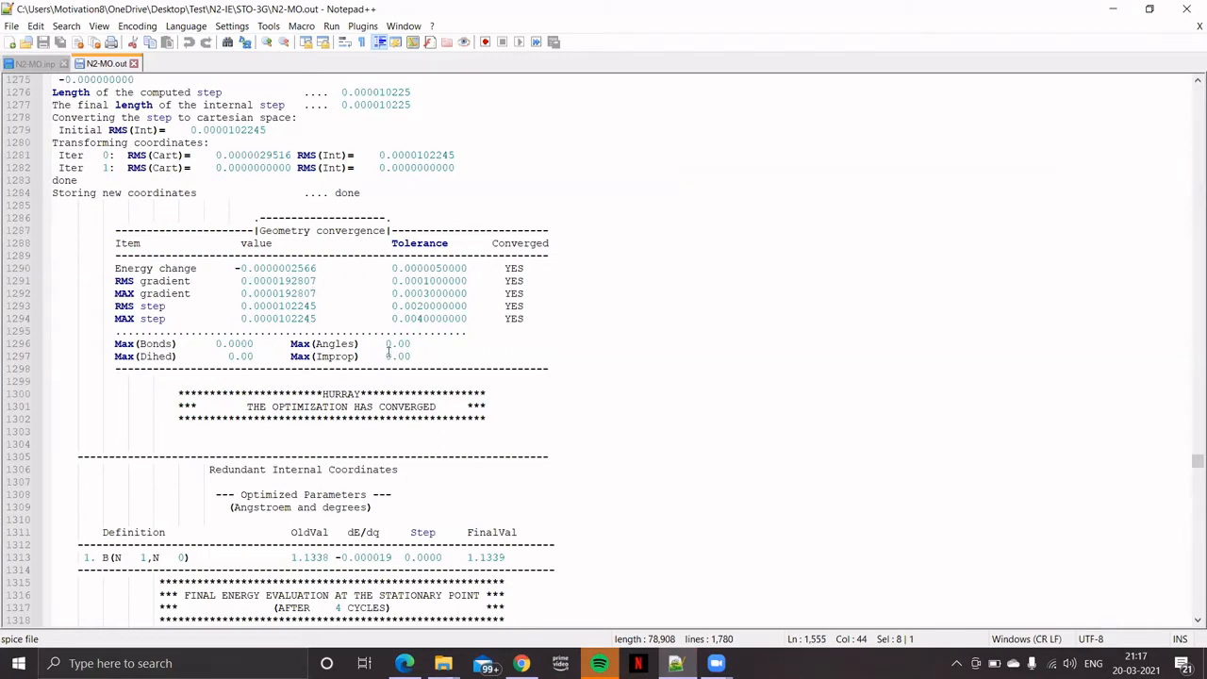
mouse_move(328, 407)
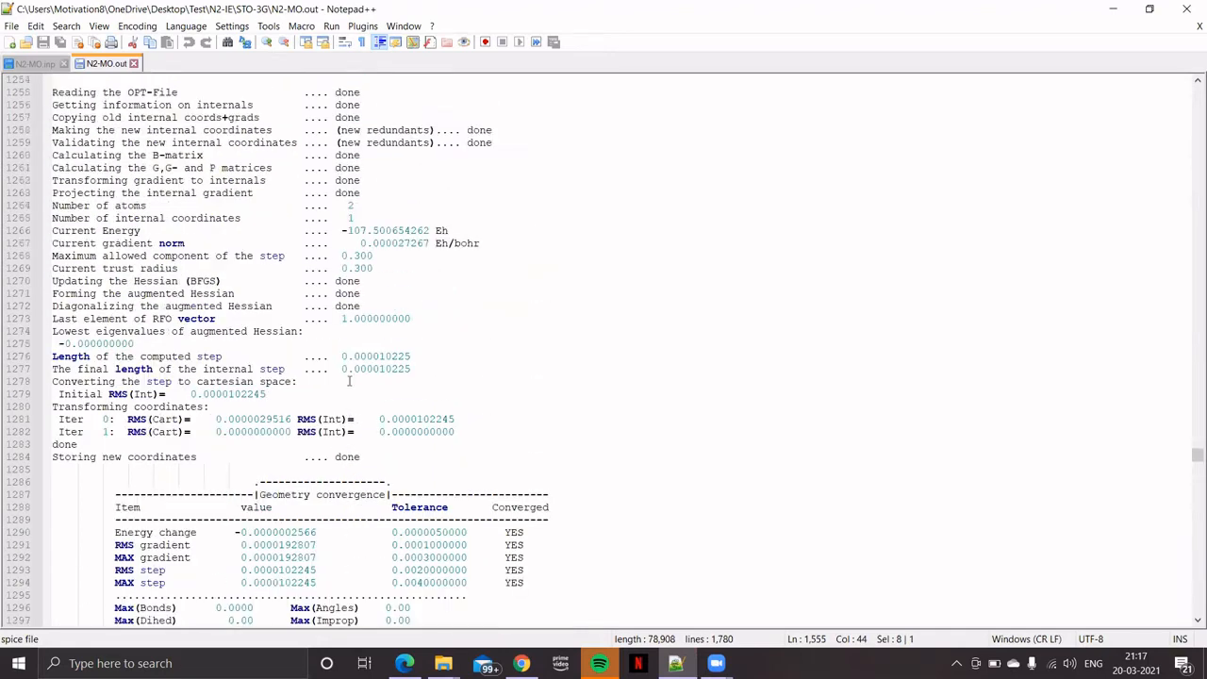
Step: Scroll N2-MO.out past the convergence table and final coordinates to the SCF SETTINGS block
scroll("down", 3)
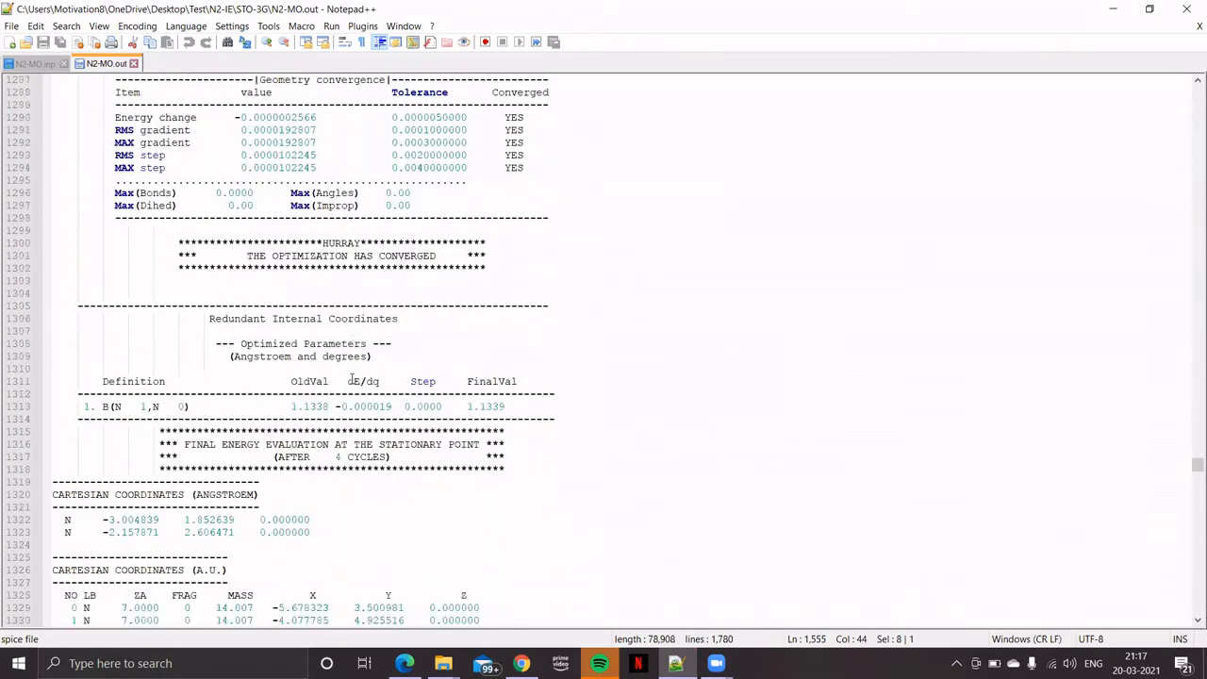
scroll("down", 3)
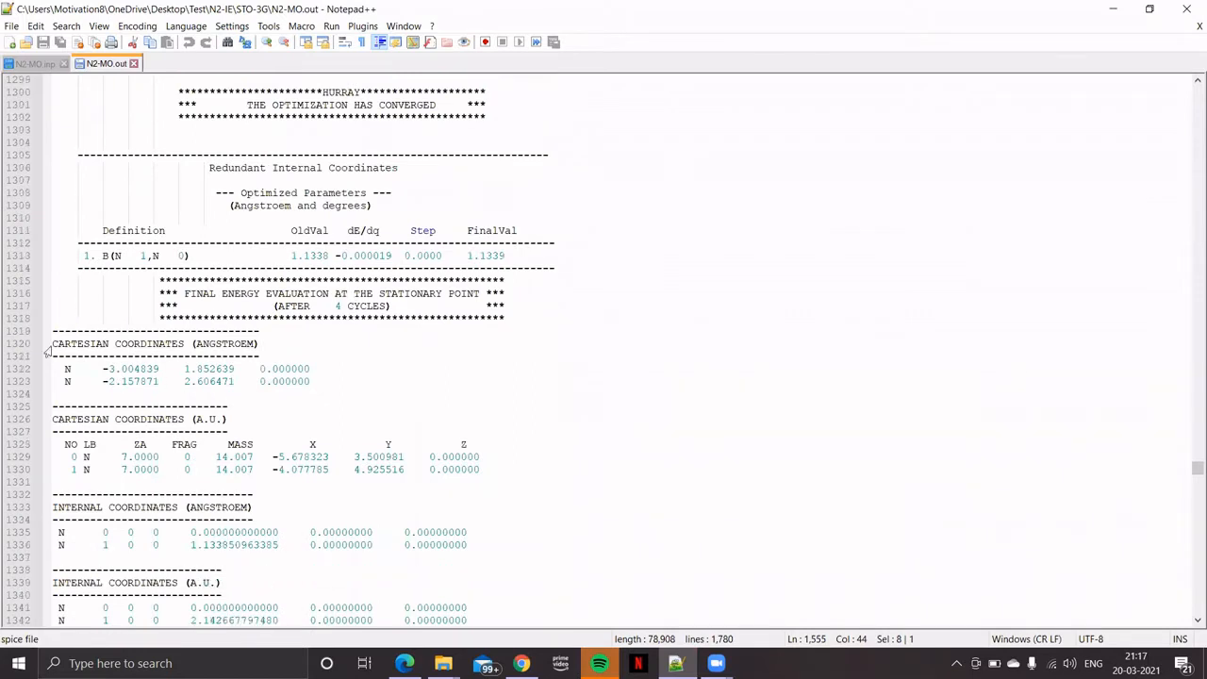
mouse_move(175, 301)
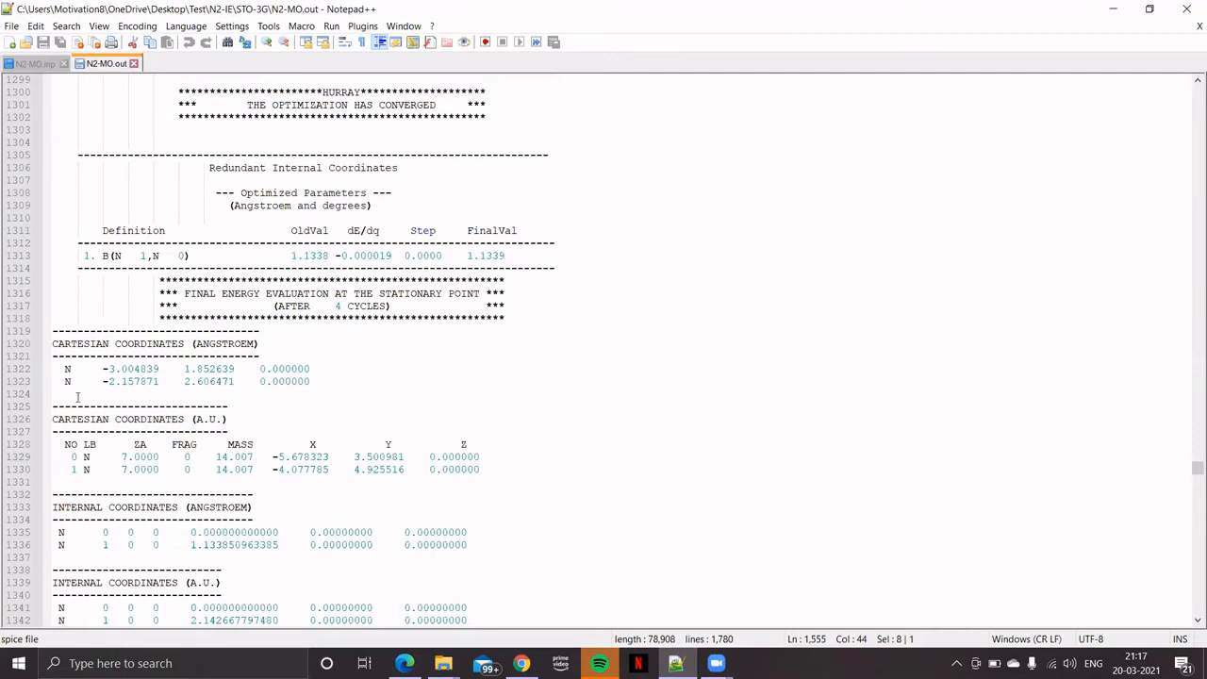
mouse_move(330, 413)
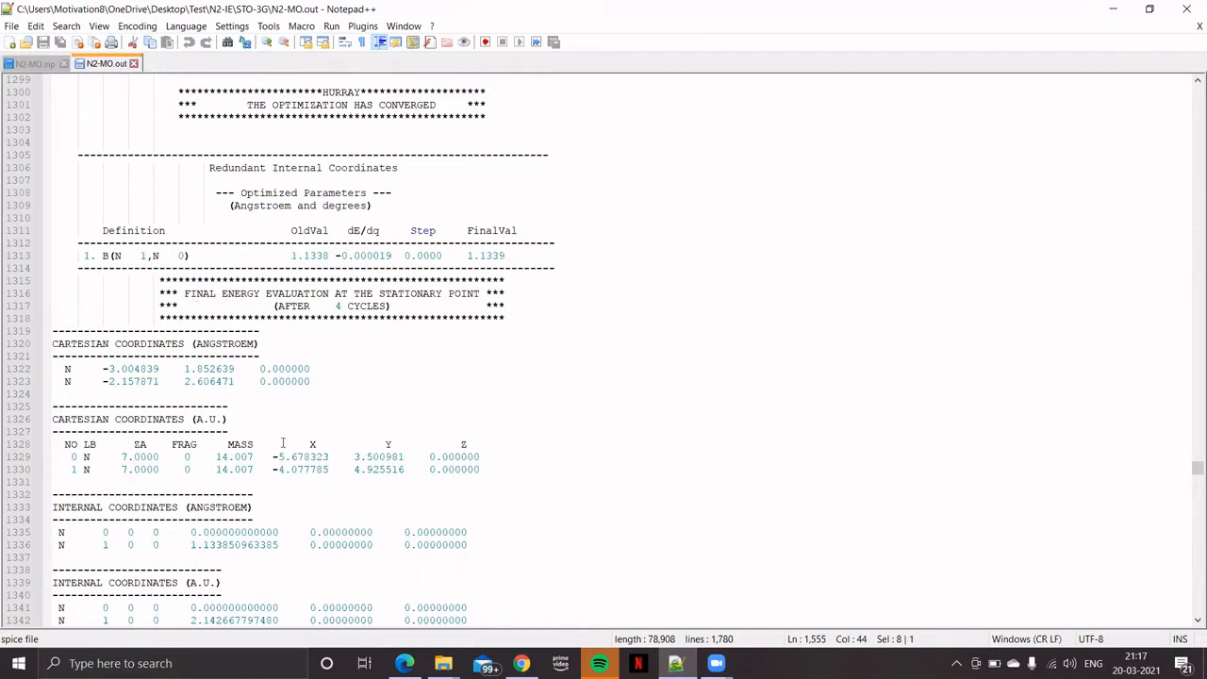
mouse_move(394, 382)
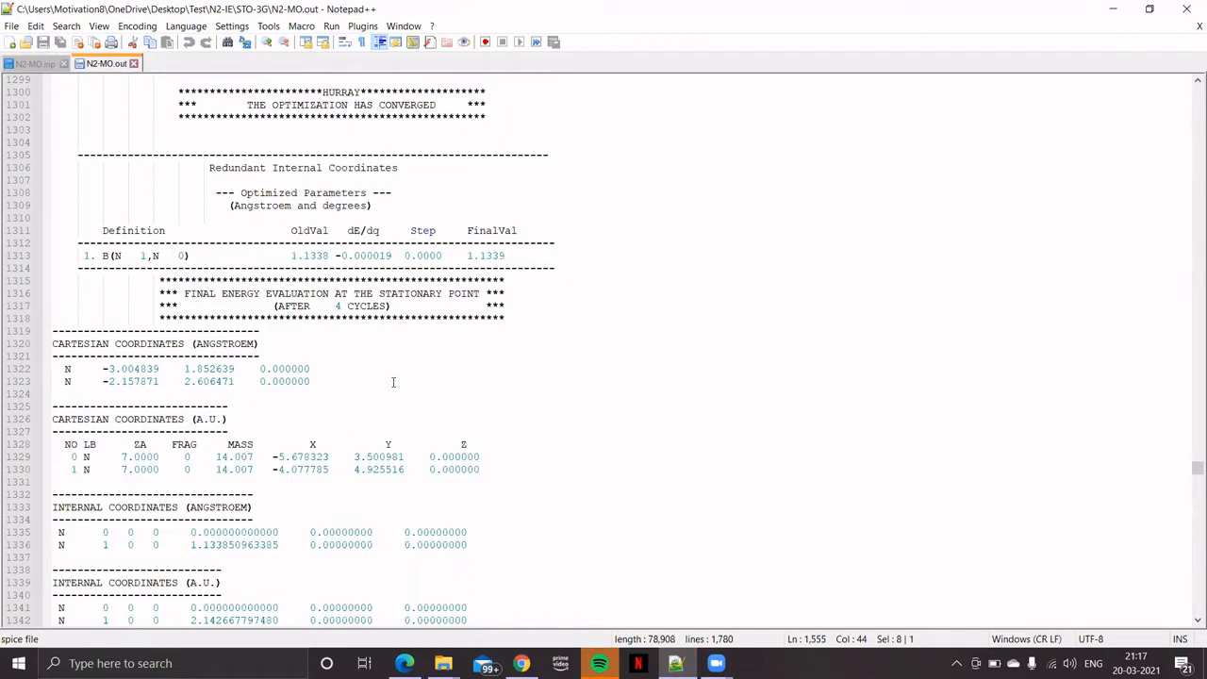
scroll("down", 3)
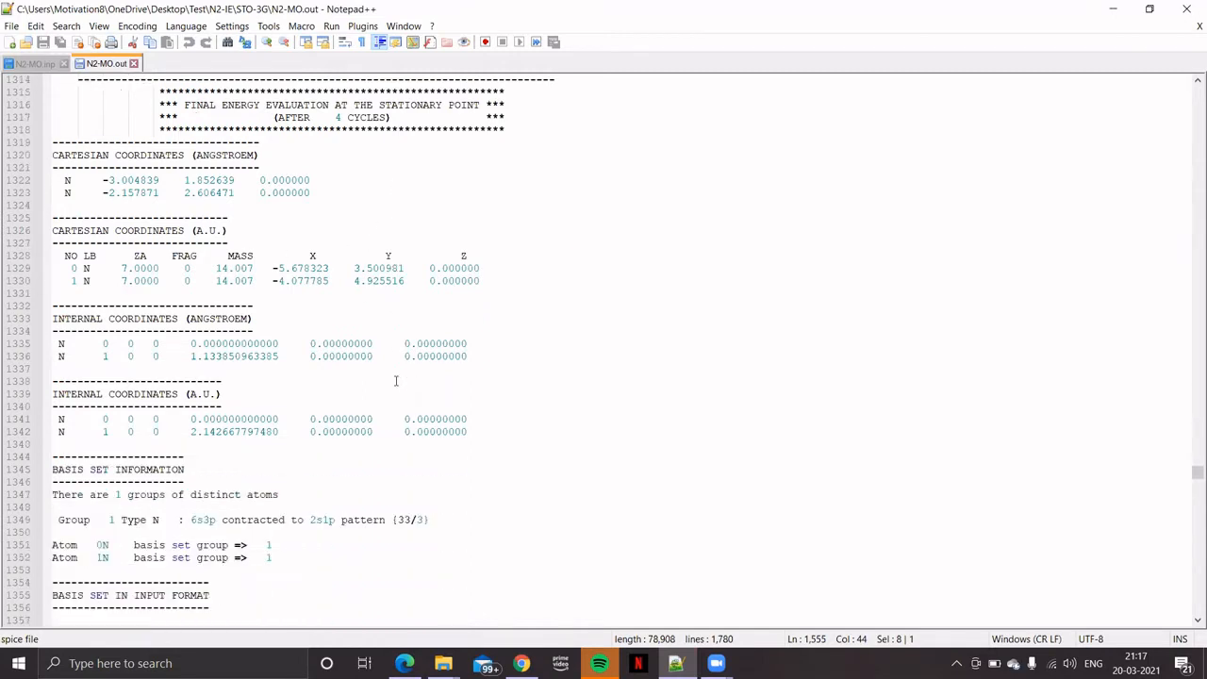
scroll("down", 3)
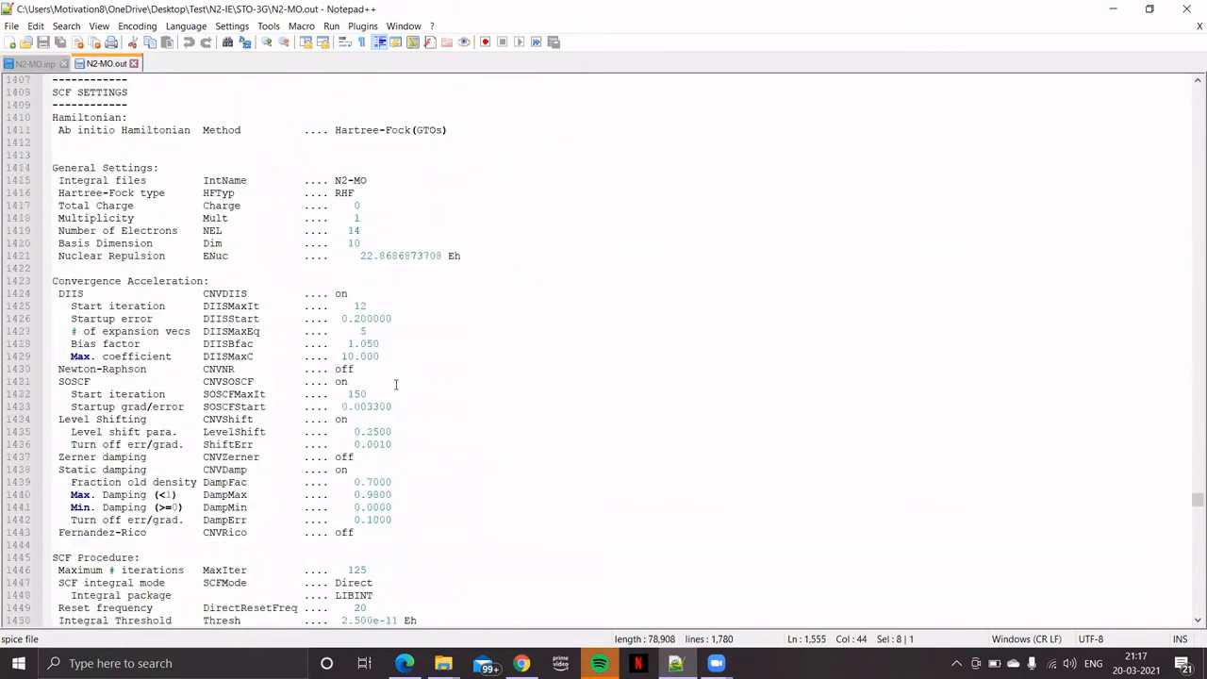
Step: Scroll down to the ORBITAL ENERGIES table showing orbital 6 at −14.4289 eV
scroll("down", 3)
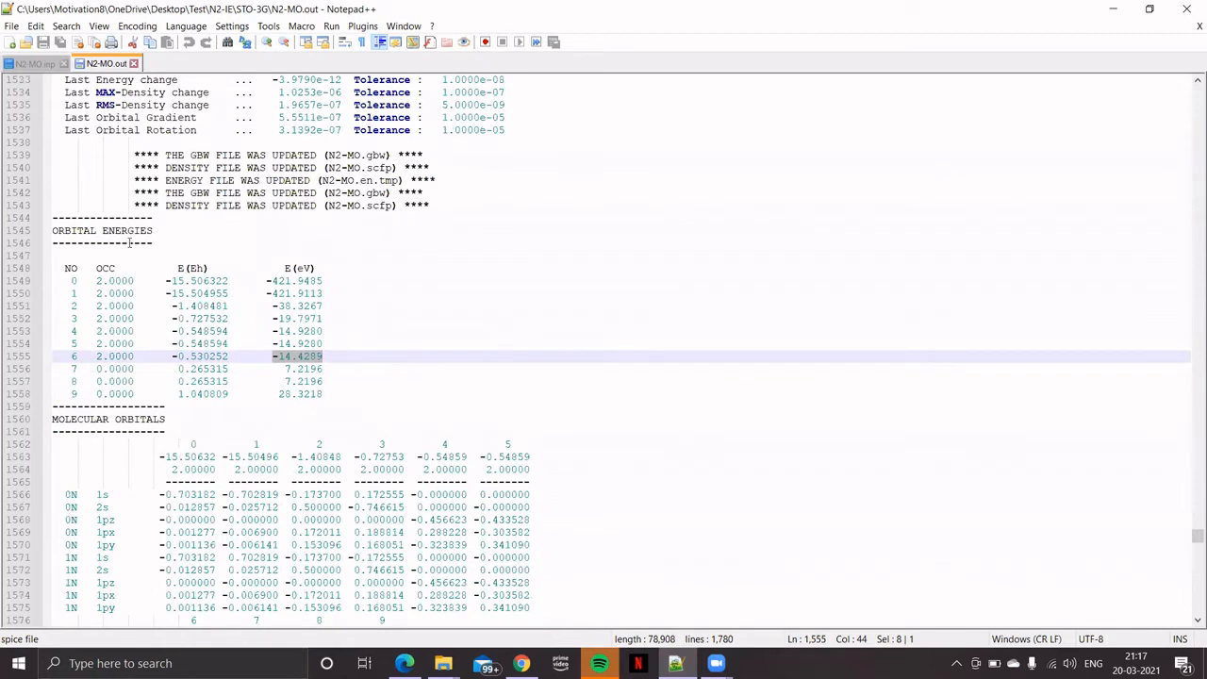
mouse_move(185, 305)
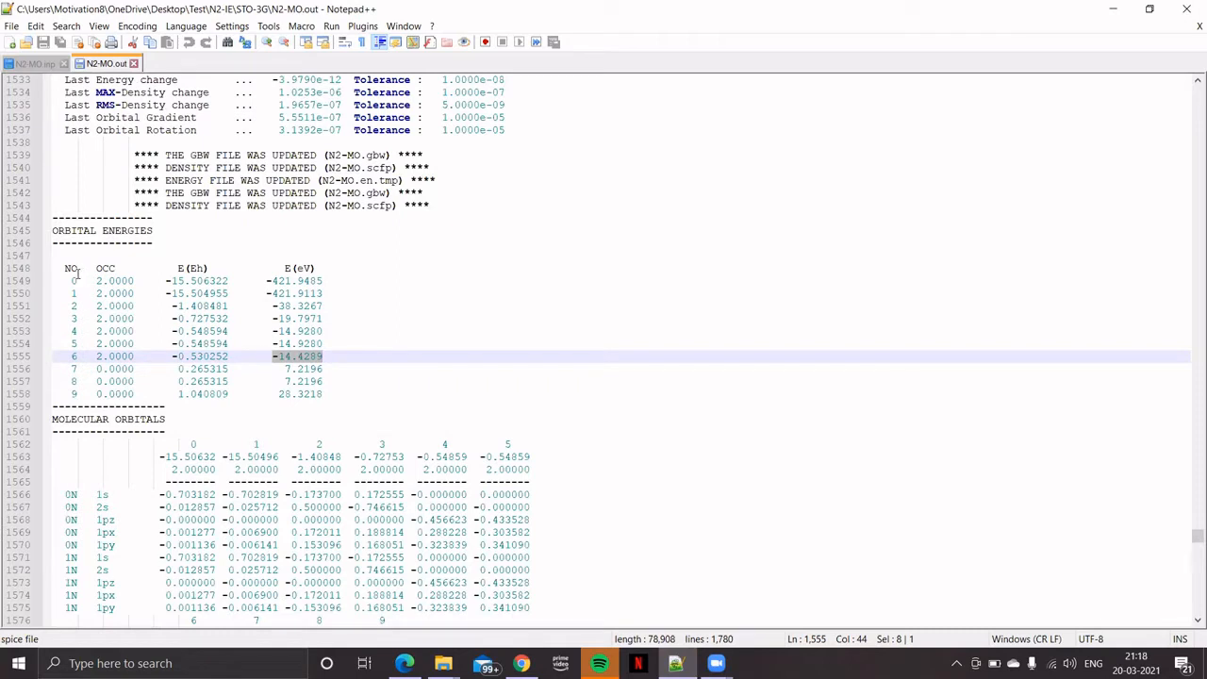
mouse_move(75, 357)
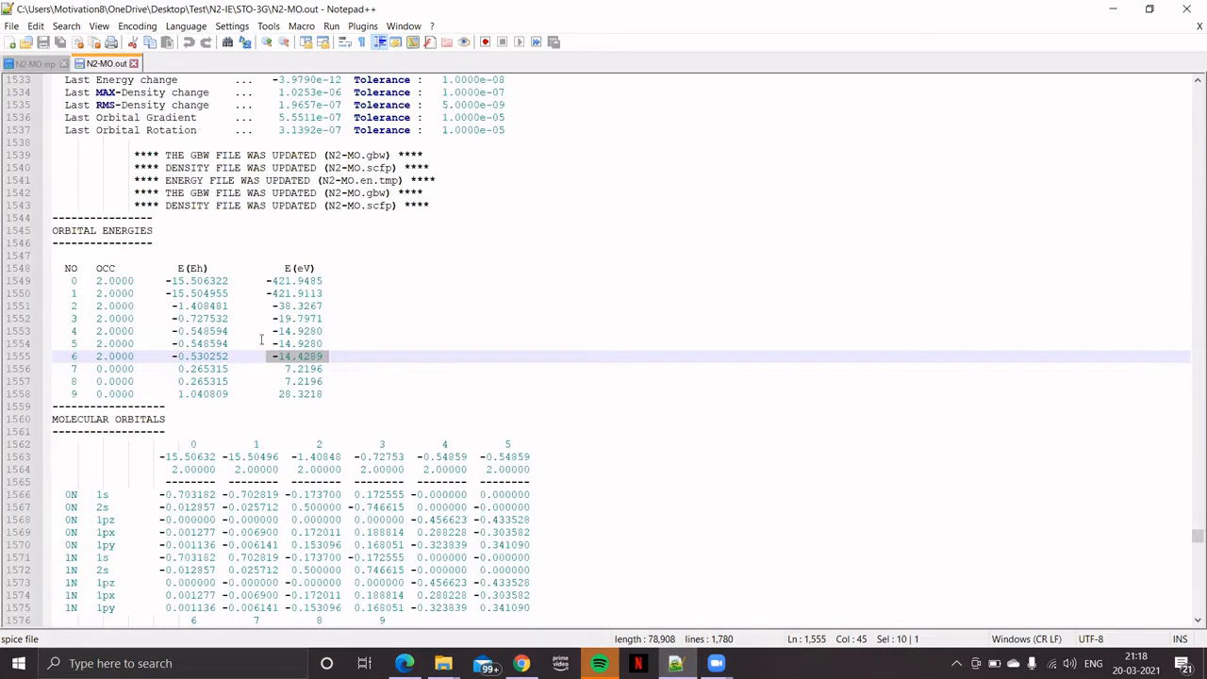
mouse_move(318, 350)
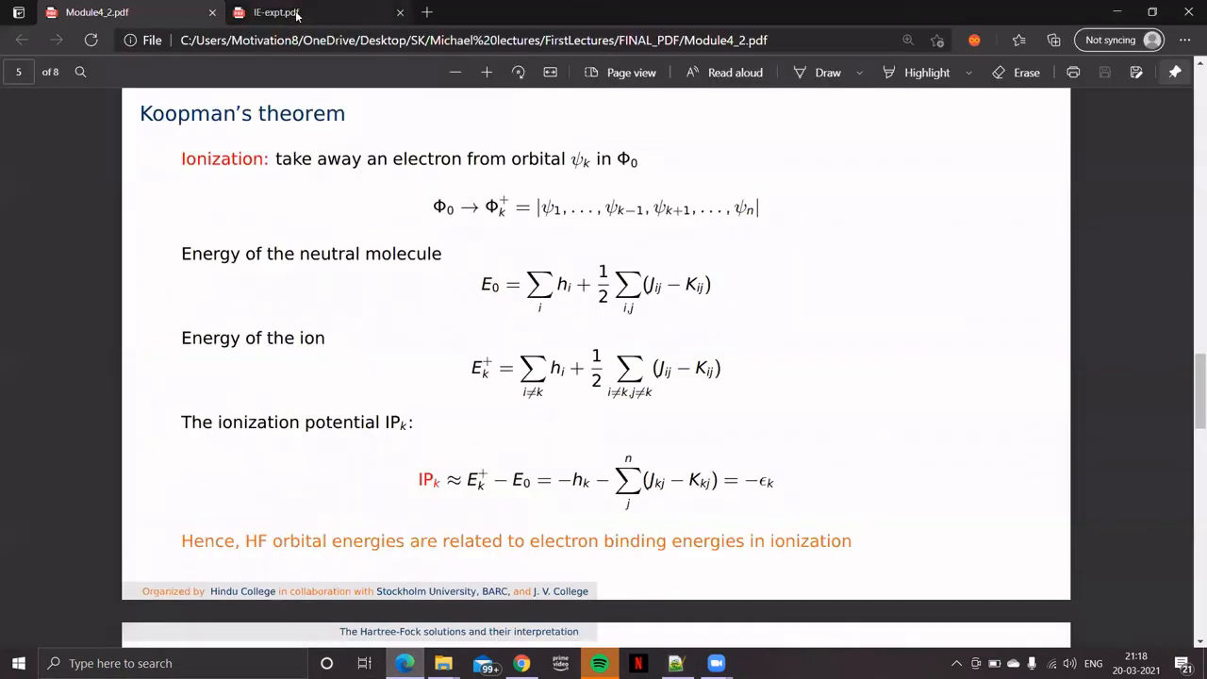
Step: Locate and select the N2 ionization potential 15.58 eV in Table I of IE-expt.pdf
left_click(277, 13)
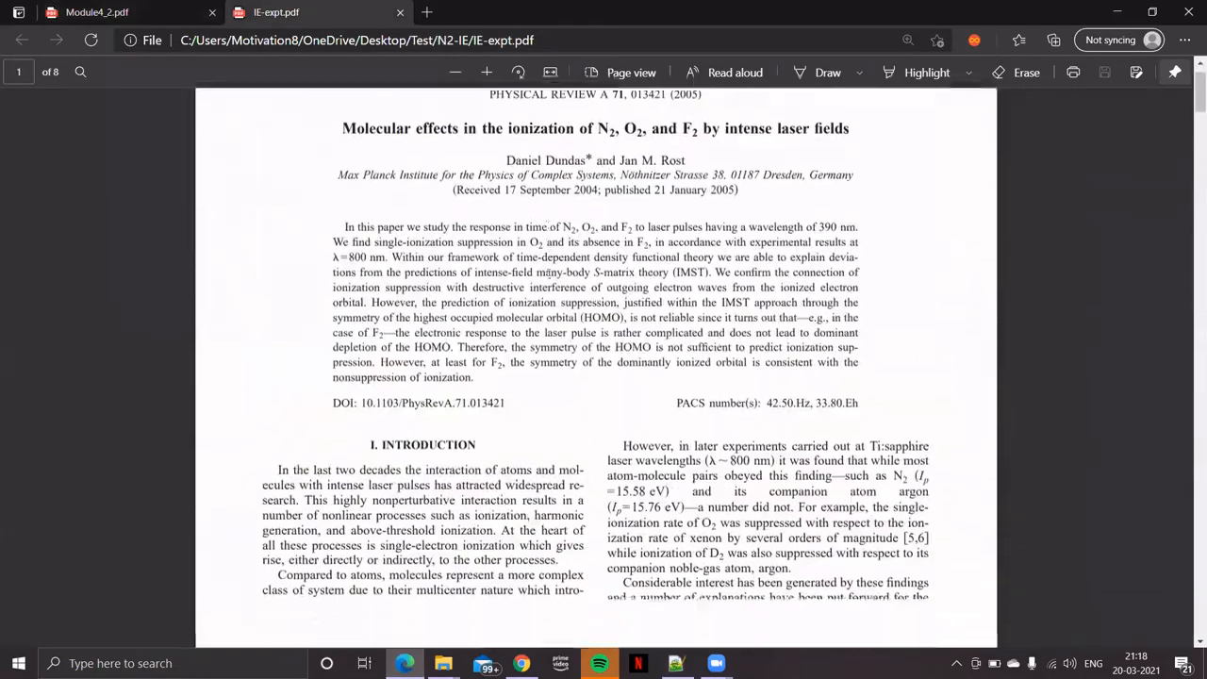
scroll("down", 3)
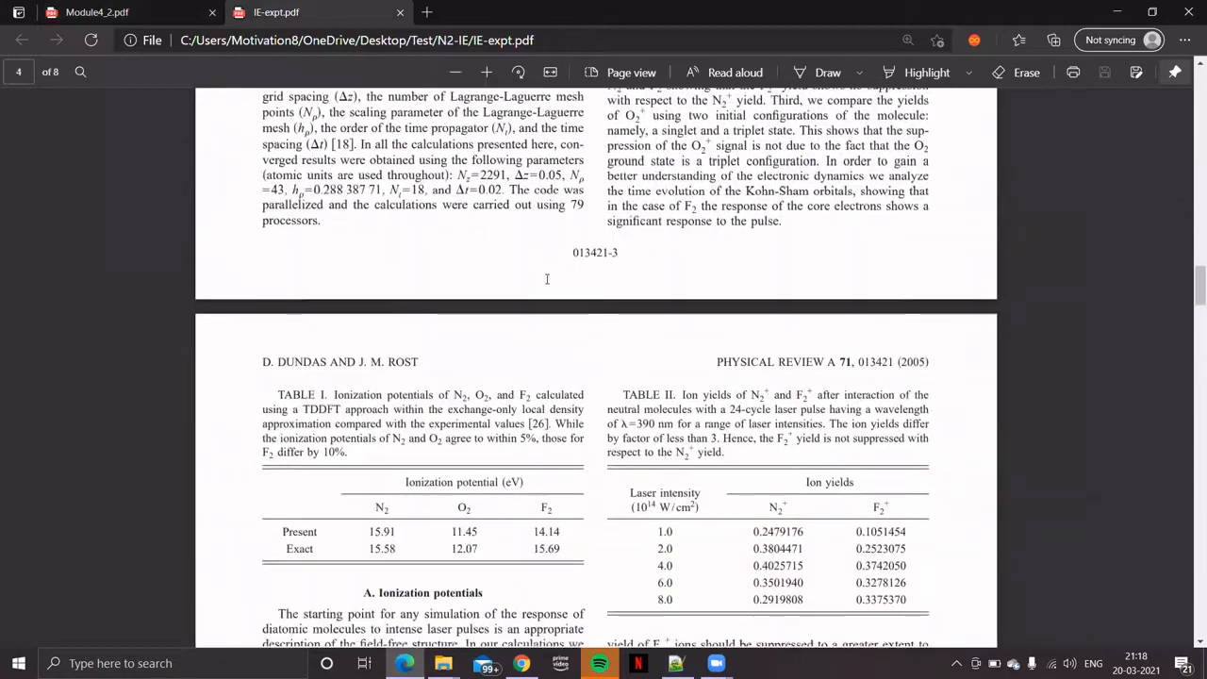
scroll("down", 3)
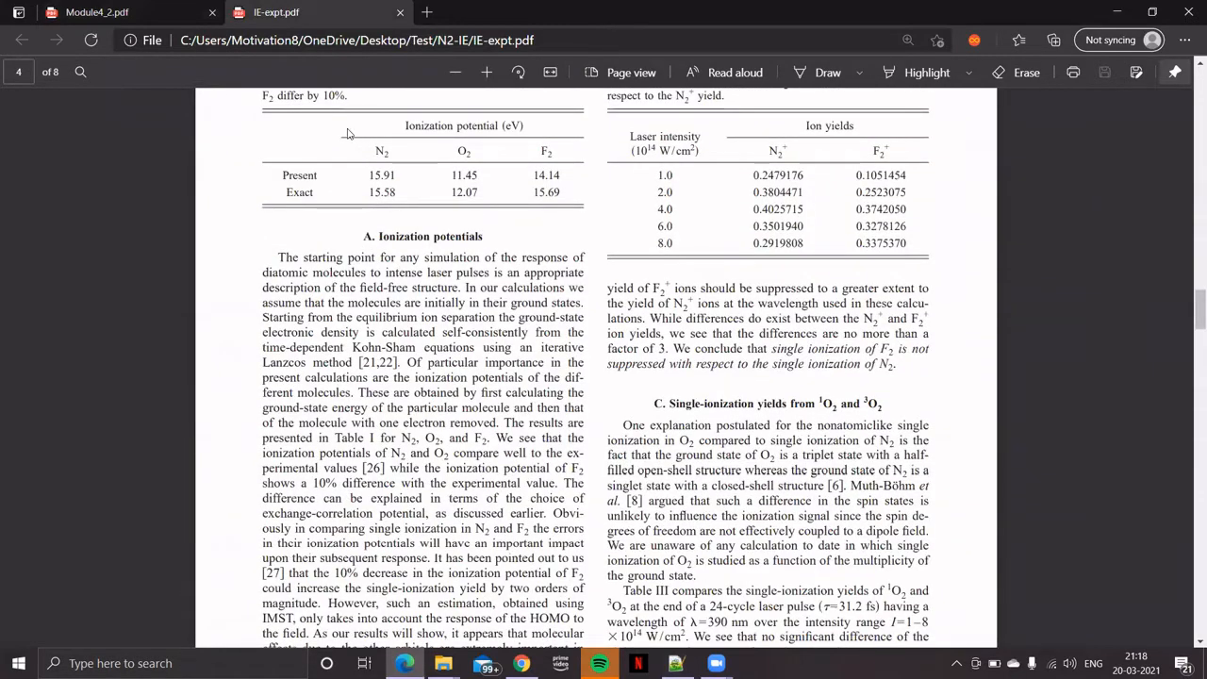
mouse_move(400, 130)
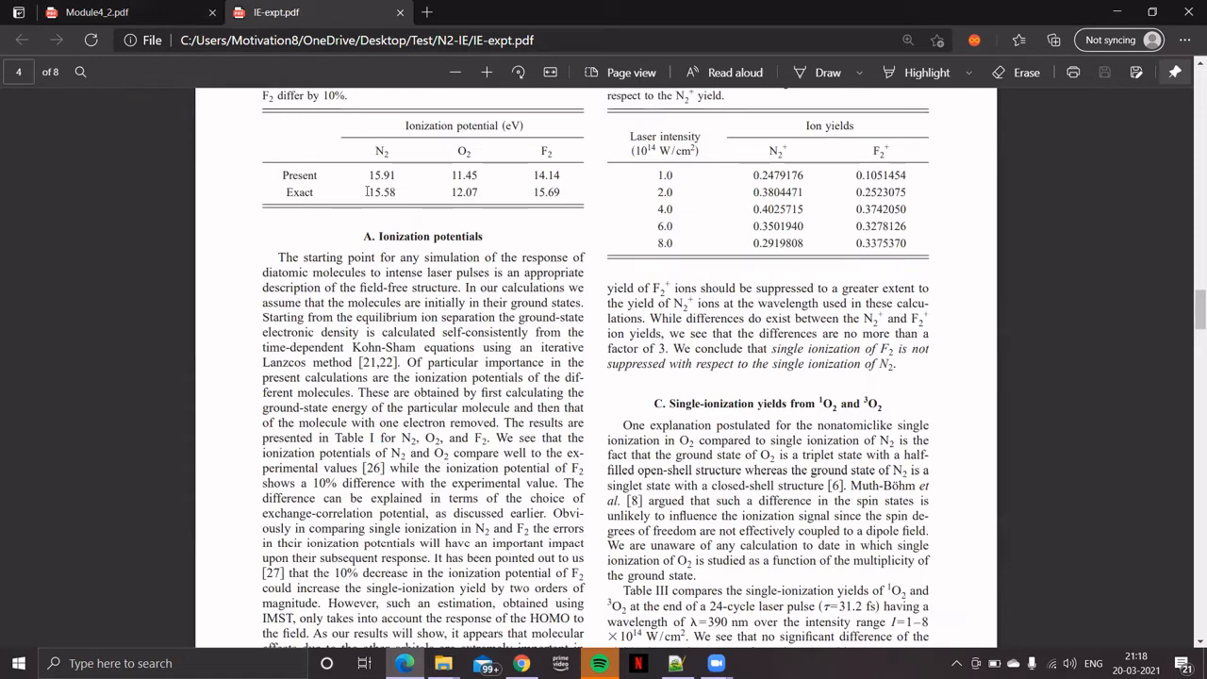
double_click(381, 192)
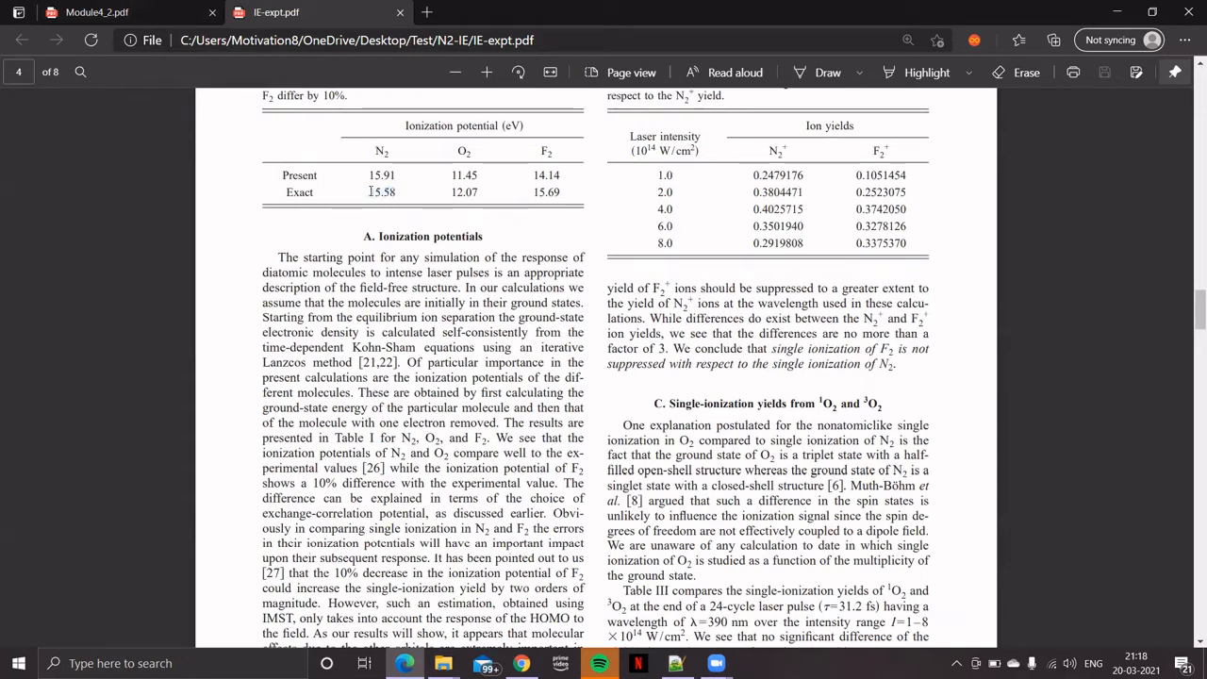
double_click(381, 191)
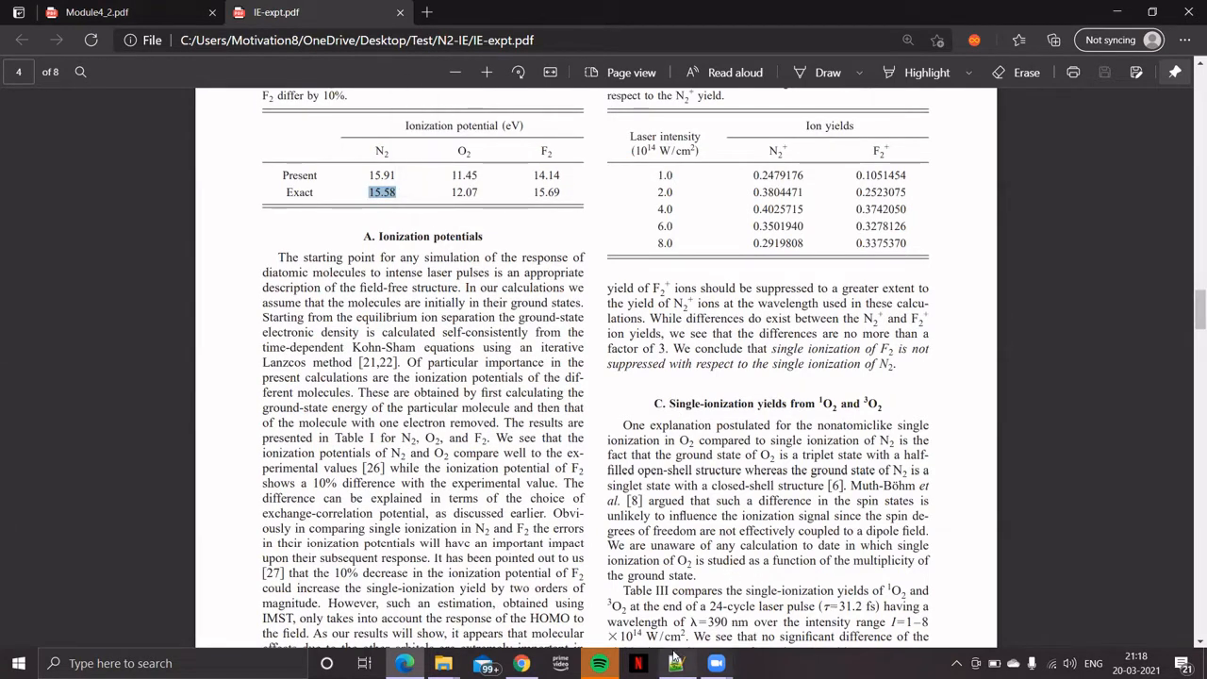
left_click(675, 663)
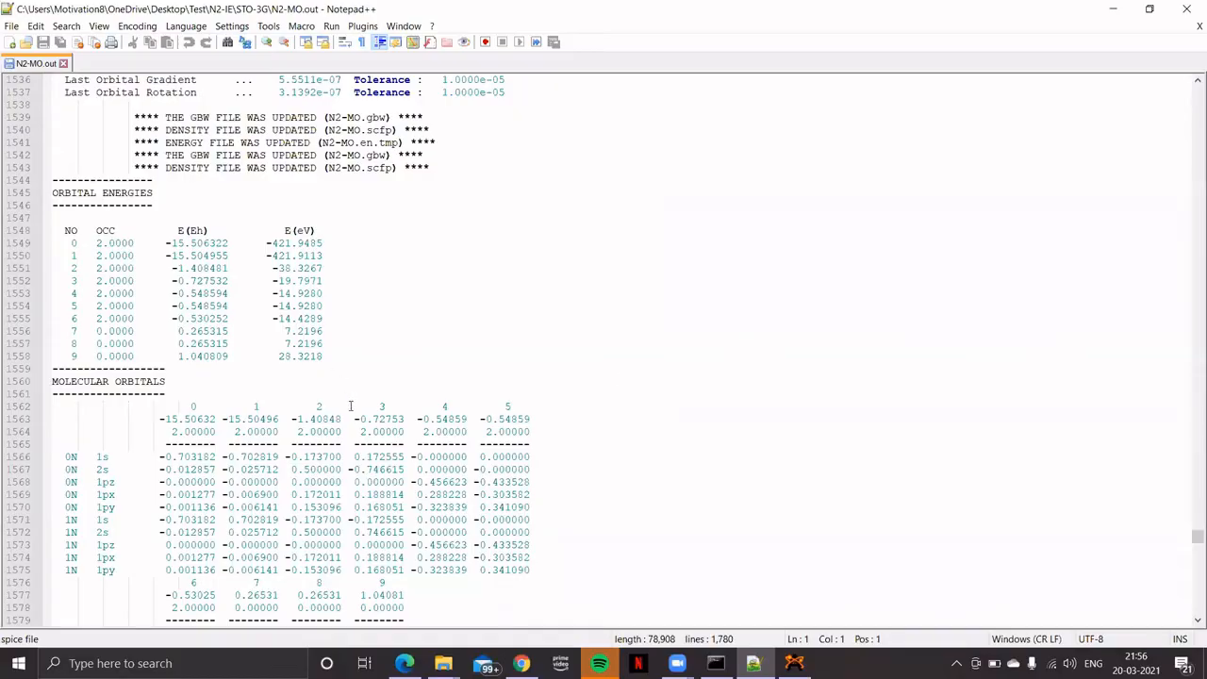
mouse_move(441, 548)
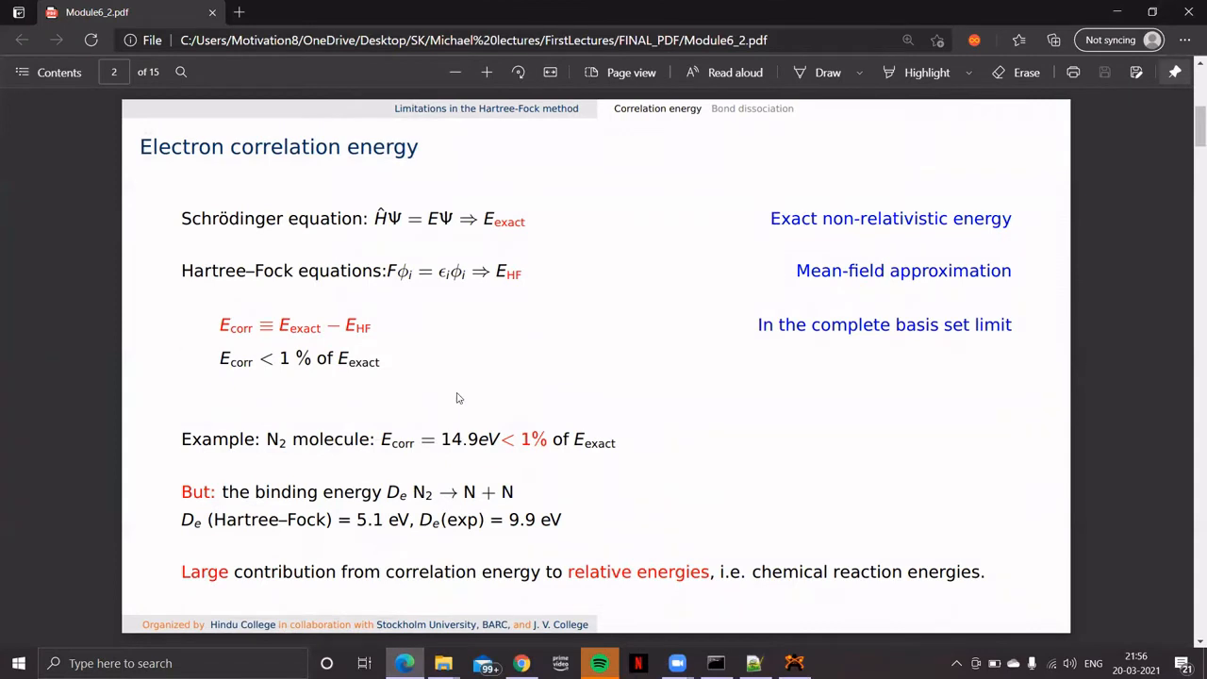
mouse_move(467, 374)
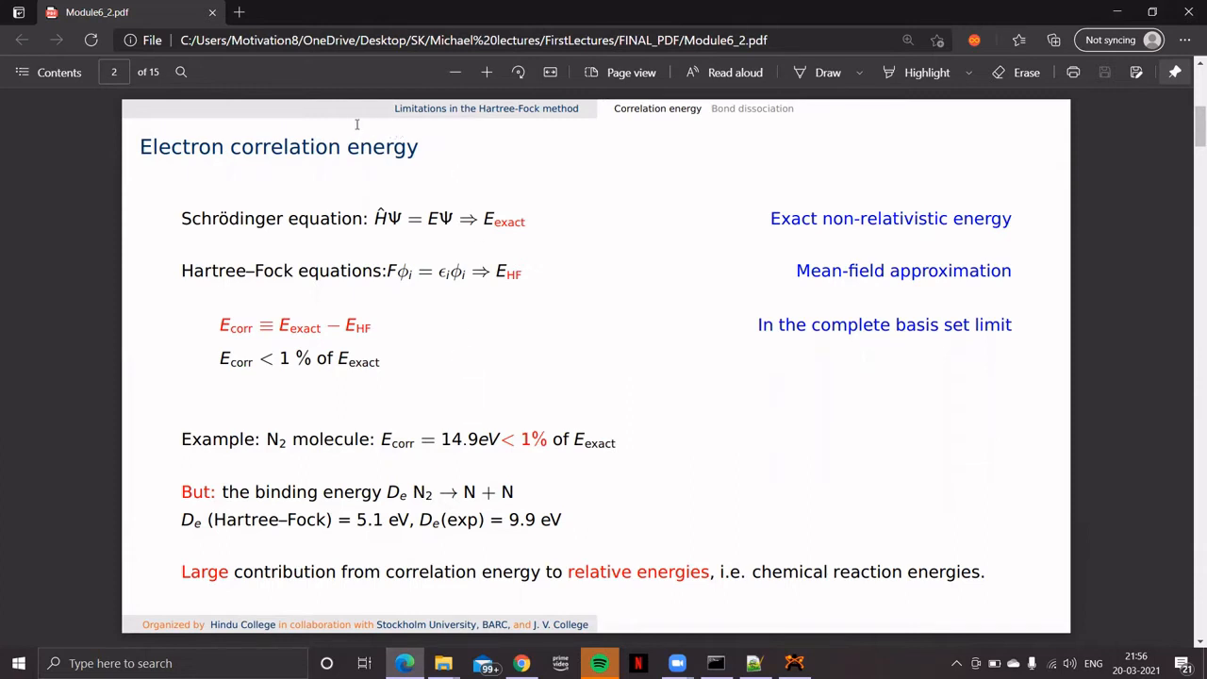
mouse_move(443, 164)
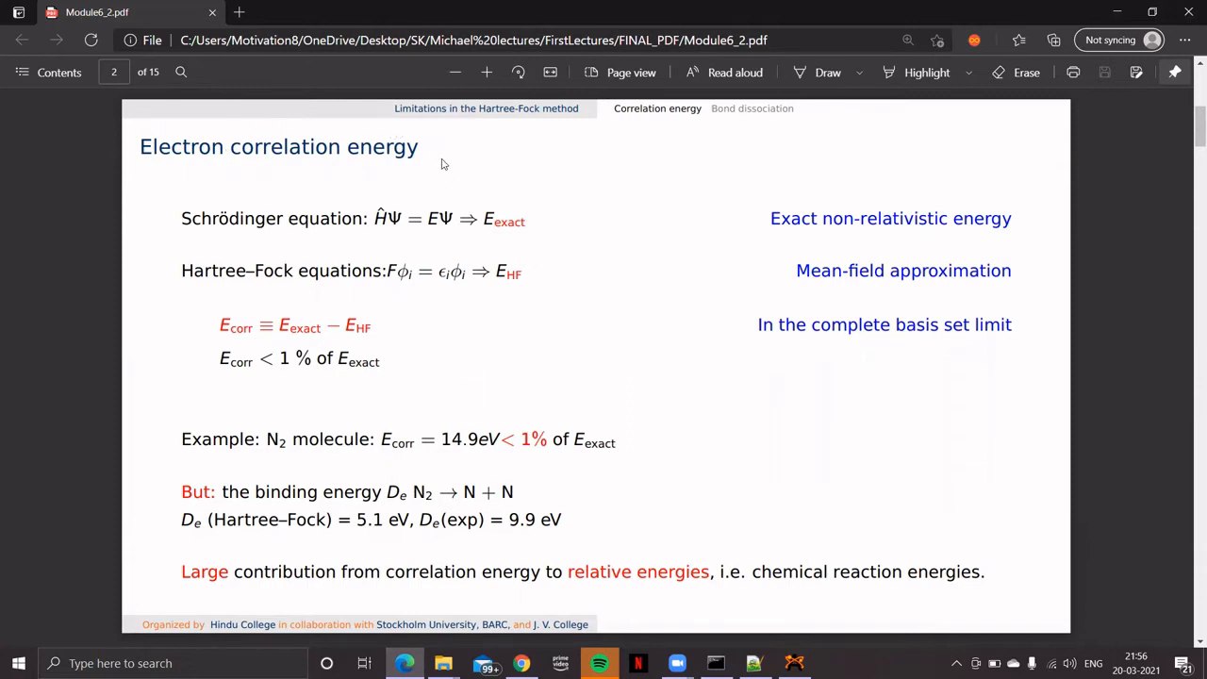
mouse_move(474, 238)
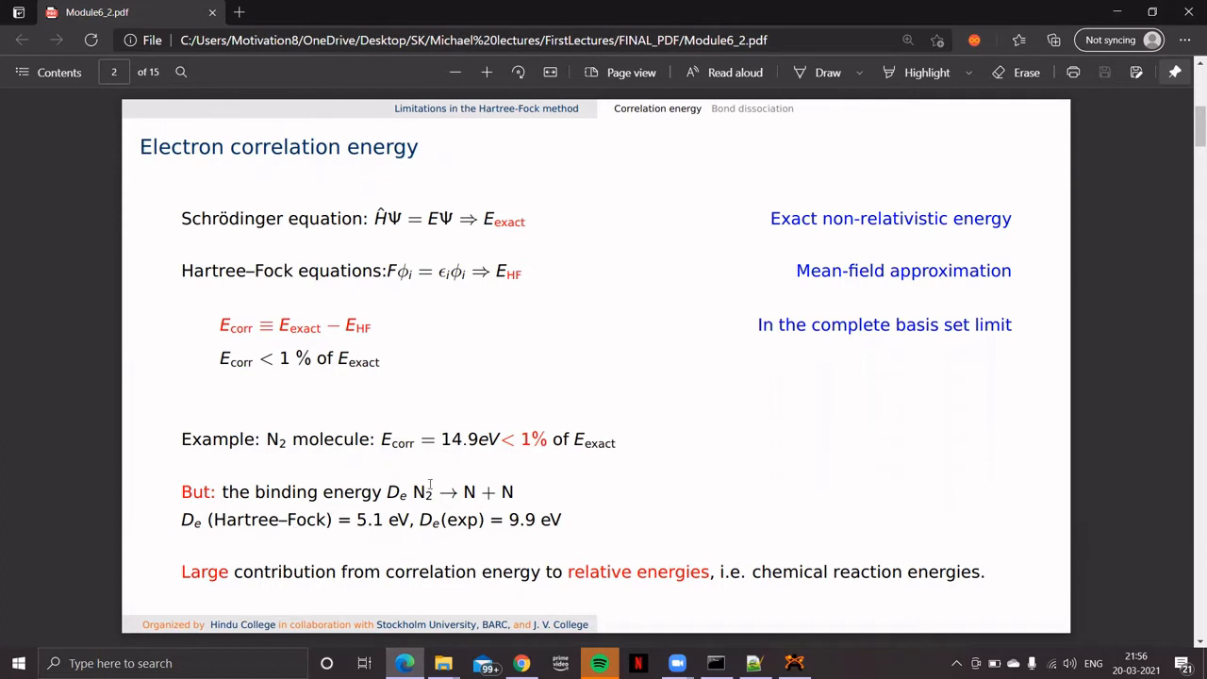
mouse_move(263, 493)
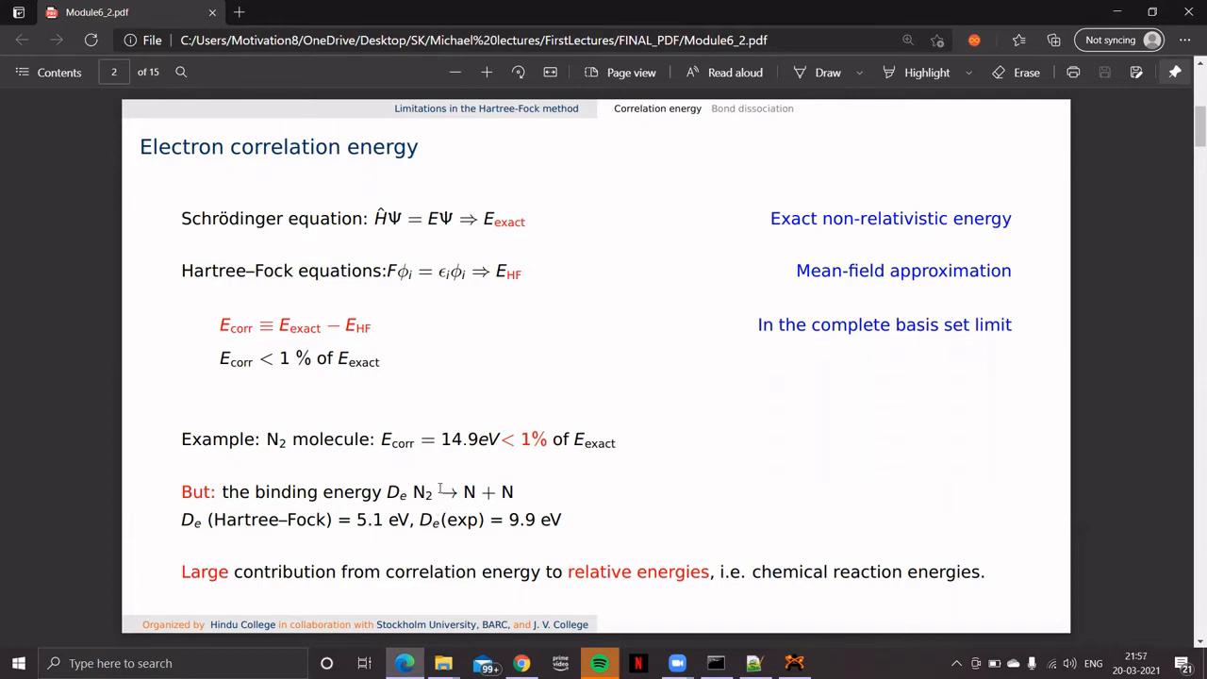
mouse_move(510, 501)
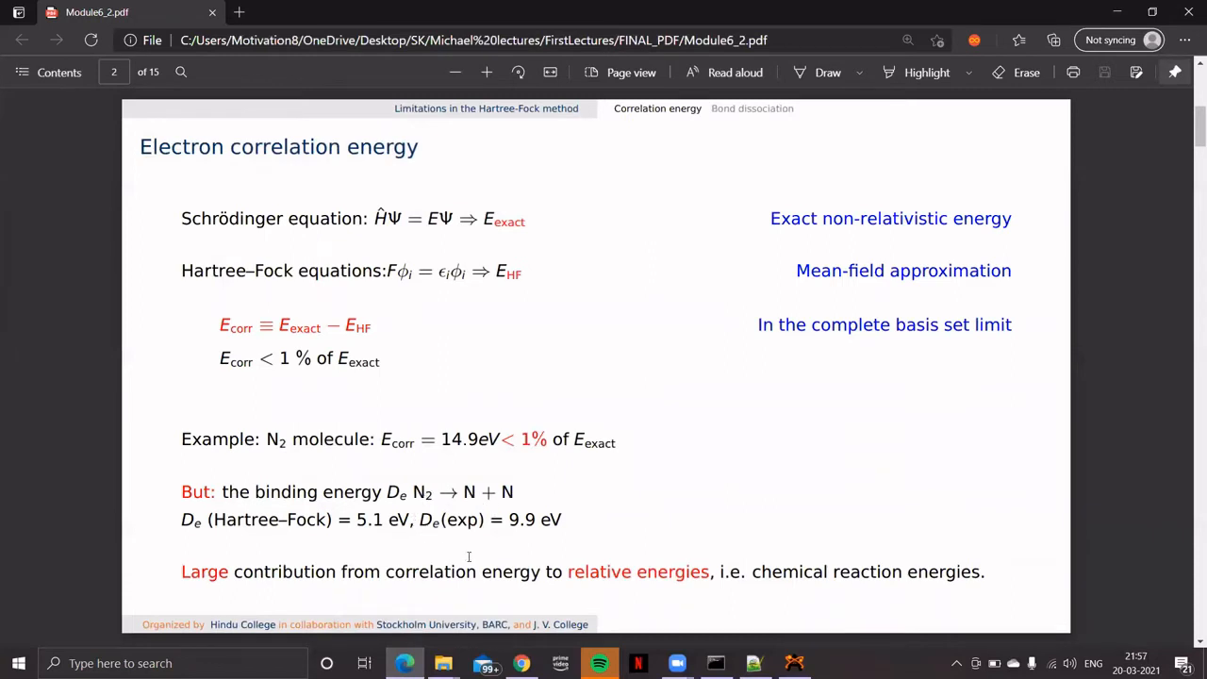
mouse_move(495, 524)
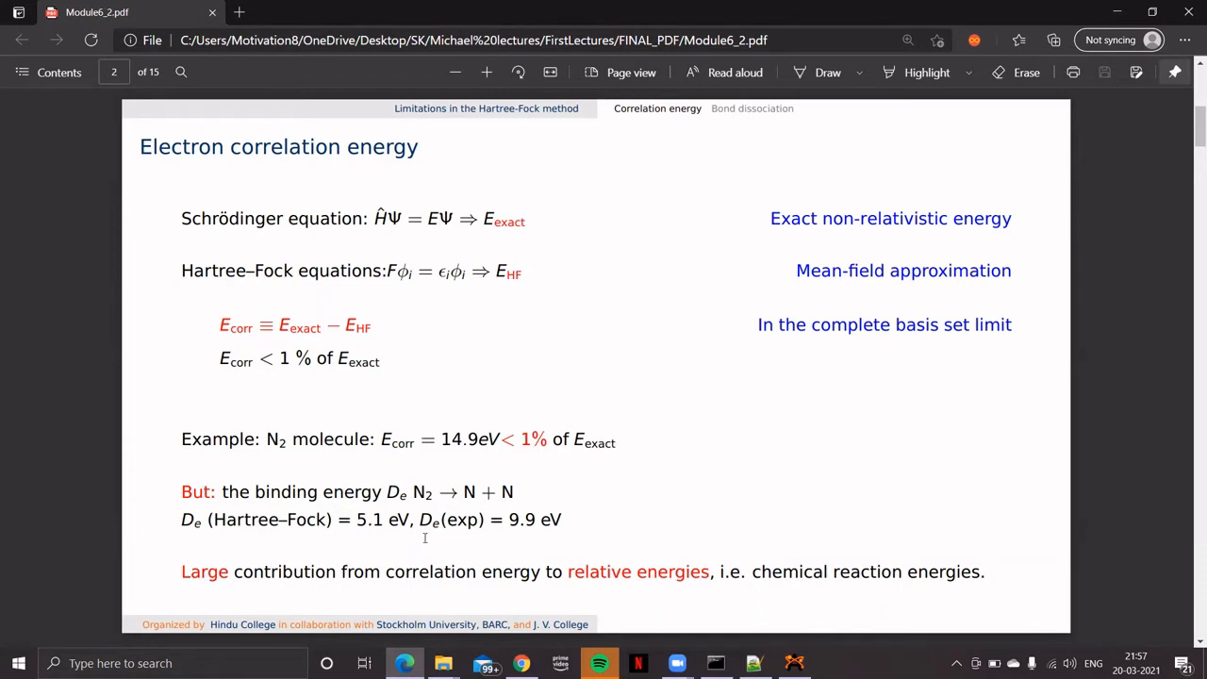
mouse_move(366, 471)
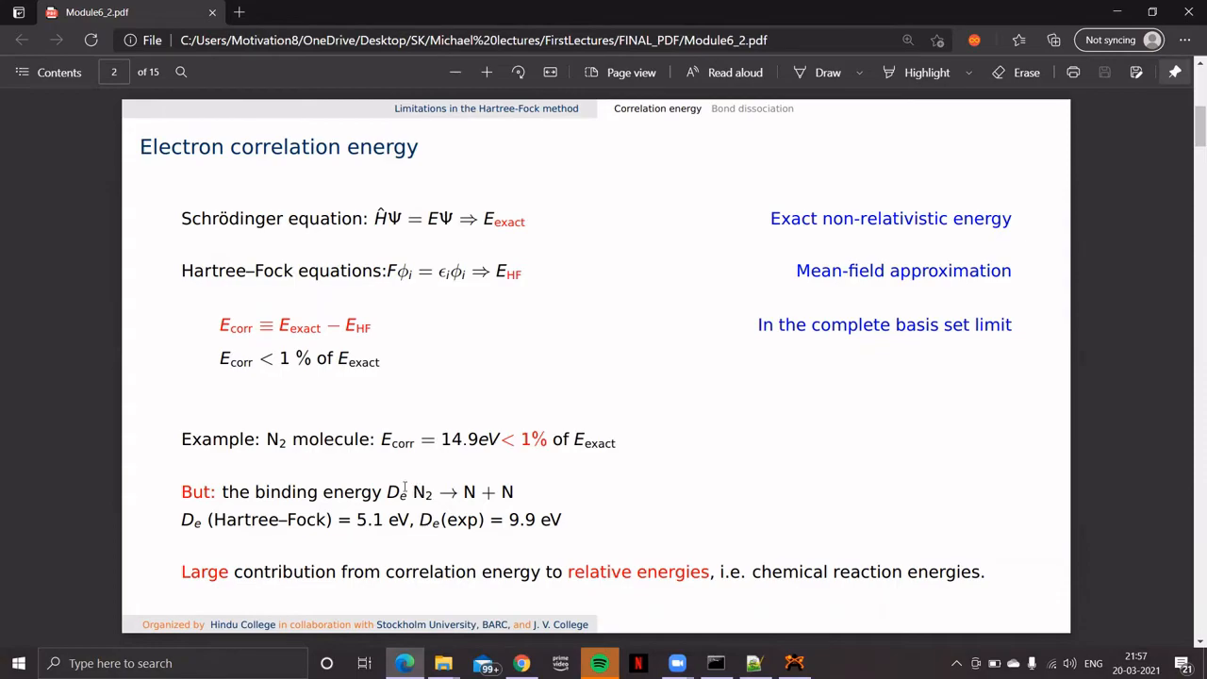
mouse_move(902, 445)
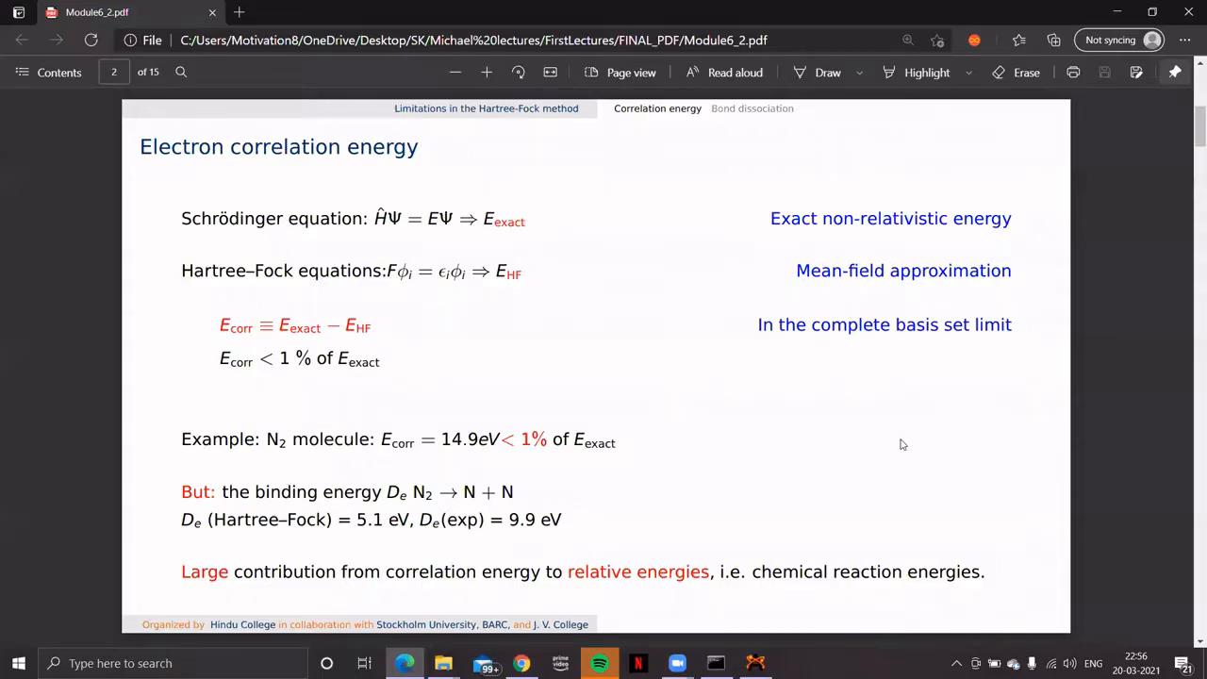
mouse_move(870, 445)
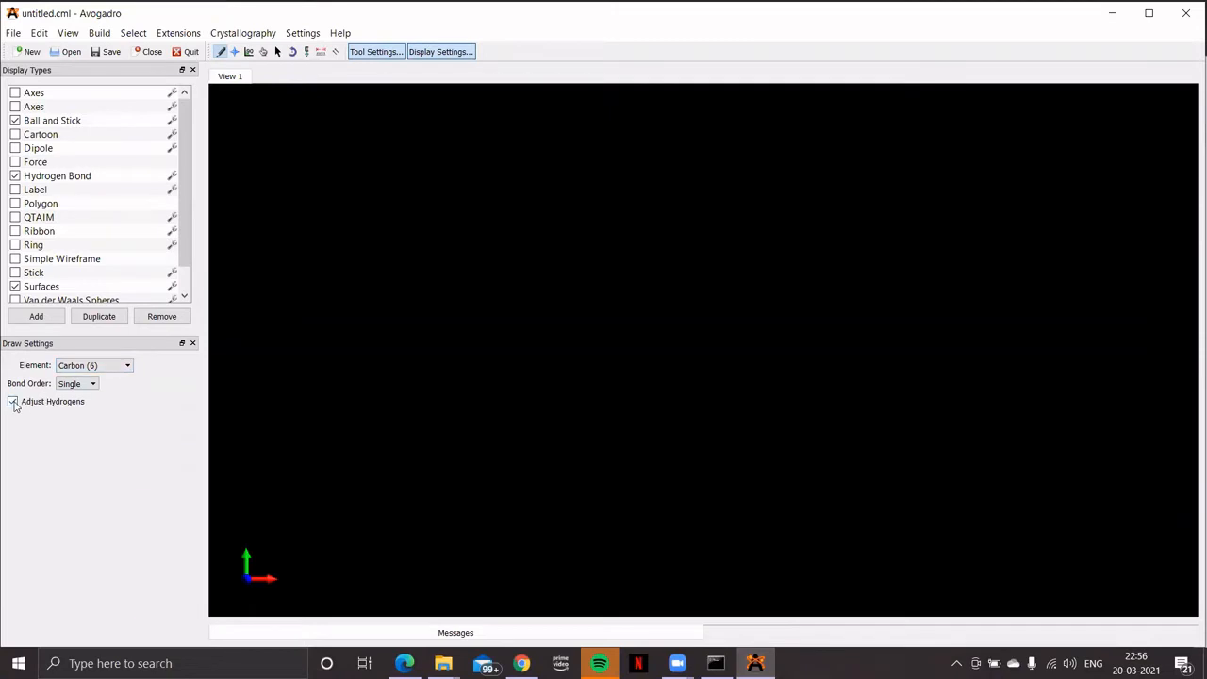
Step: Turn off Adjust Hydrogens and draw two bonded nitrogen atoms
left_click(13, 401)
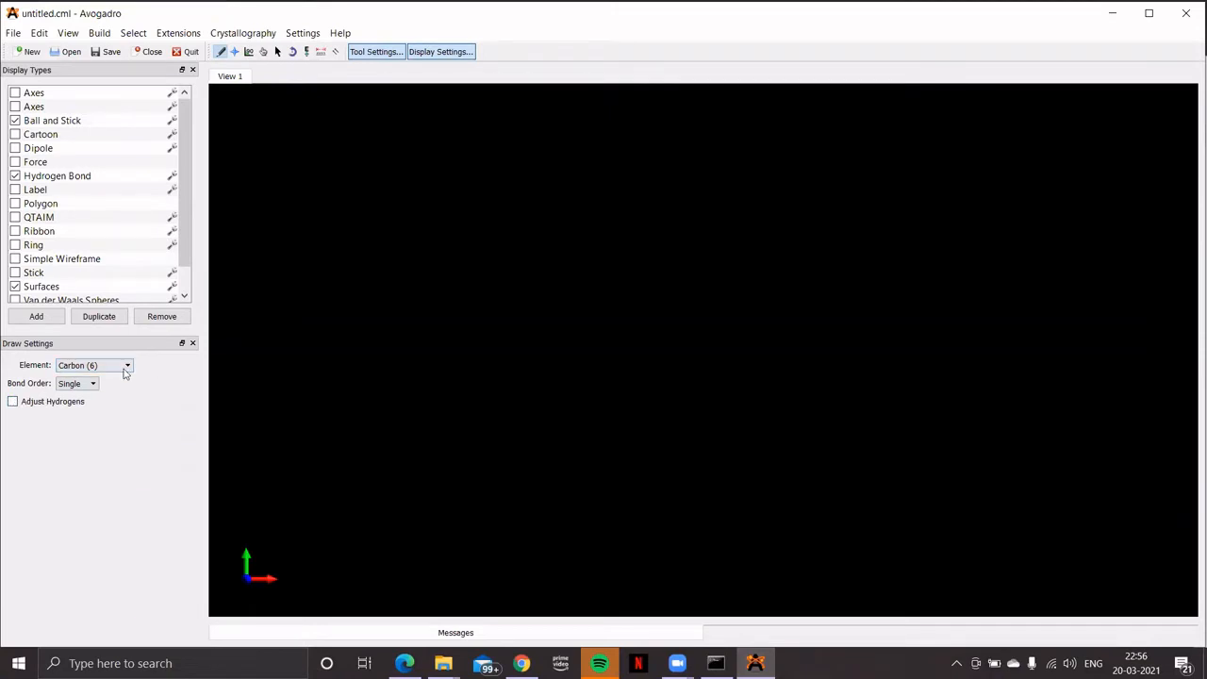
left_click(127, 365)
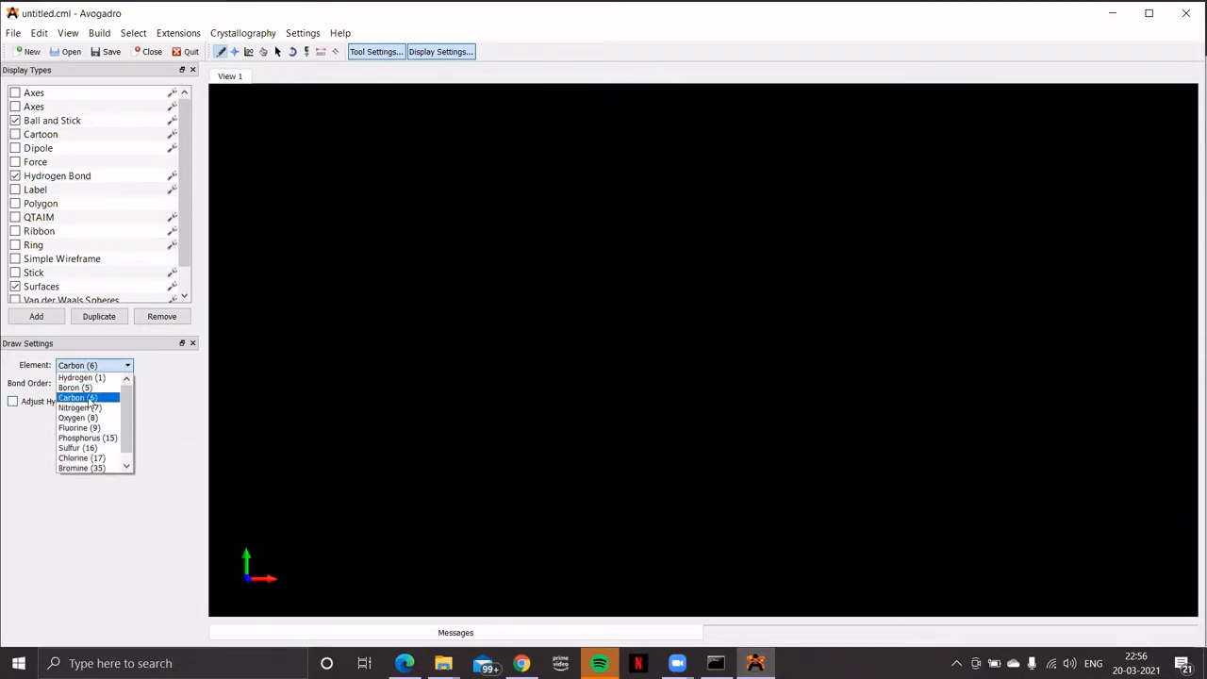
left_click(80, 407)
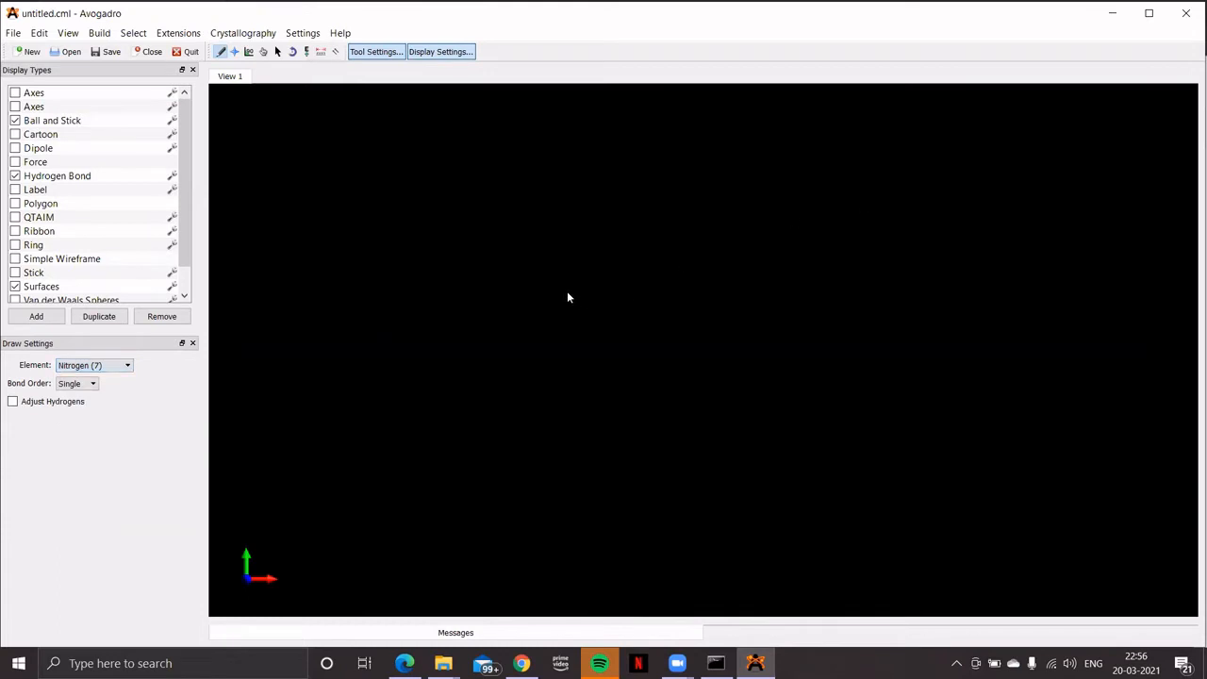
left_click(568, 290)
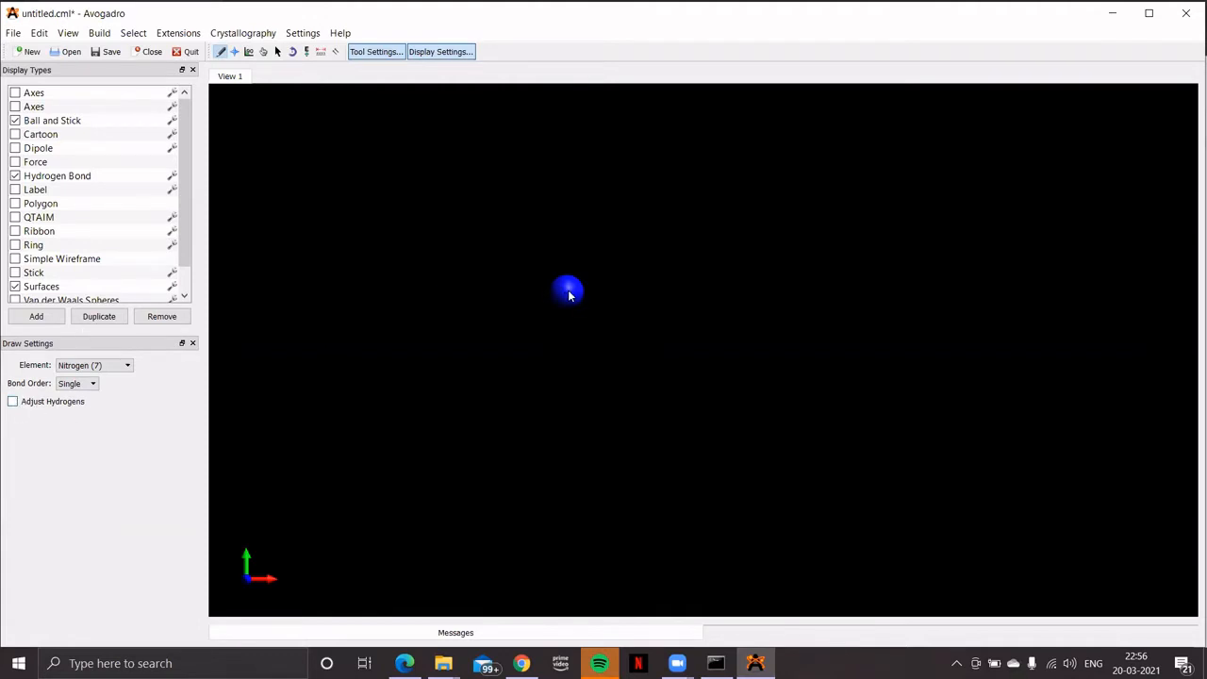
left_click_drag(569, 291, 616, 252)
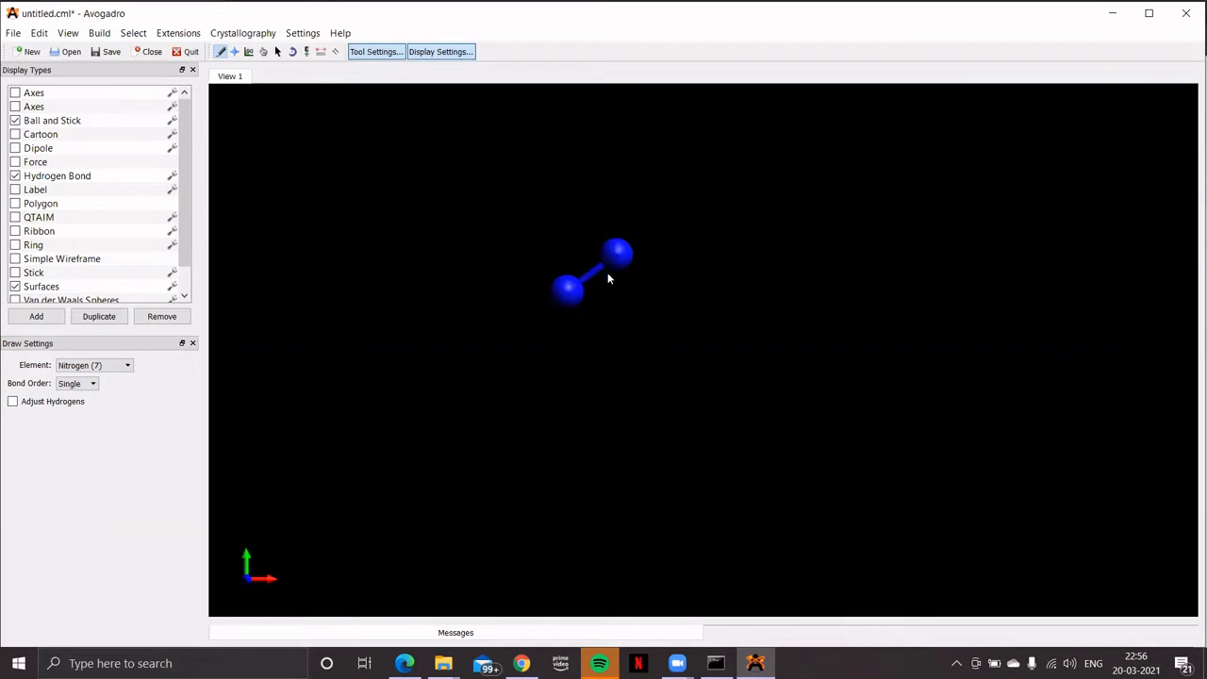
mouse_move(593, 278)
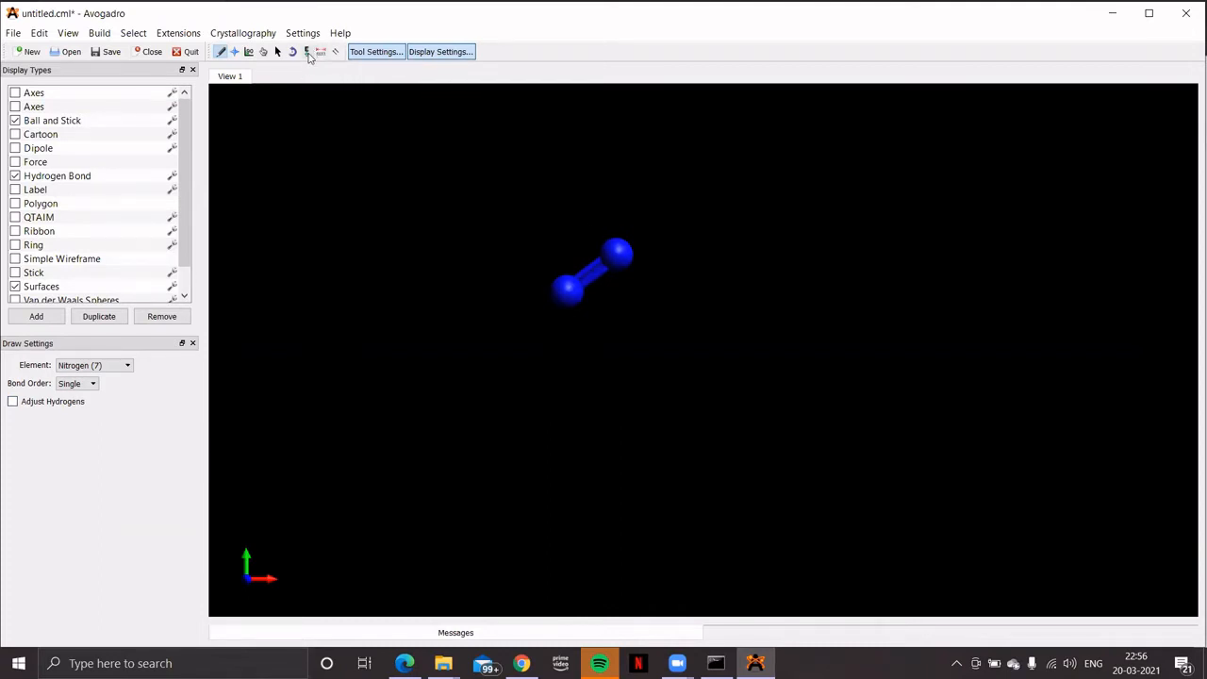
left_click(308, 51)
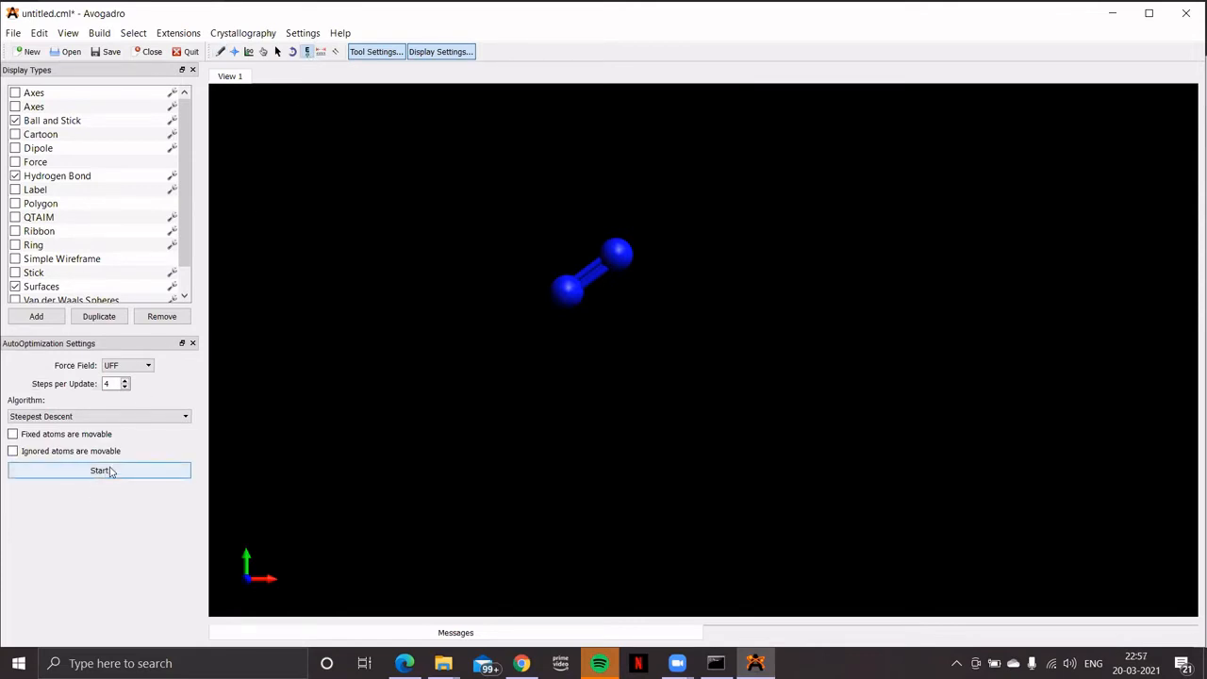
left_click(99, 470)
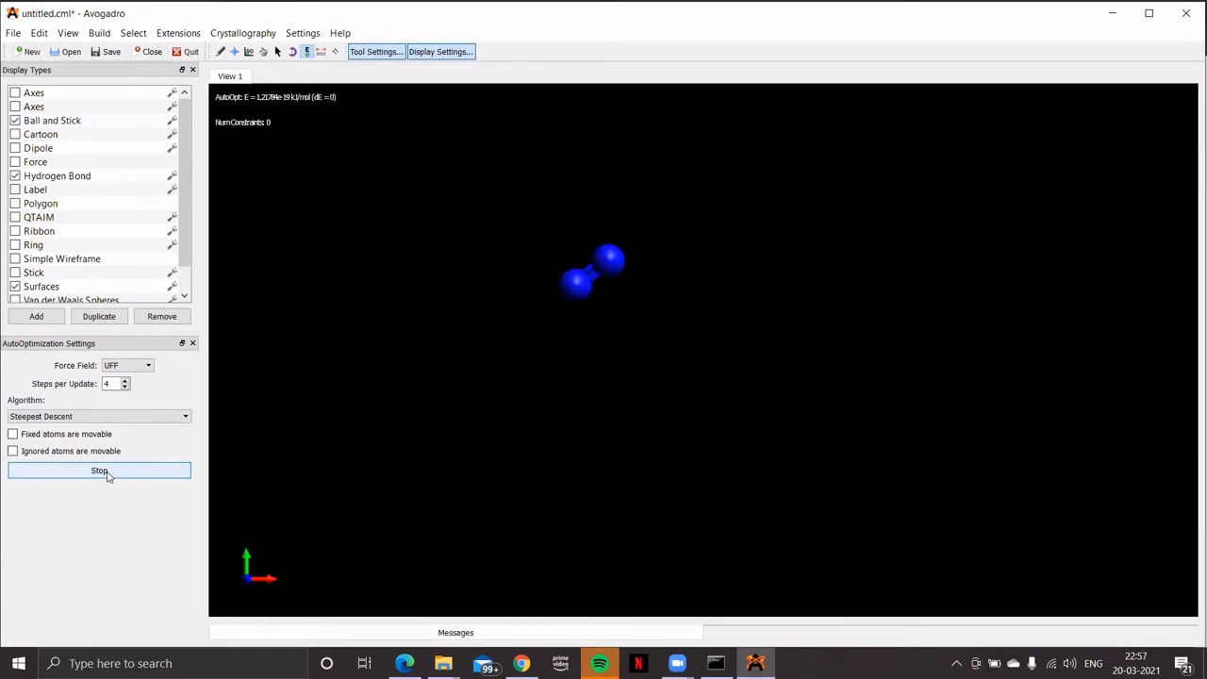
left_click(99, 471)
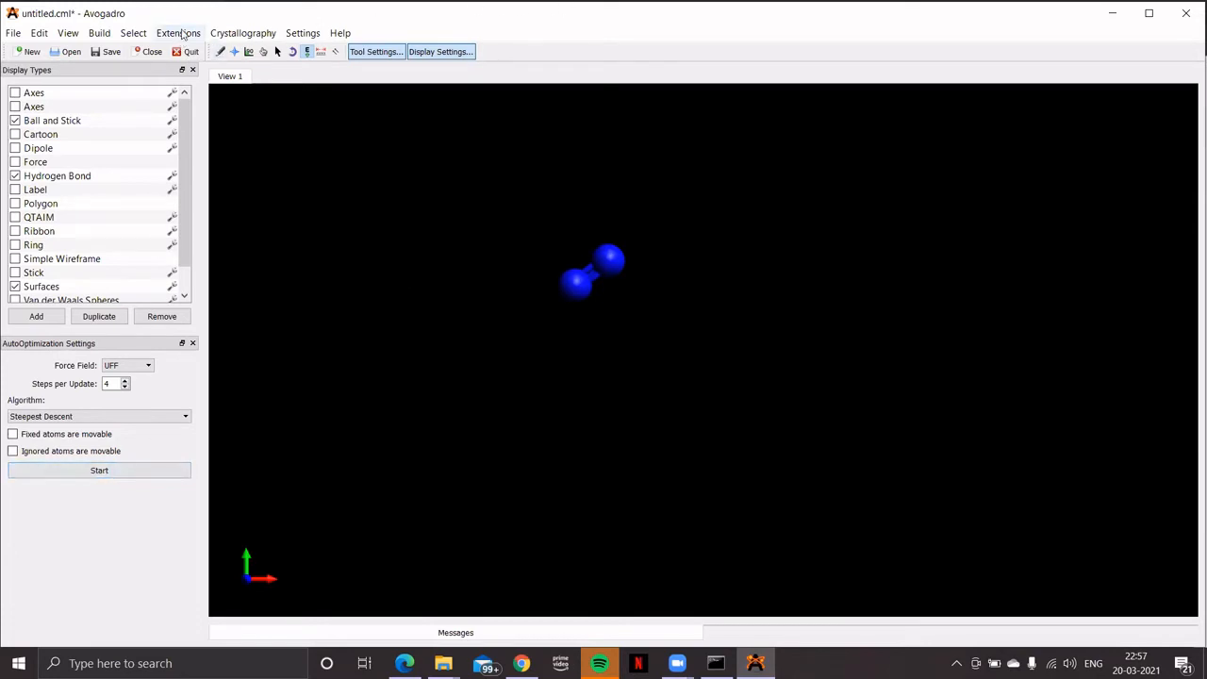
Step: Open the ORCA input generator and enter the comment 'Energy of N2 using higher basis set'
left_click(178, 33)
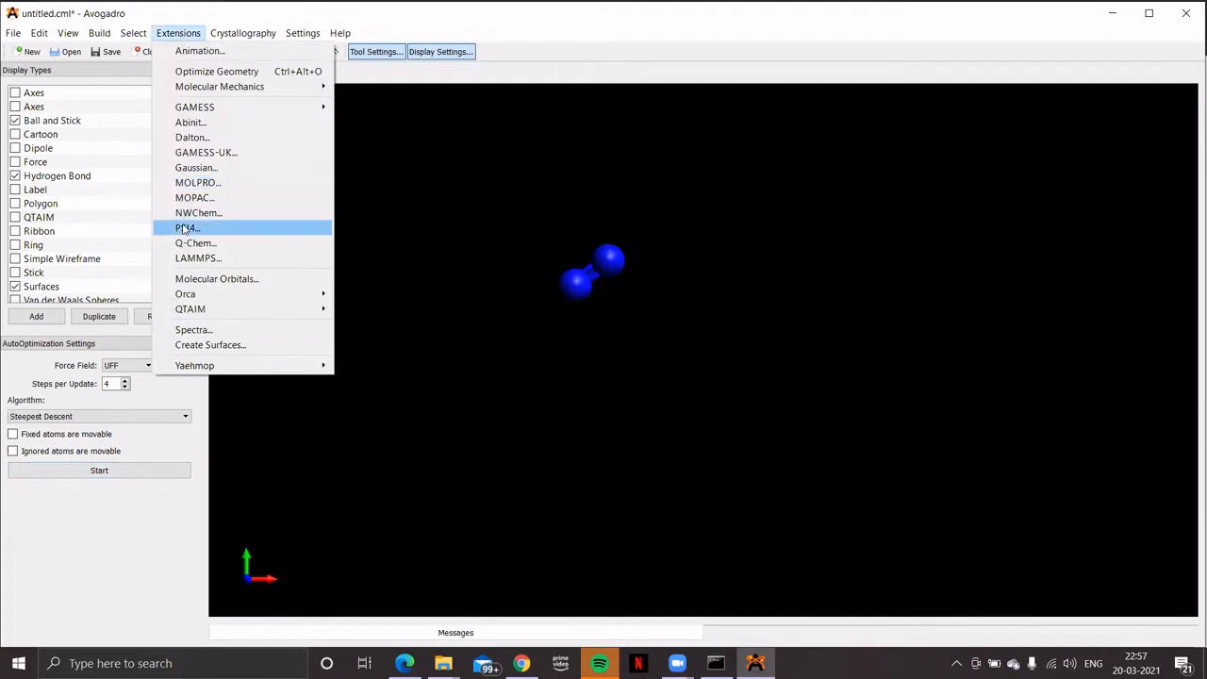
mouse_move(184, 293)
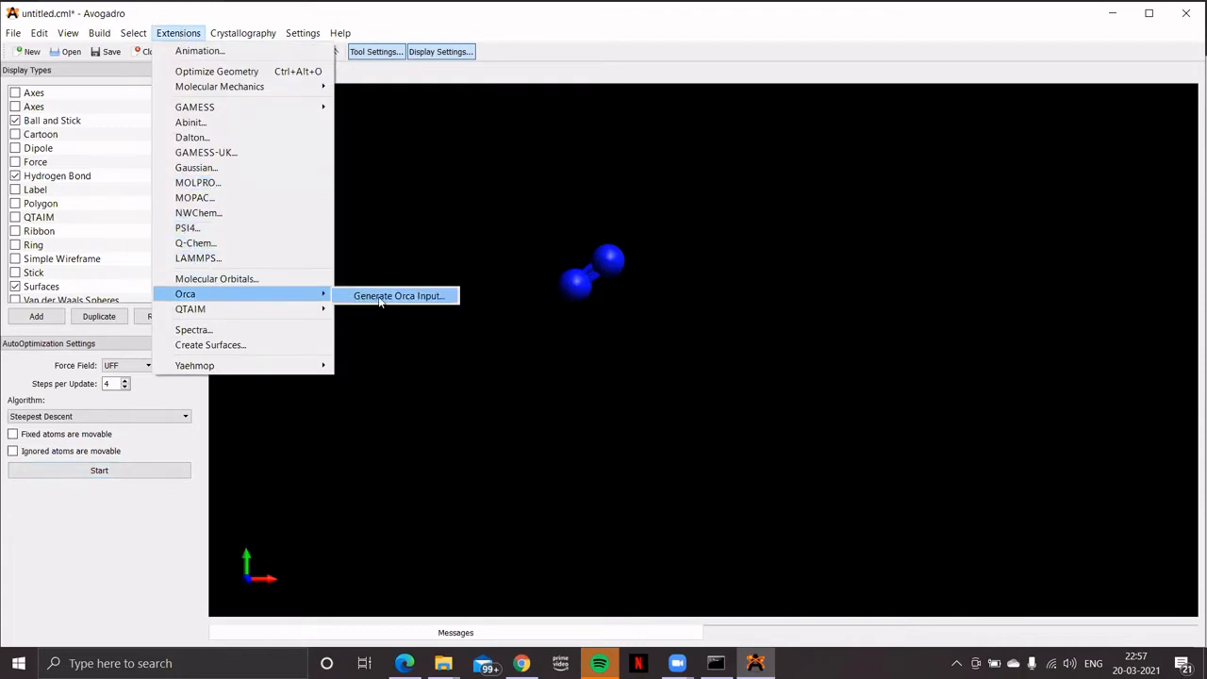
left_click(398, 295)
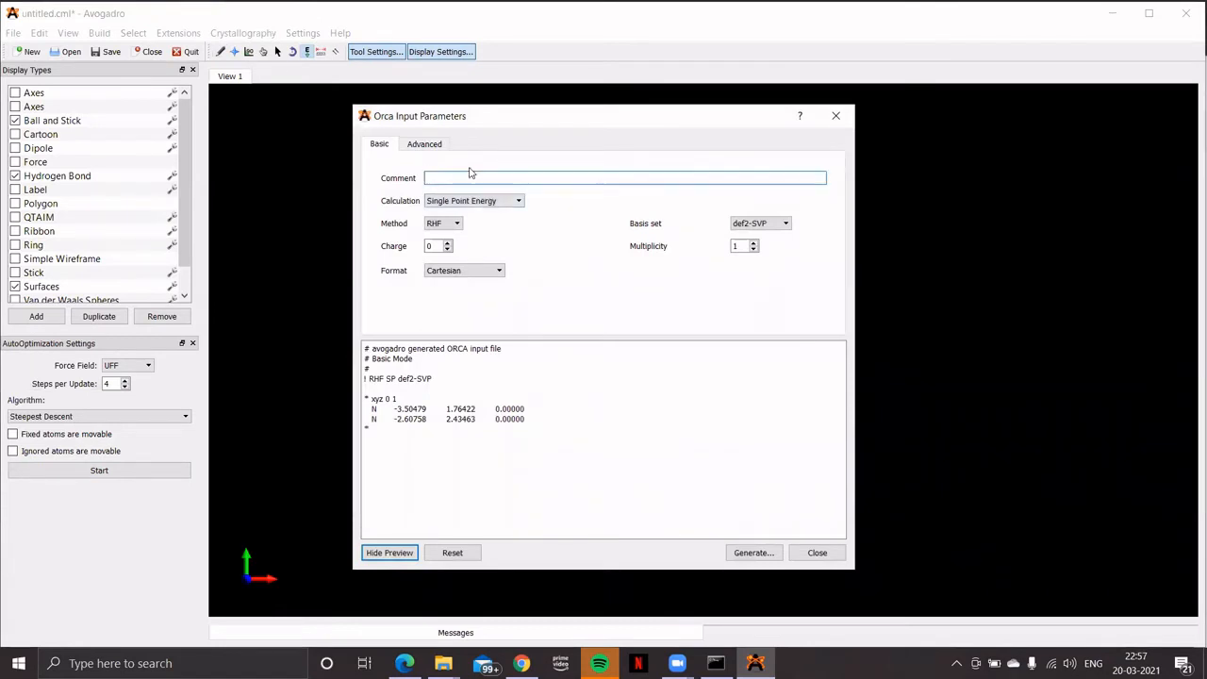
type("E")
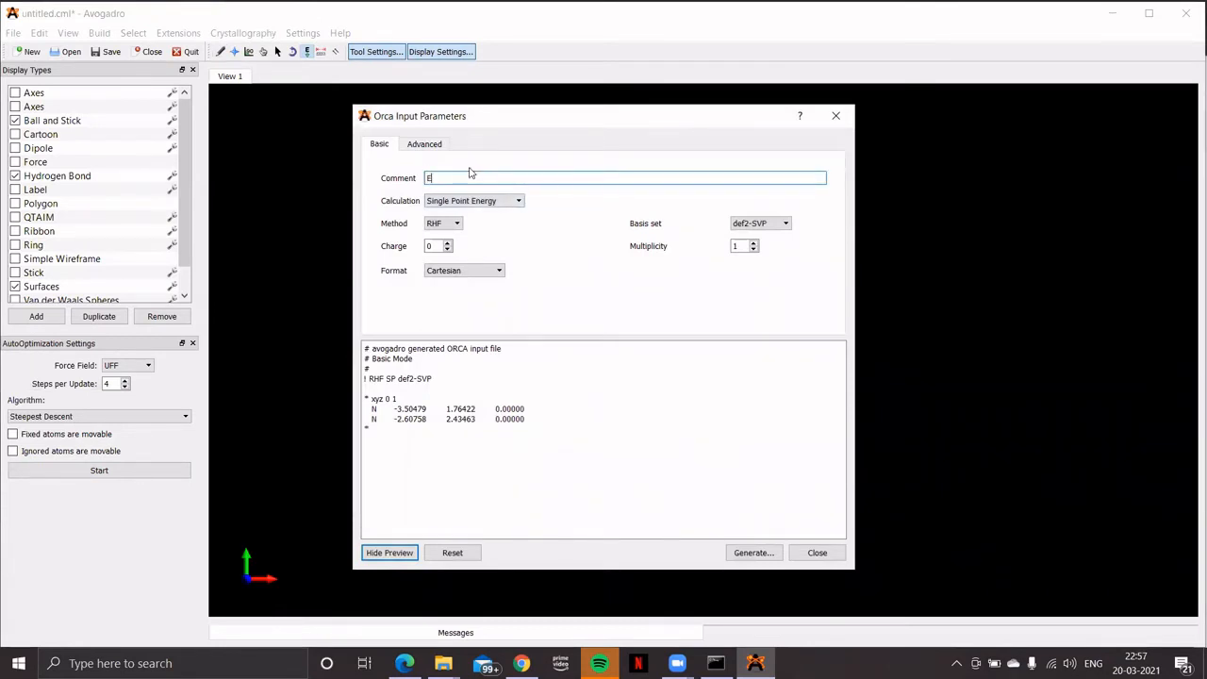
type("nergy of N2")
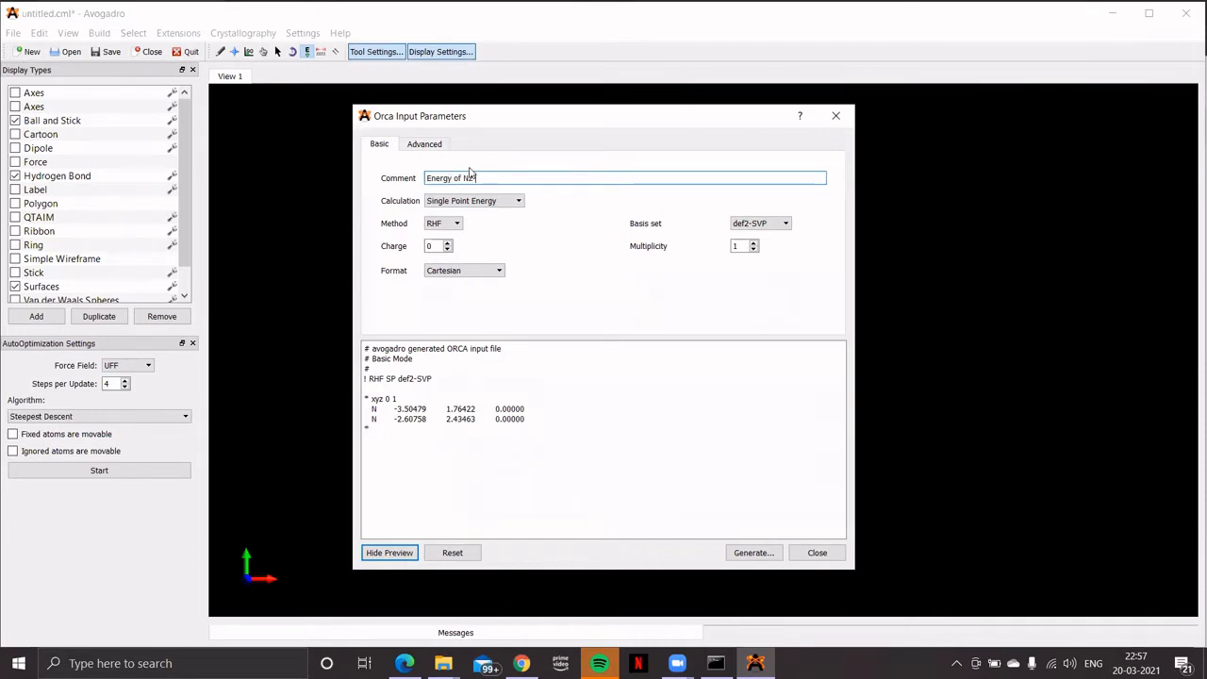
type("using")
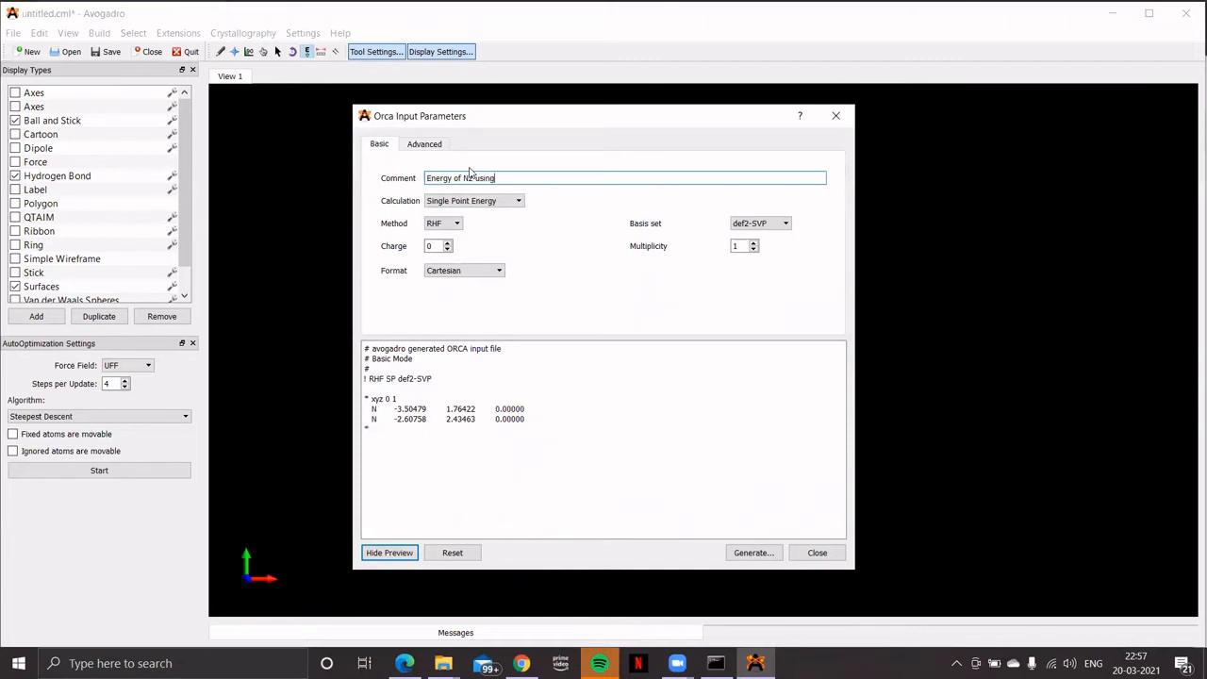
type("highe")
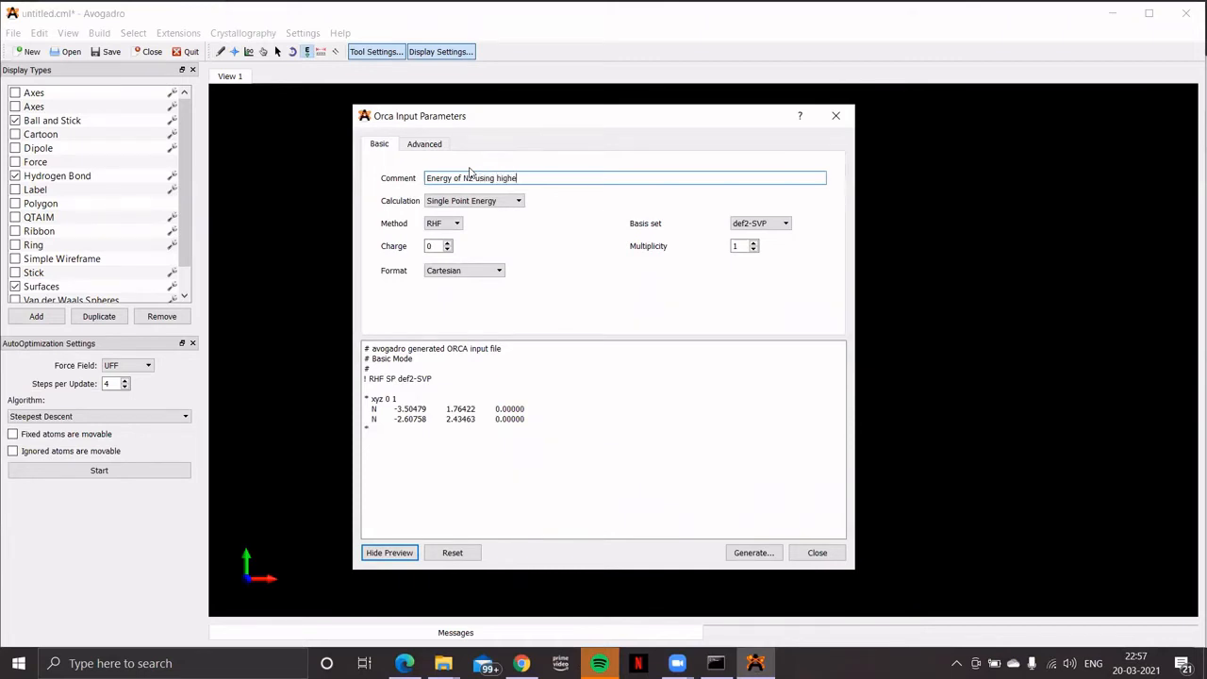
type("basis set")
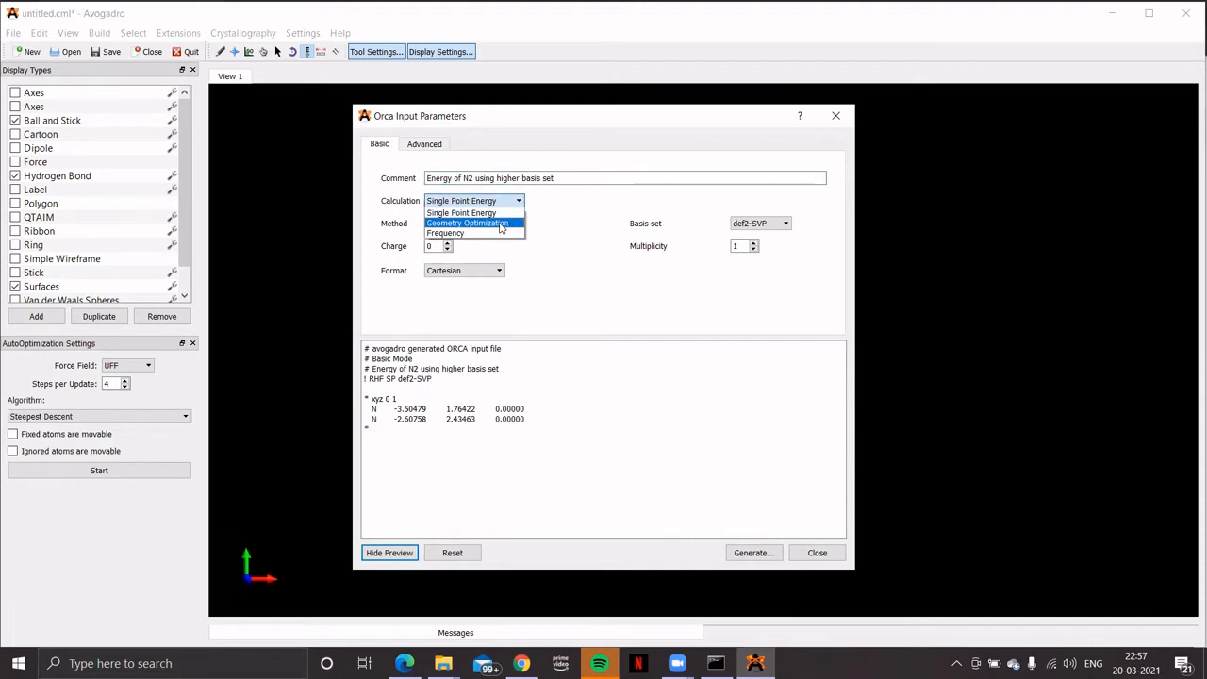
Step: Set Calculation to Geometry Optimization and edit the basis to 6-311+G(d)
left_click(467, 223)
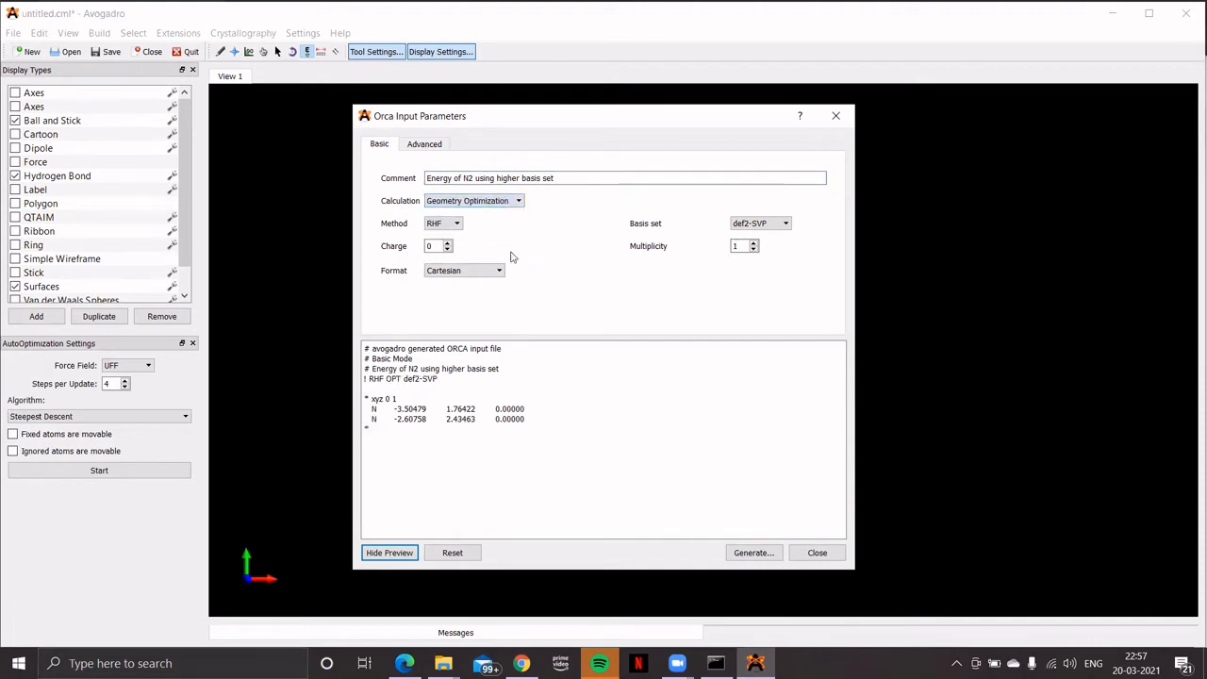
mouse_move(536, 315)
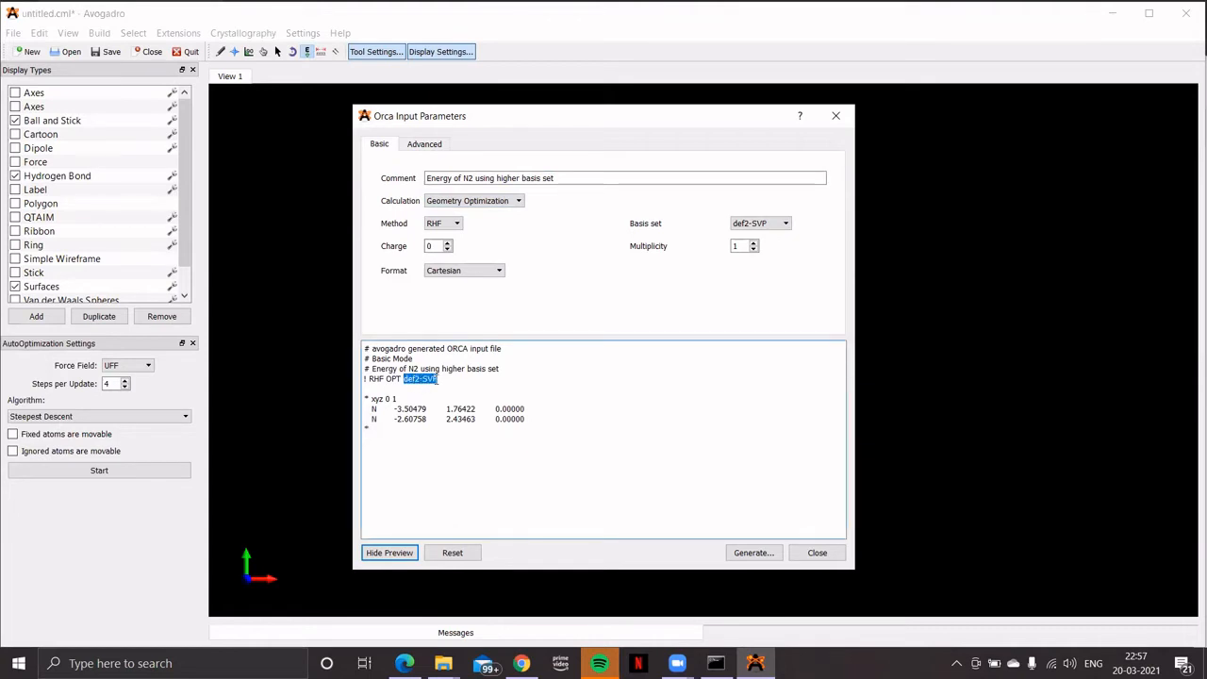
mouse_move(653, 405)
type("6")
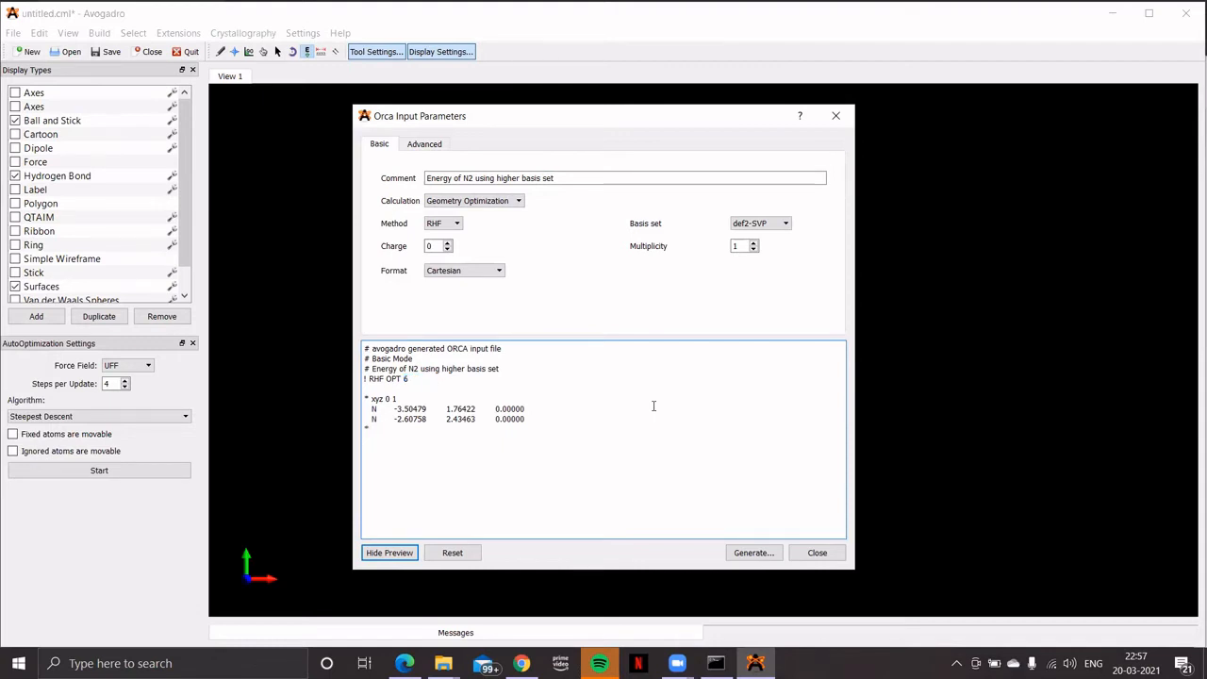
type("-31")
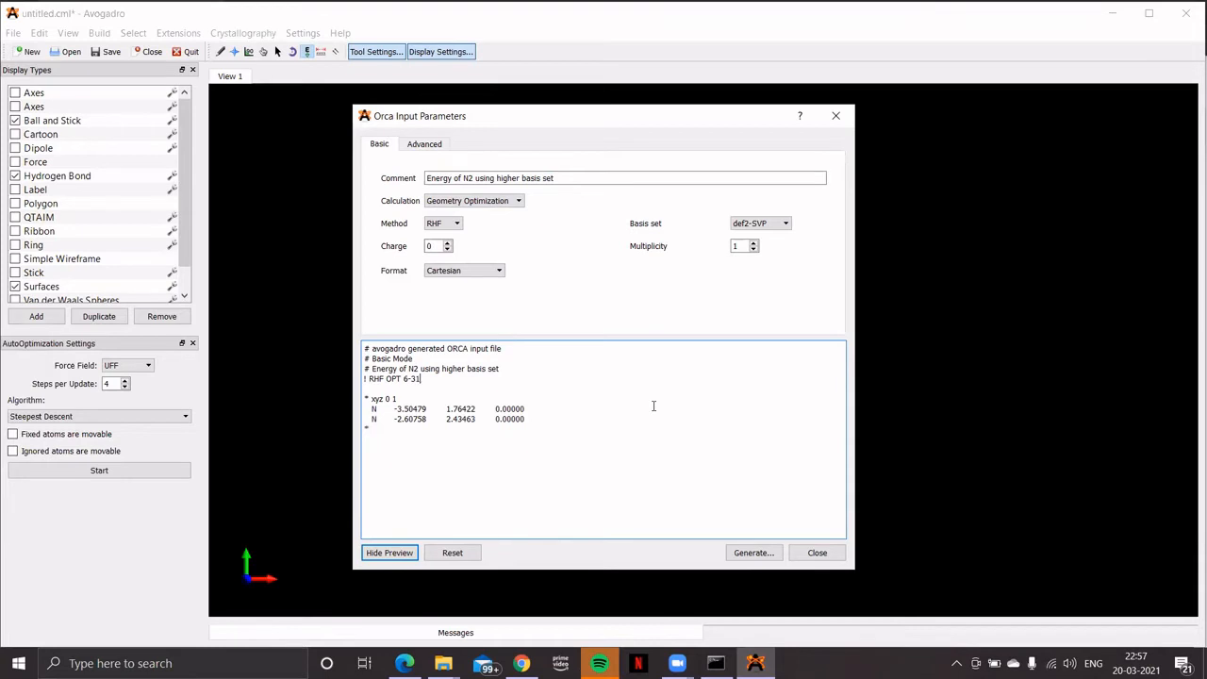
type("1")
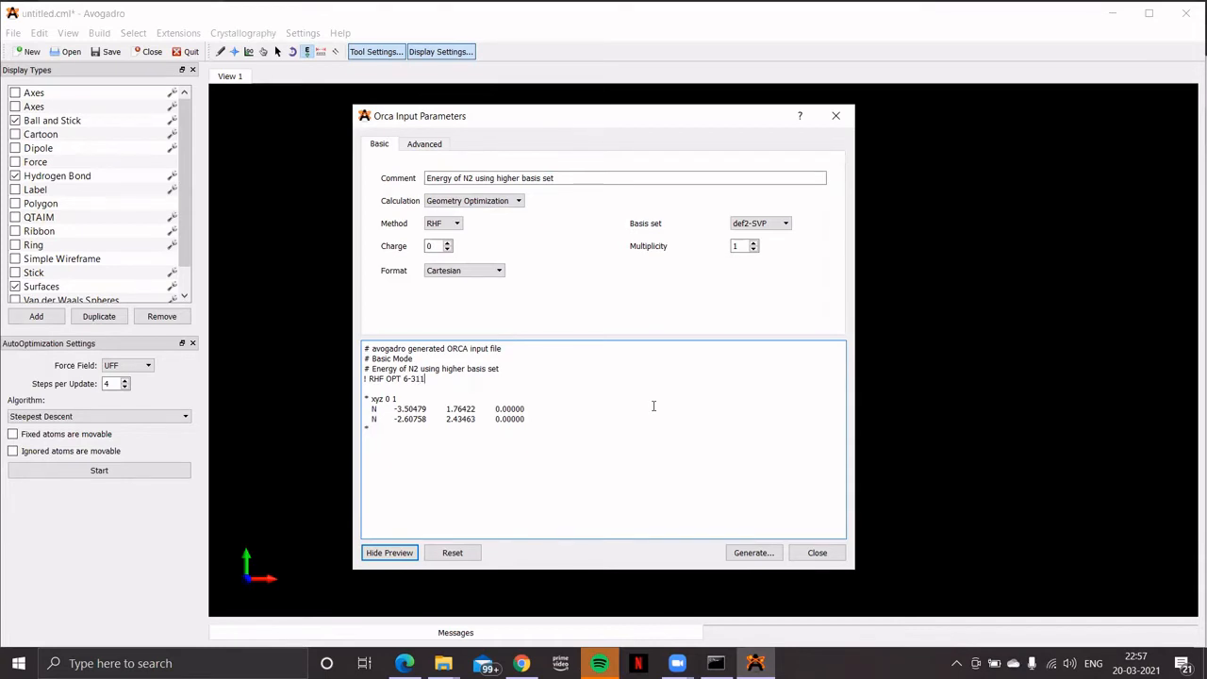
type("+")
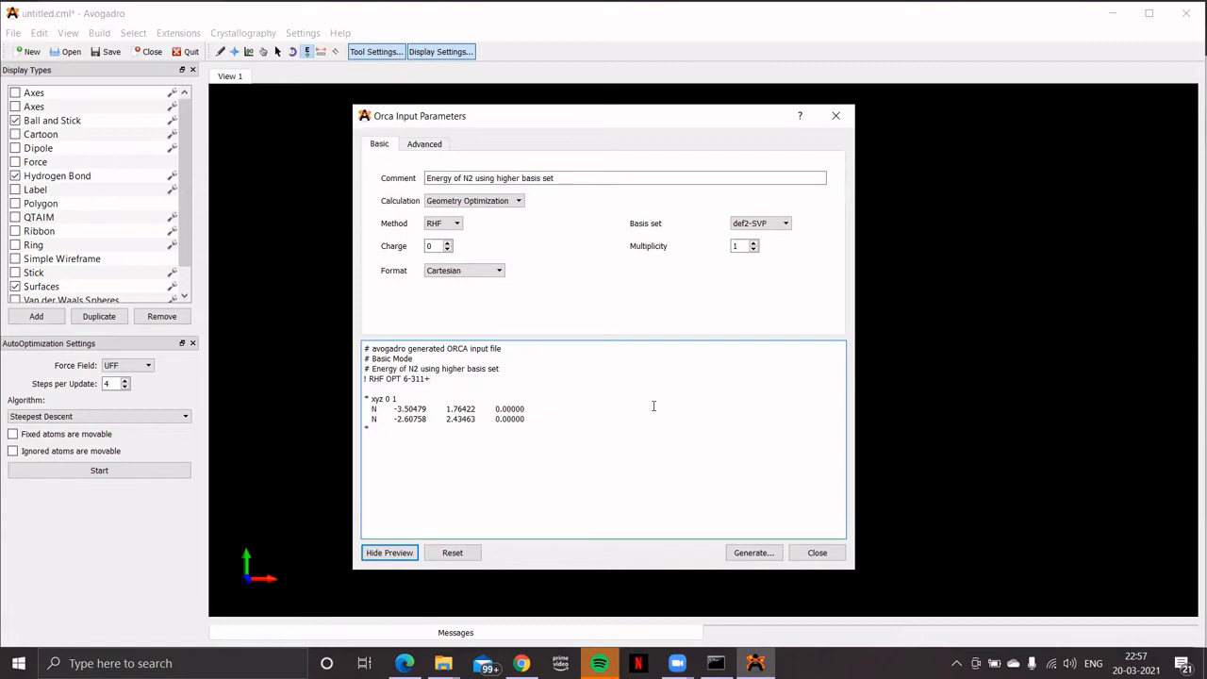
type("G")
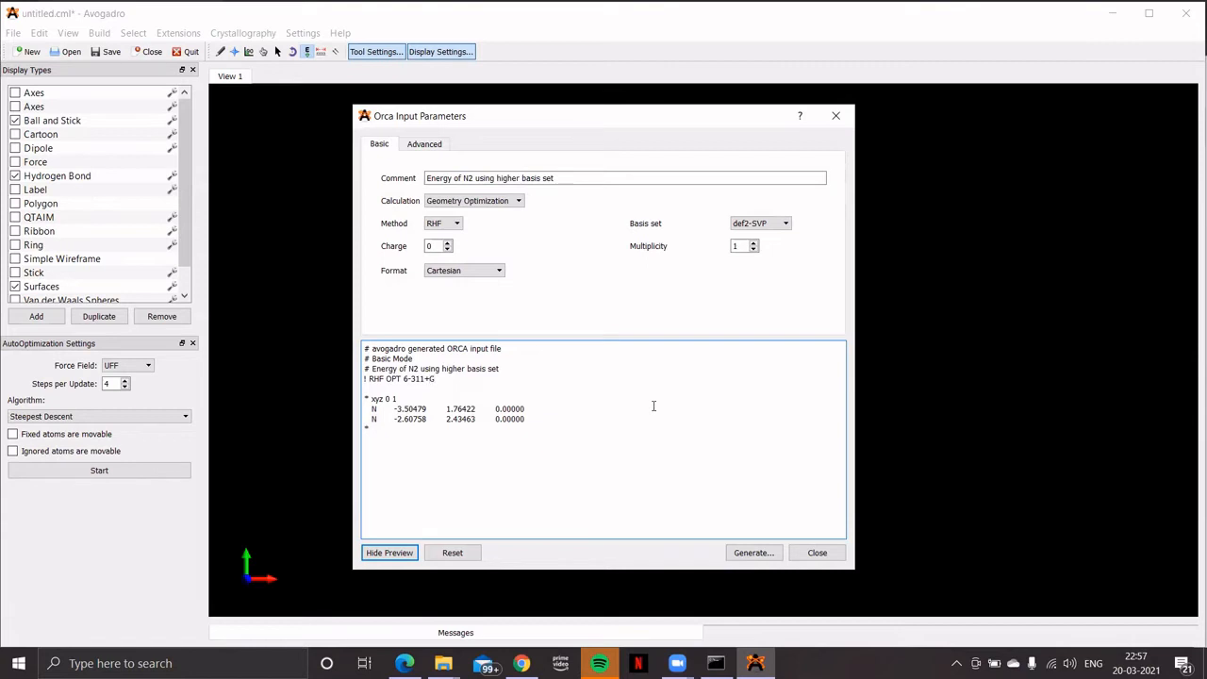
type("(p")
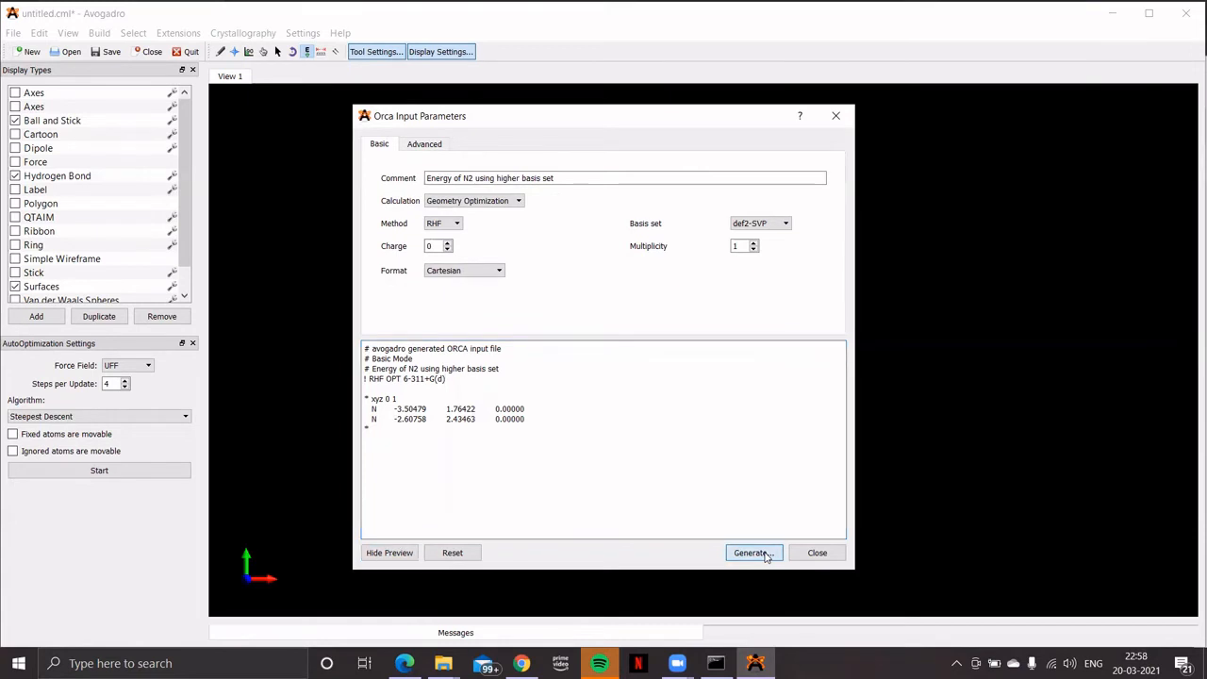
Step: Save the generated N2 ORCA input over N2-split.inp and close the generator
left_click(752, 552)
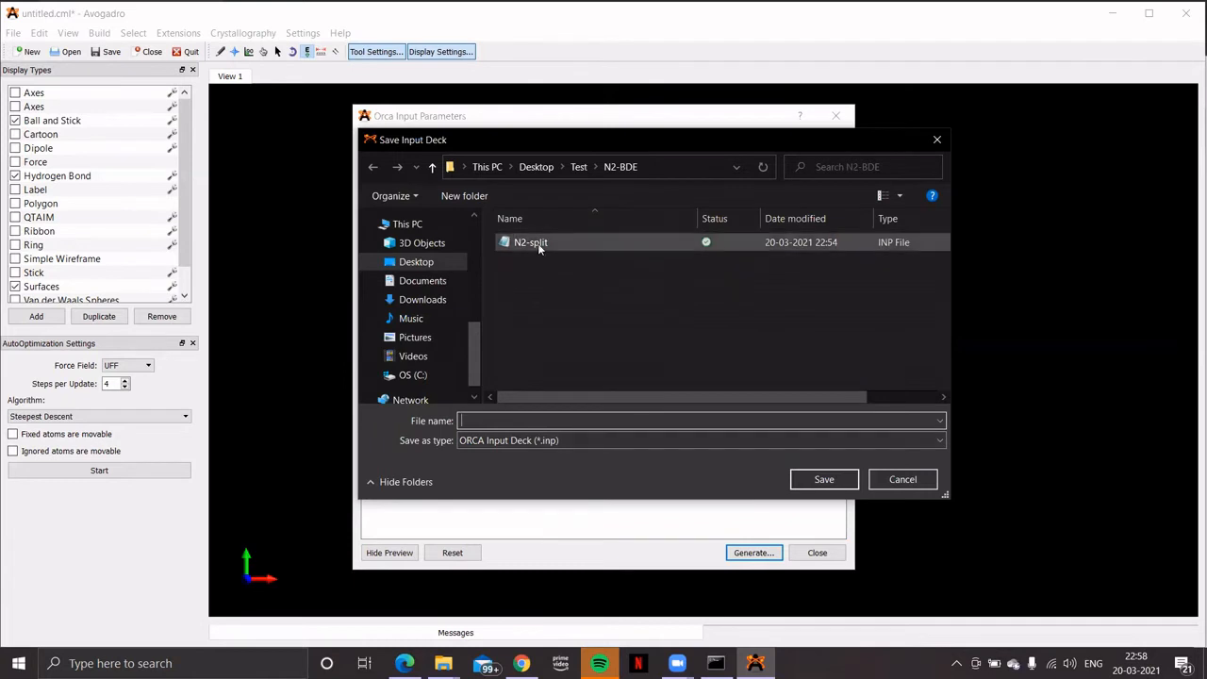
left_click(530, 242)
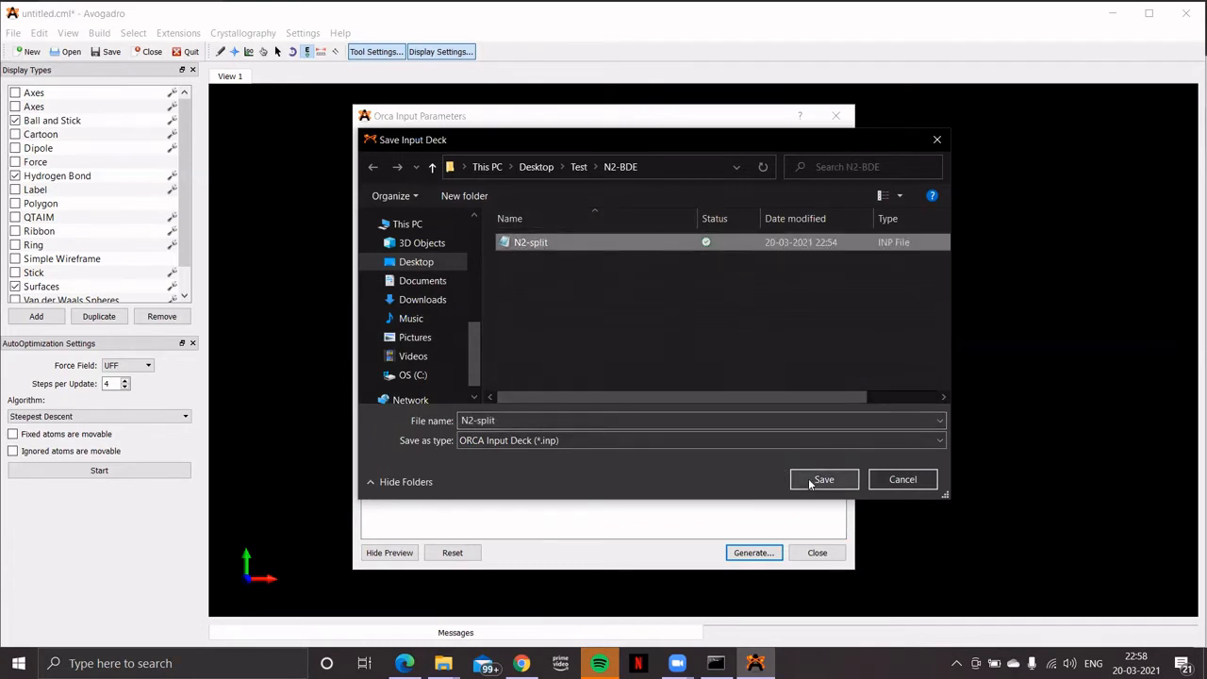
left_click(823, 479)
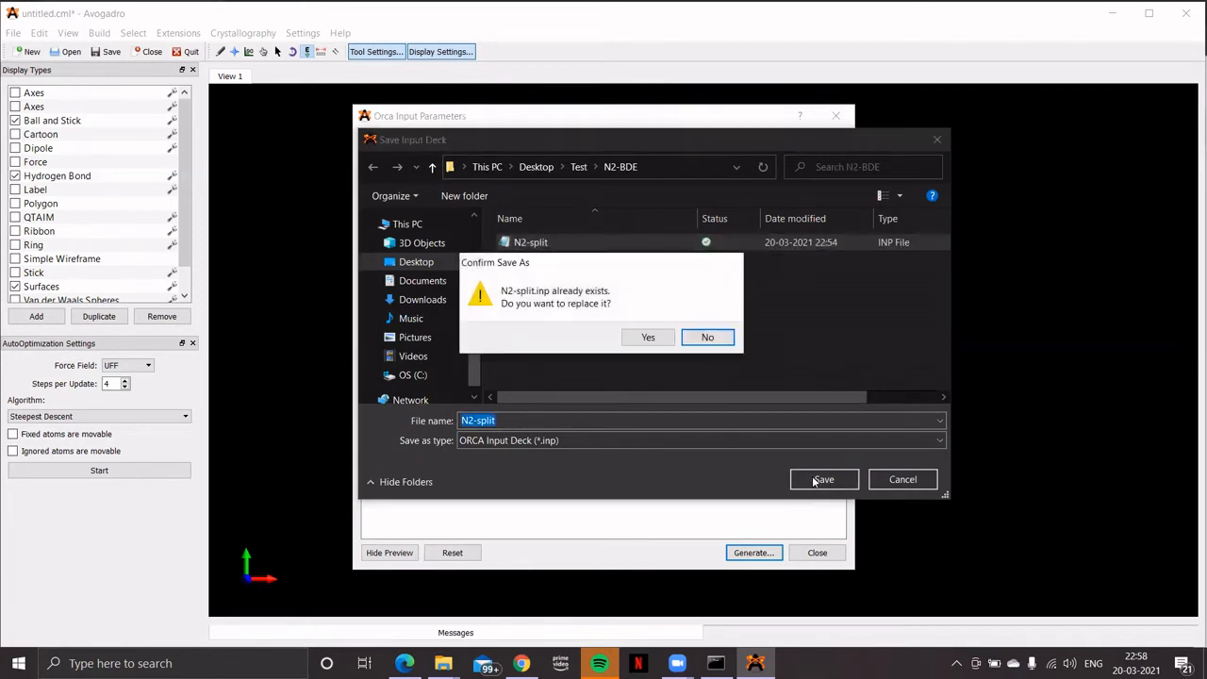
left_click(648, 337)
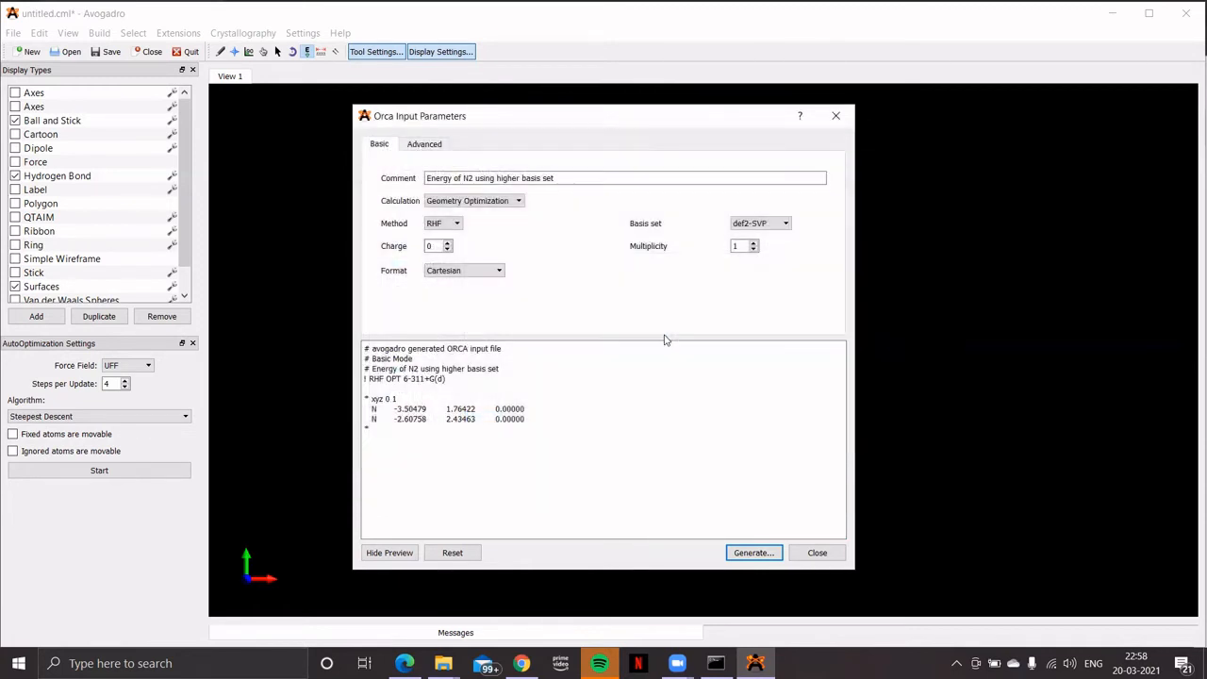
mouse_move(817, 553)
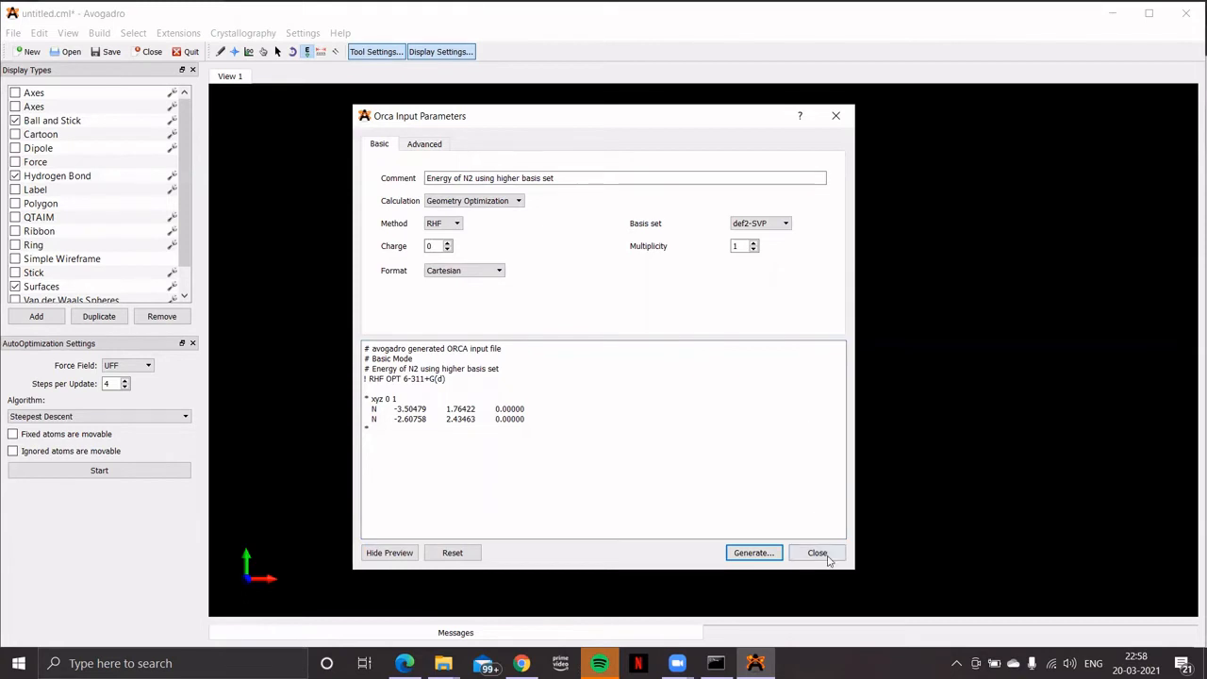
left_click(817, 553)
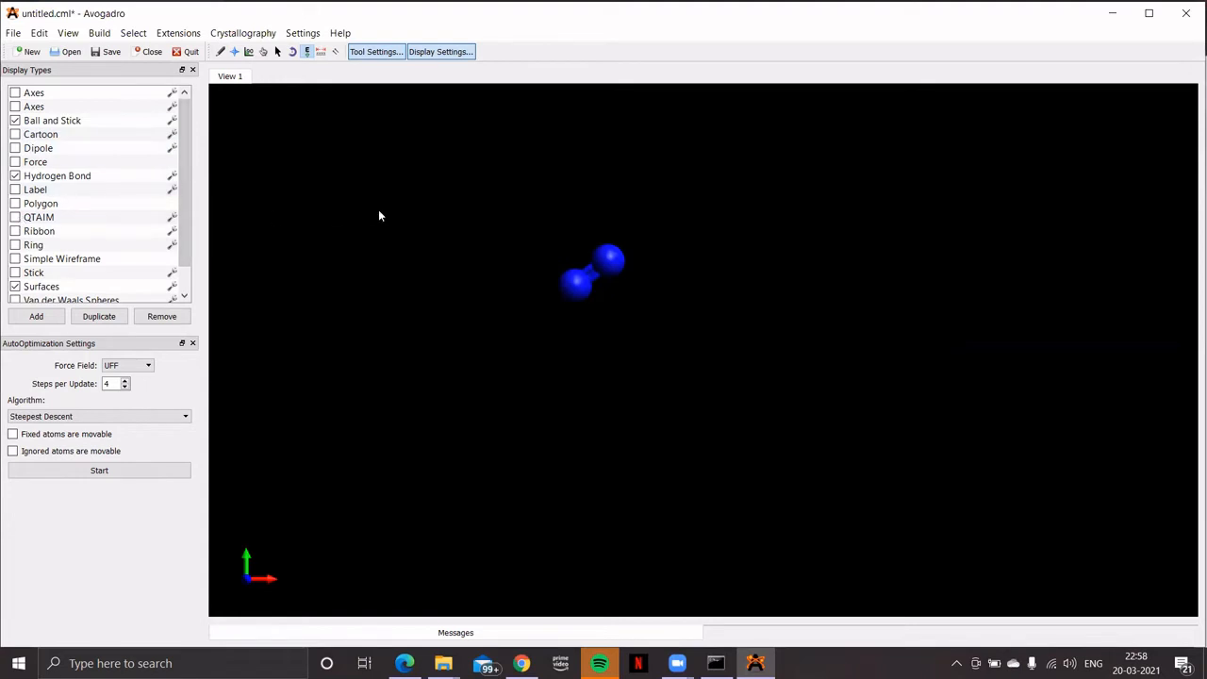
mouse_move(373, 214)
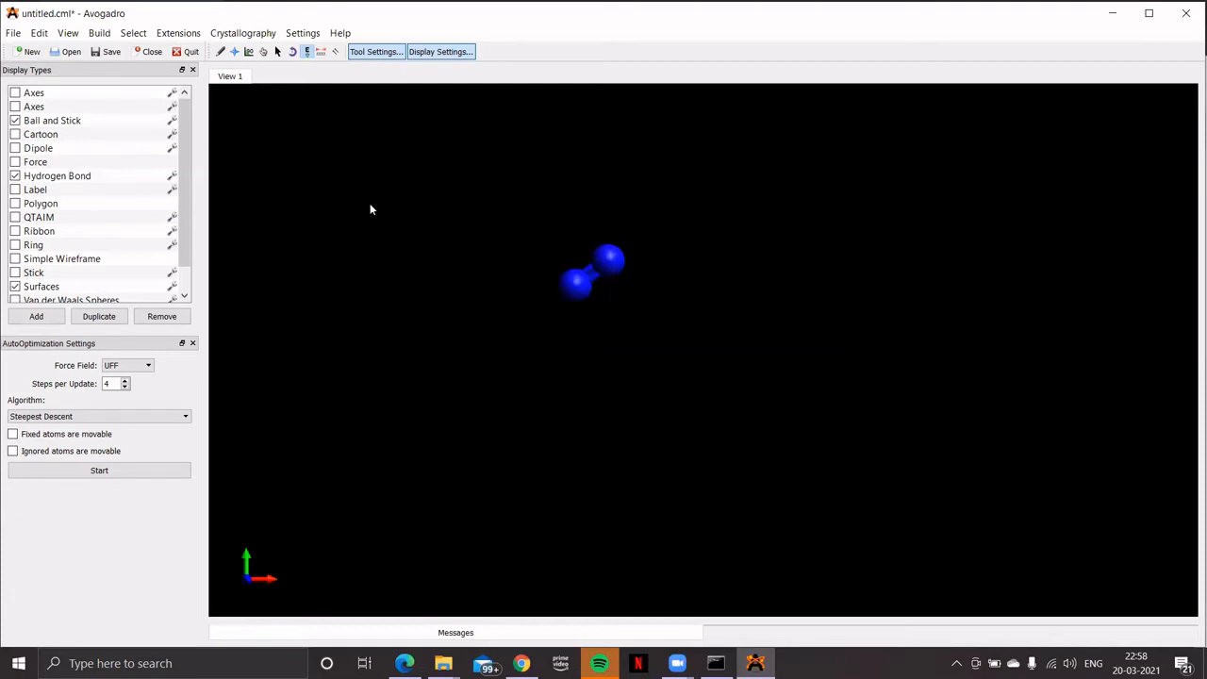
mouse_move(243, 66)
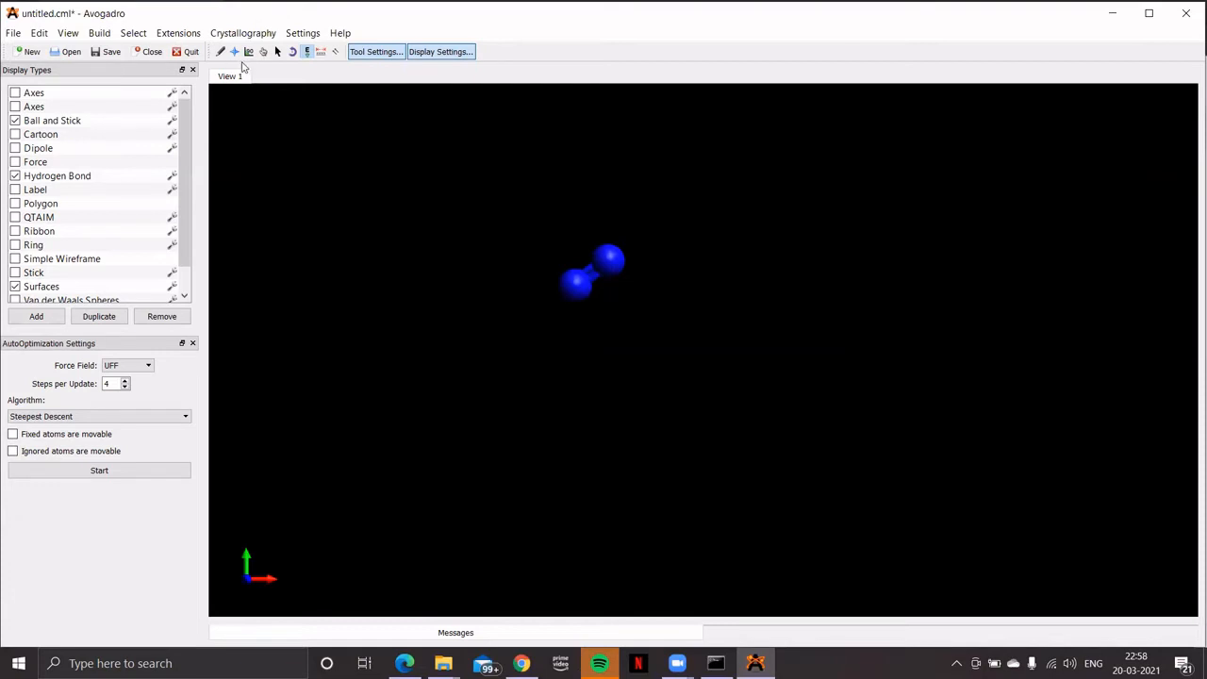
Step: Switch to the Draw tool and delete one nitrogen, leaving a single N atom
left_click(221, 52)
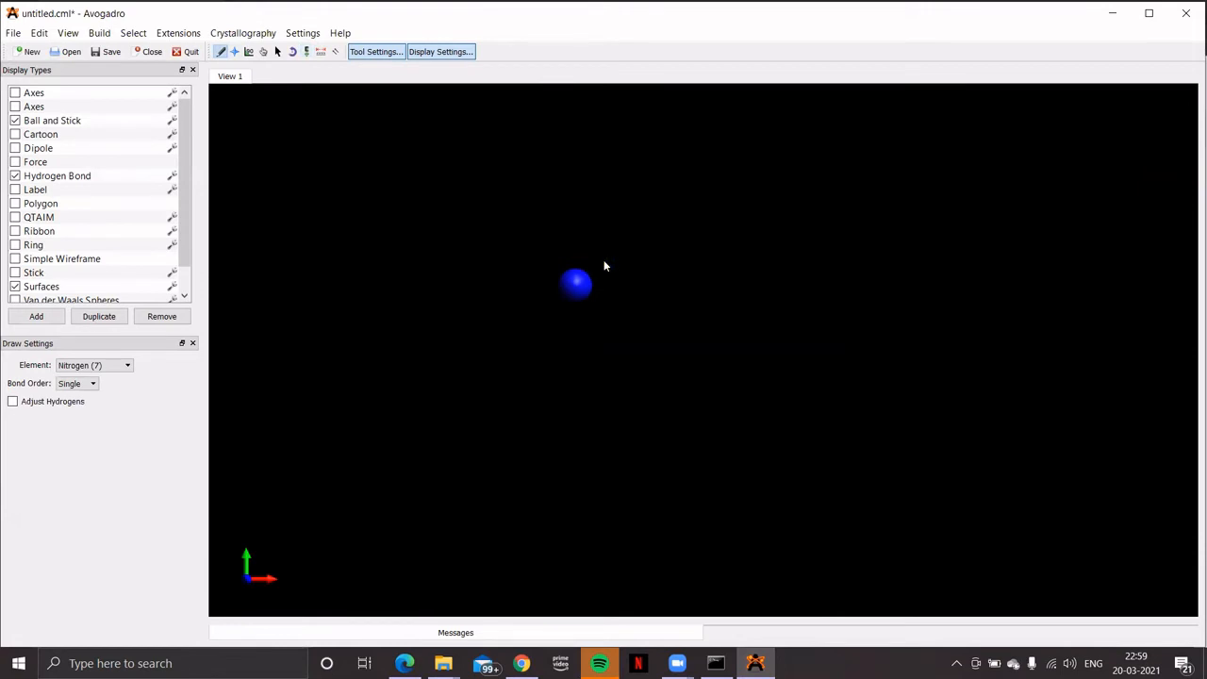
mouse_move(560, 253)
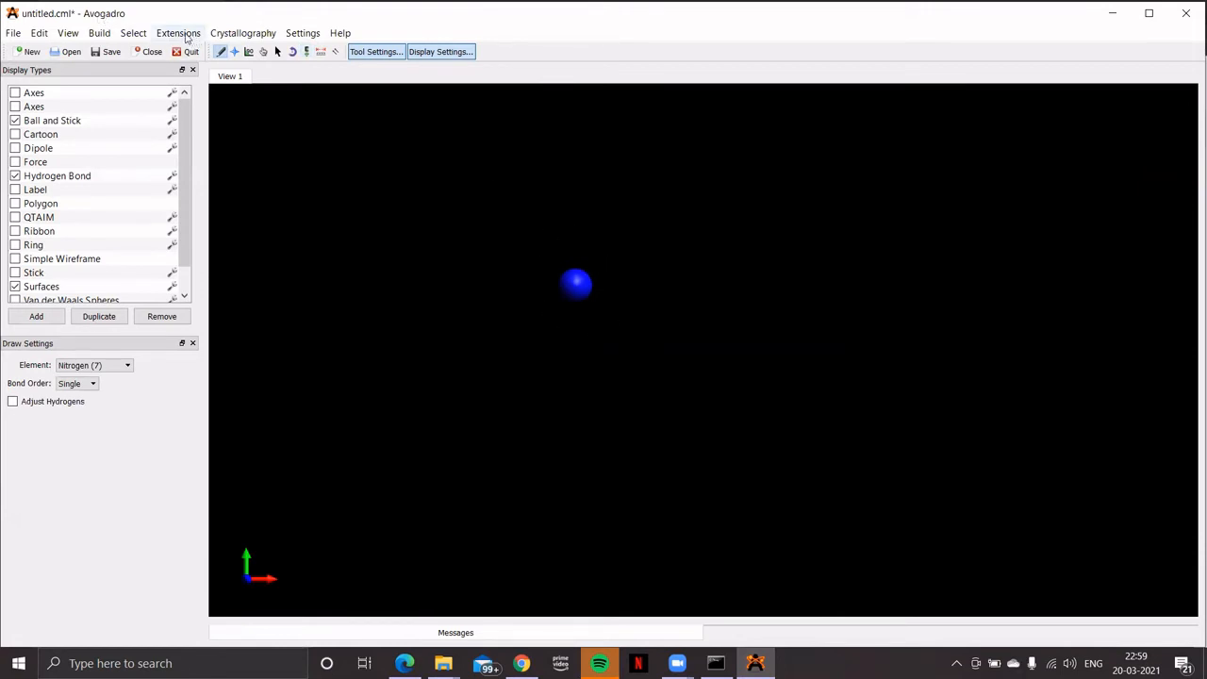
Step: Open the ORCA input generator for the nitrogen atom and regenerate the def2-SVP preview
left_click(178, 33)
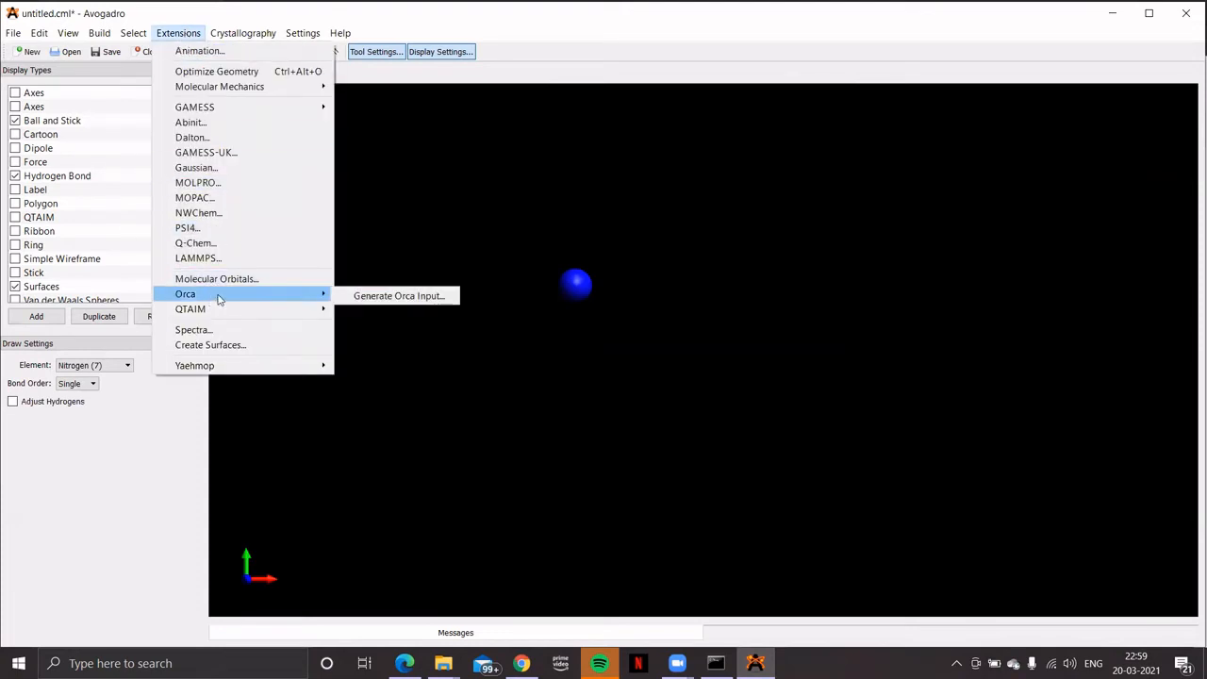
left_click(398, 295)
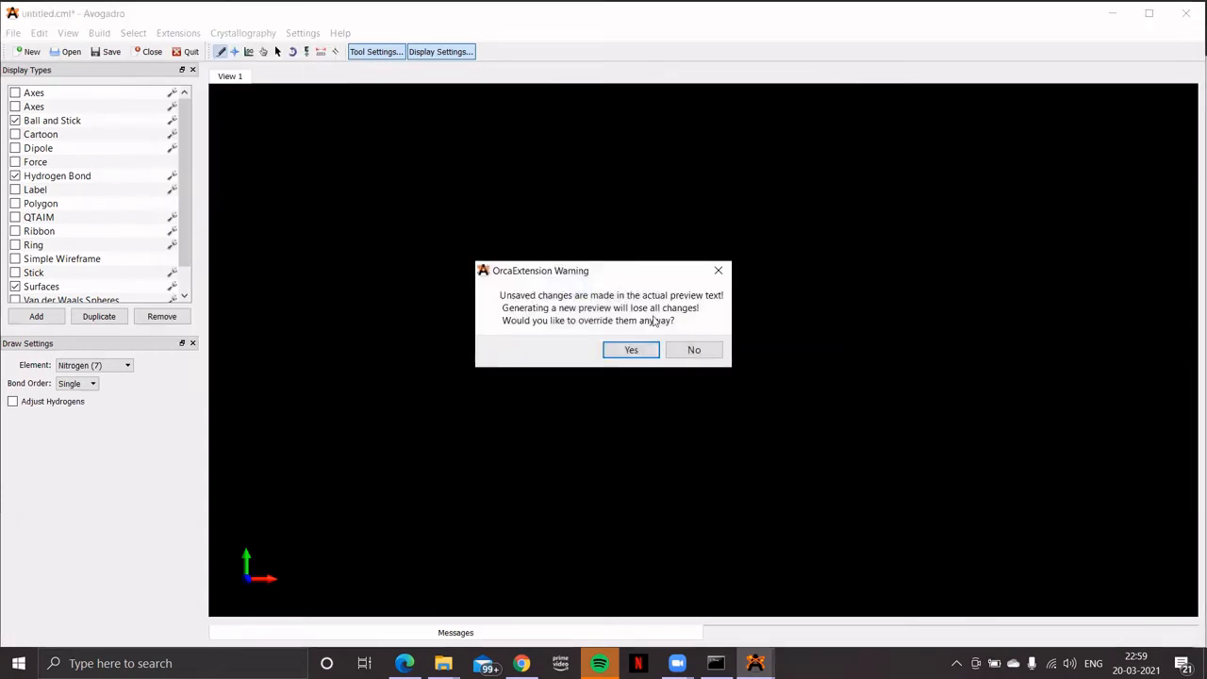
left_click(631, 350)
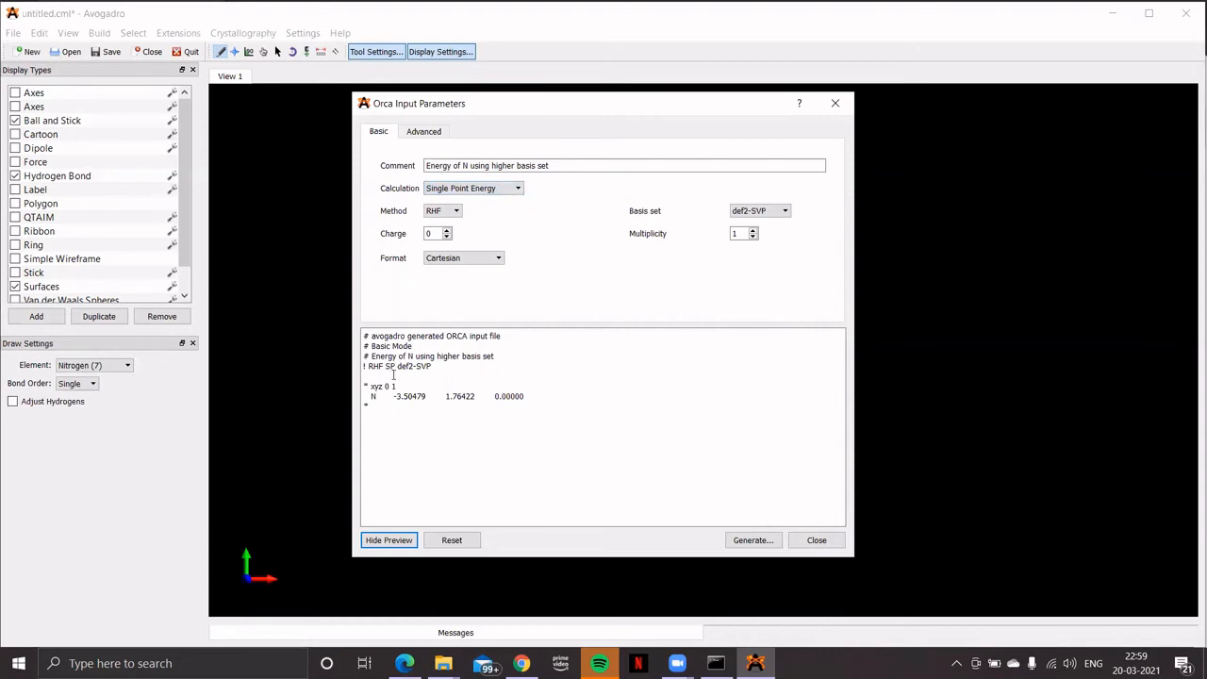
Step: Raise multiplicity to 4 and replace def2-SVP with 6-311+G(d) in the route line
double_click(413, 366)
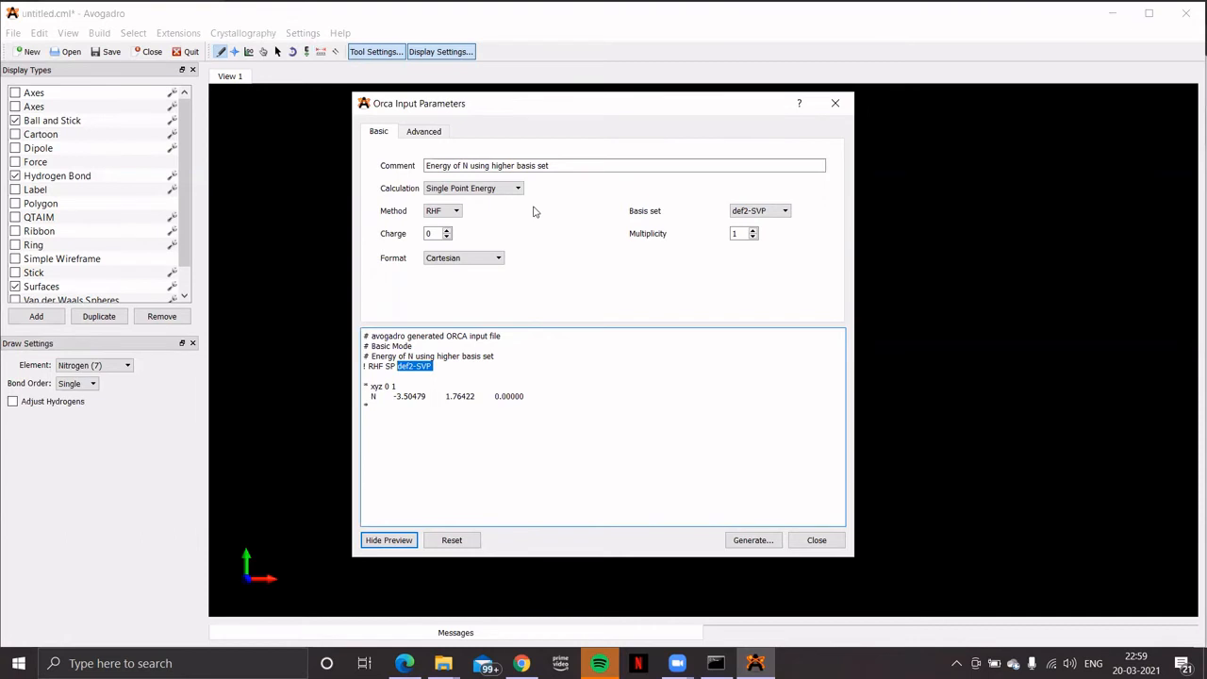
mouse_move(740, 256)
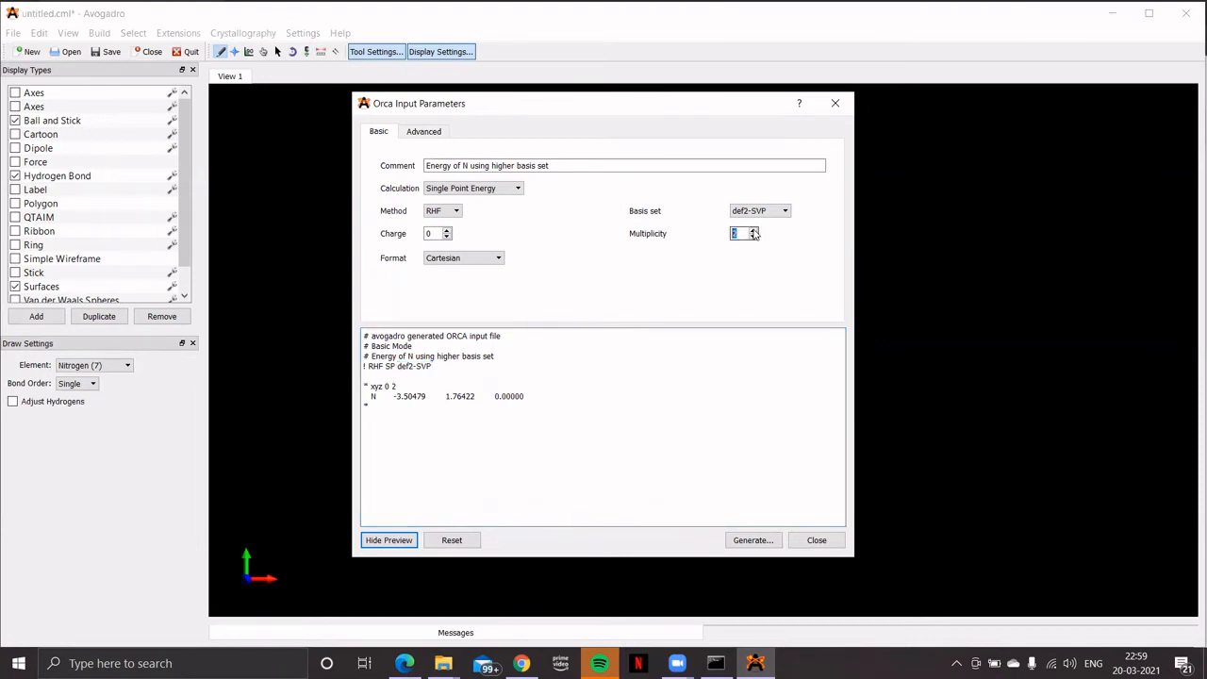
left_click(752, 230)
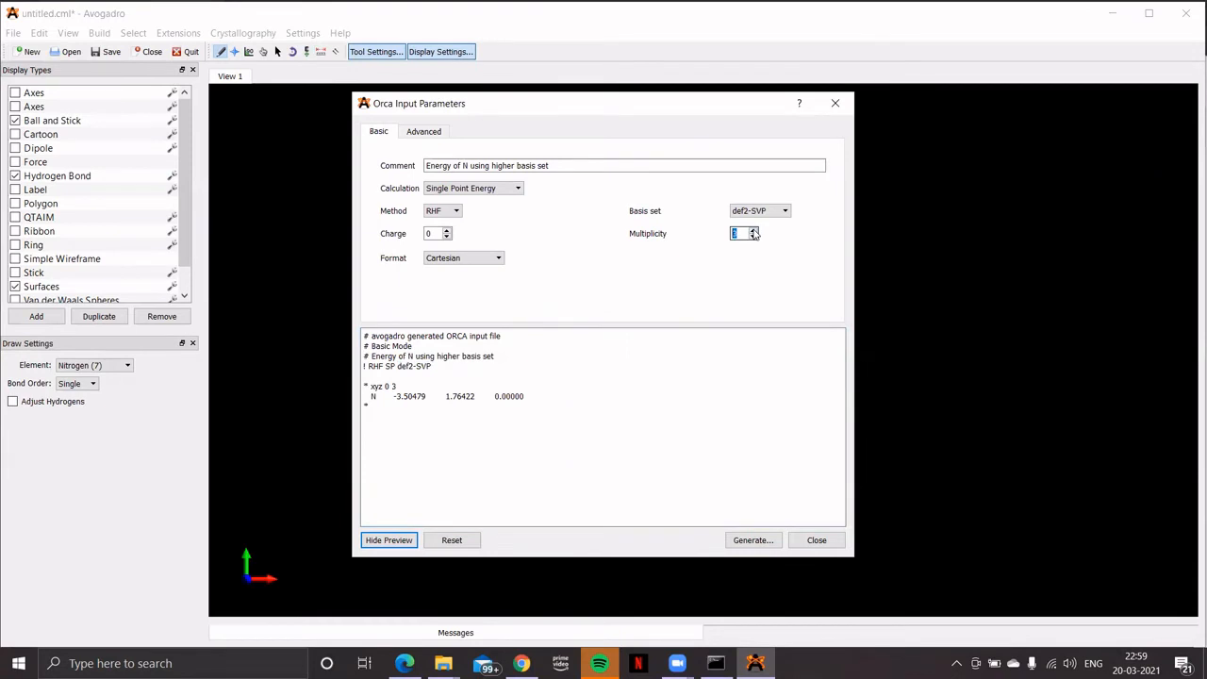
left_click(752, 230)
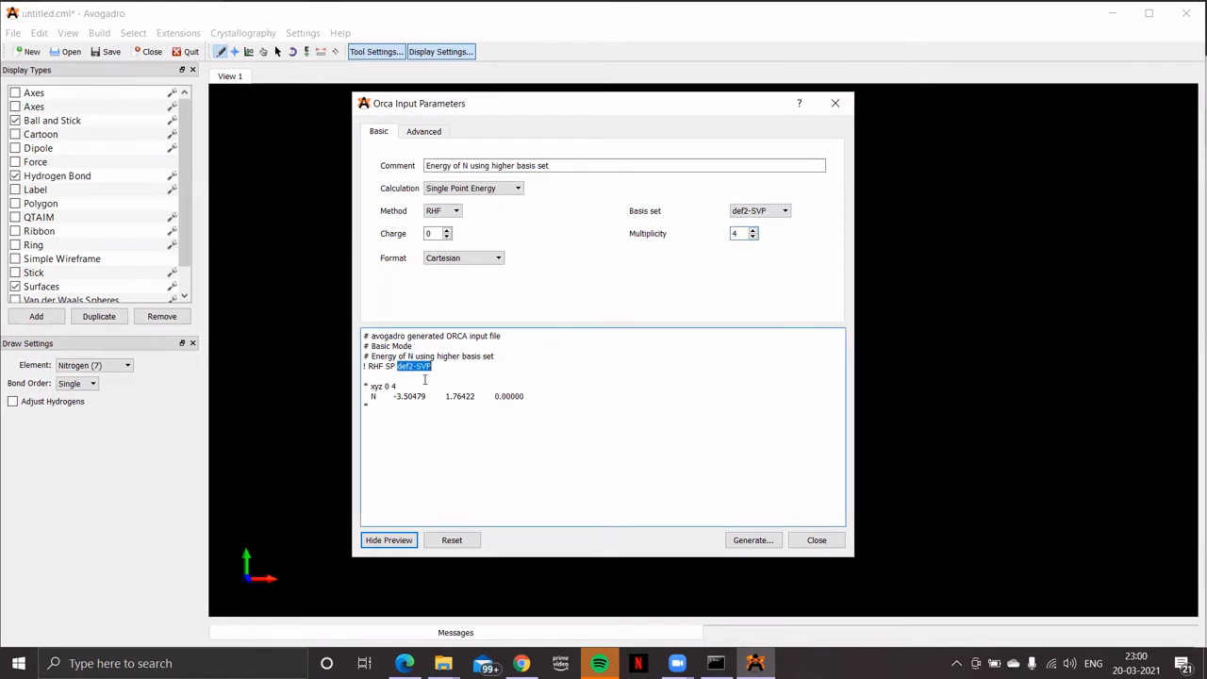
type("6-3")
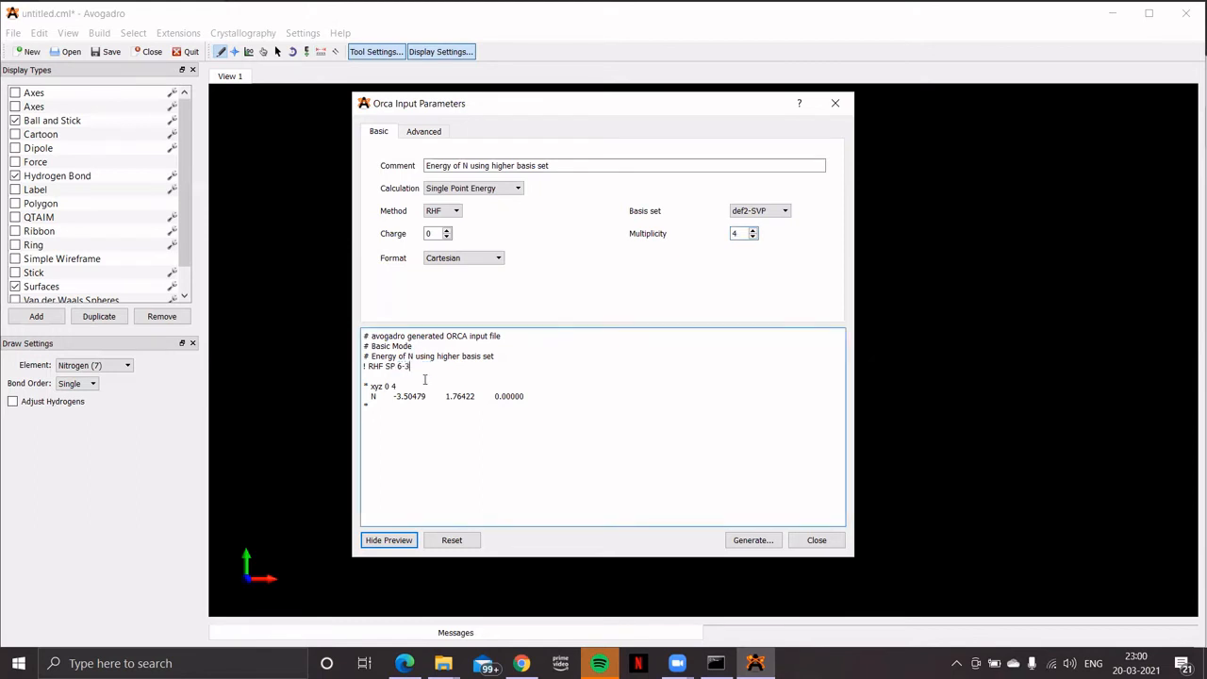
type("11")
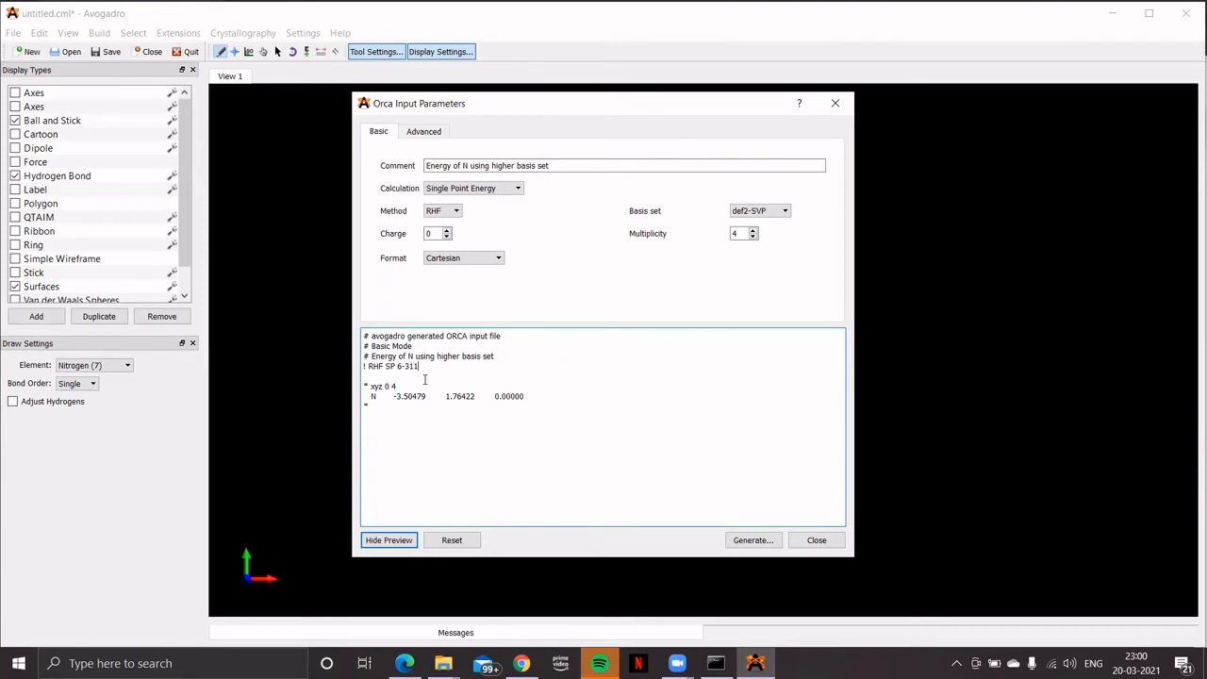
type("+")
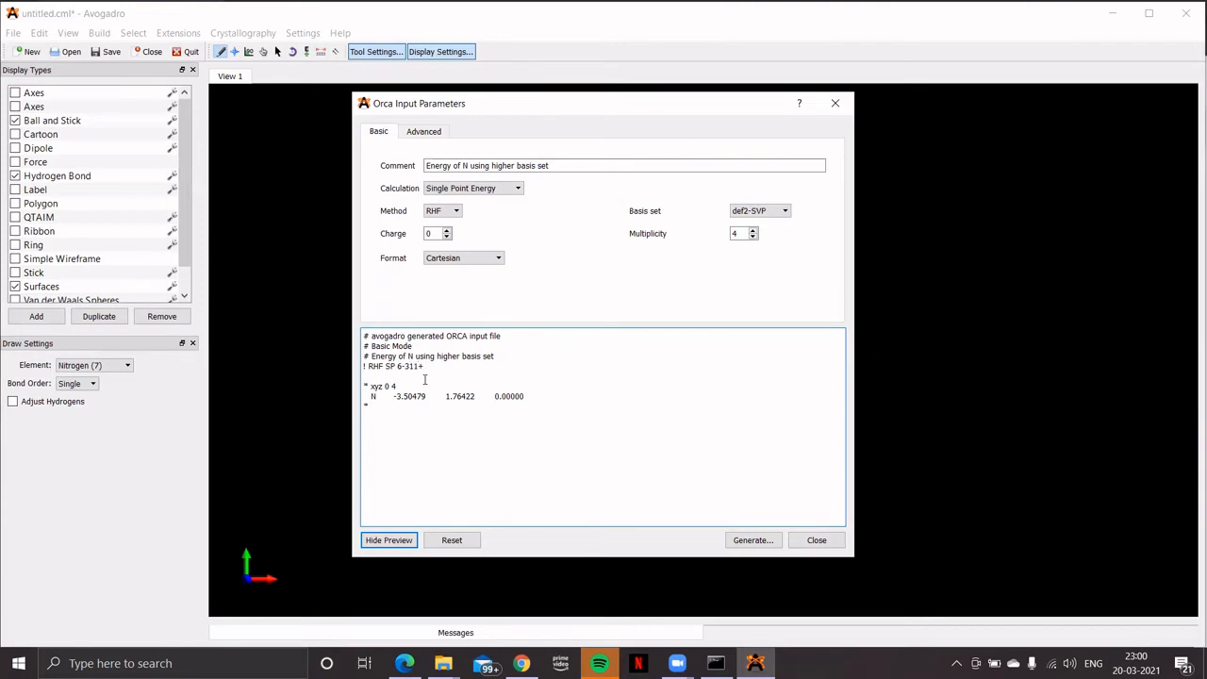
type("+G")
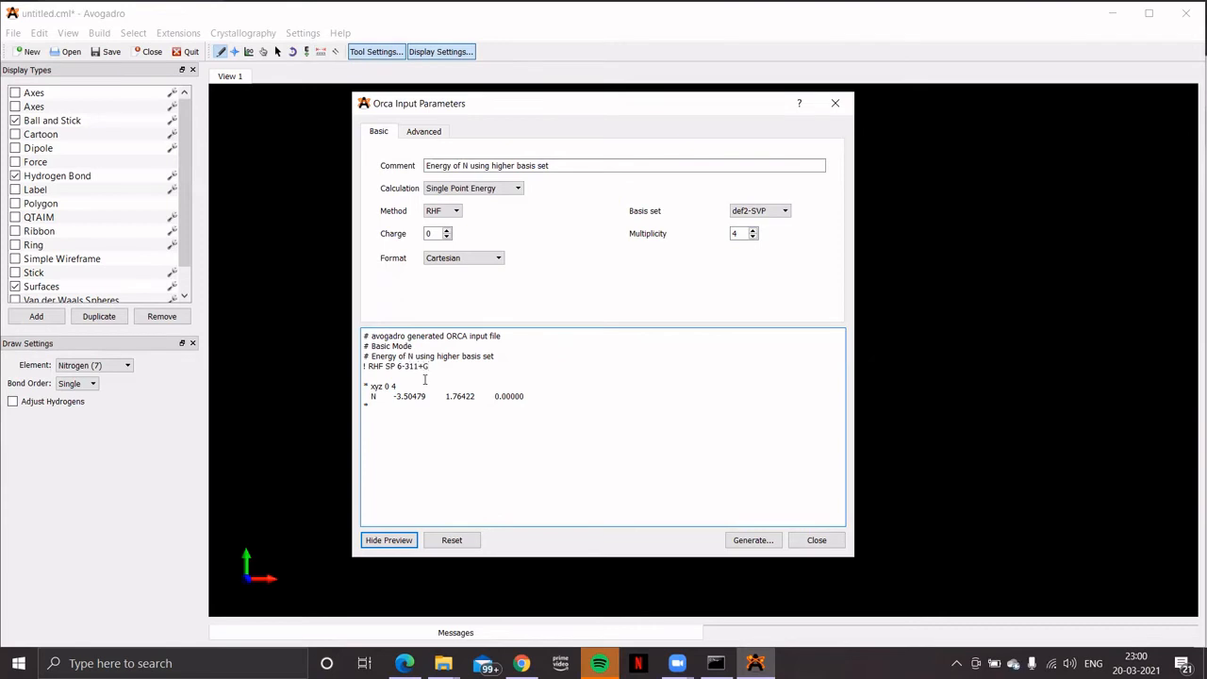
type("(d")
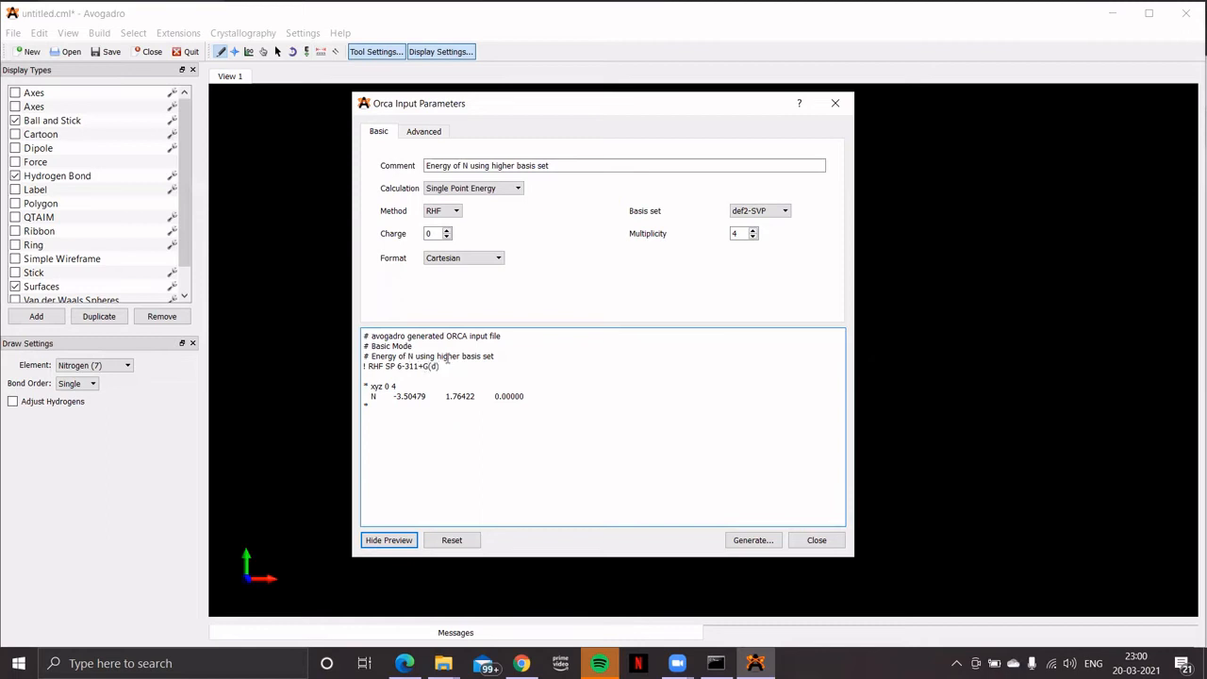
Step: Save the nitrogen atom's ORCA input as 'N' in N2-BDE, then close setup and minimize Avogadro
left_click(752, 539)
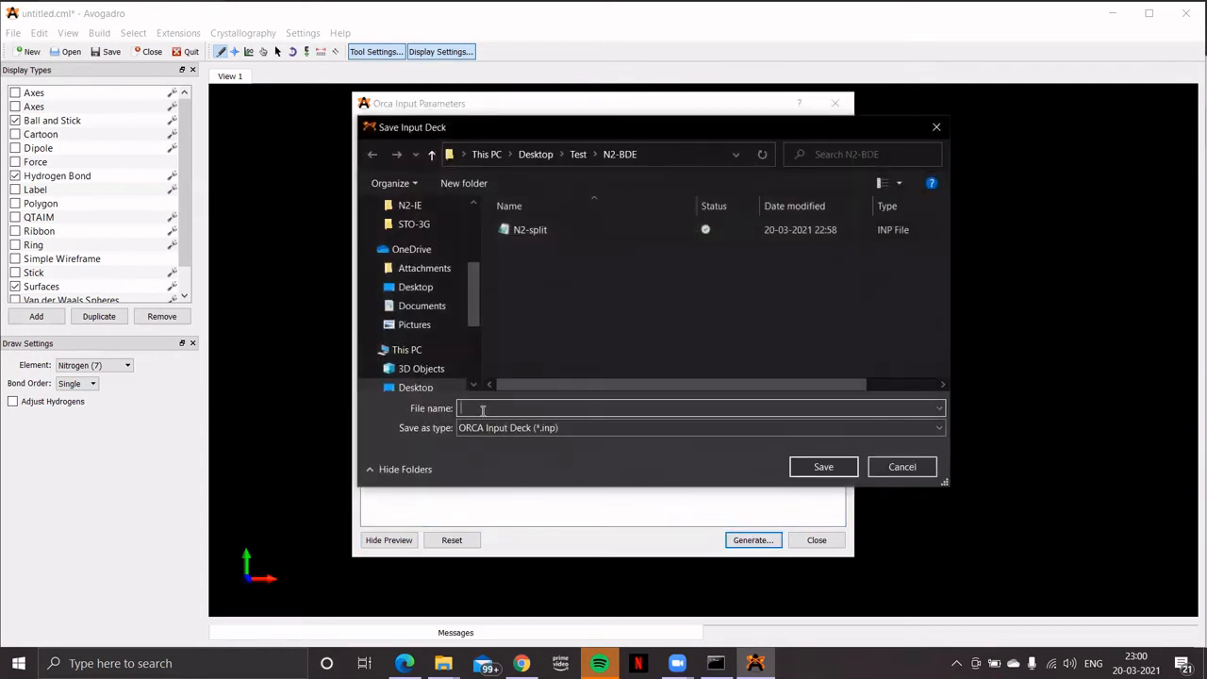
type("N")
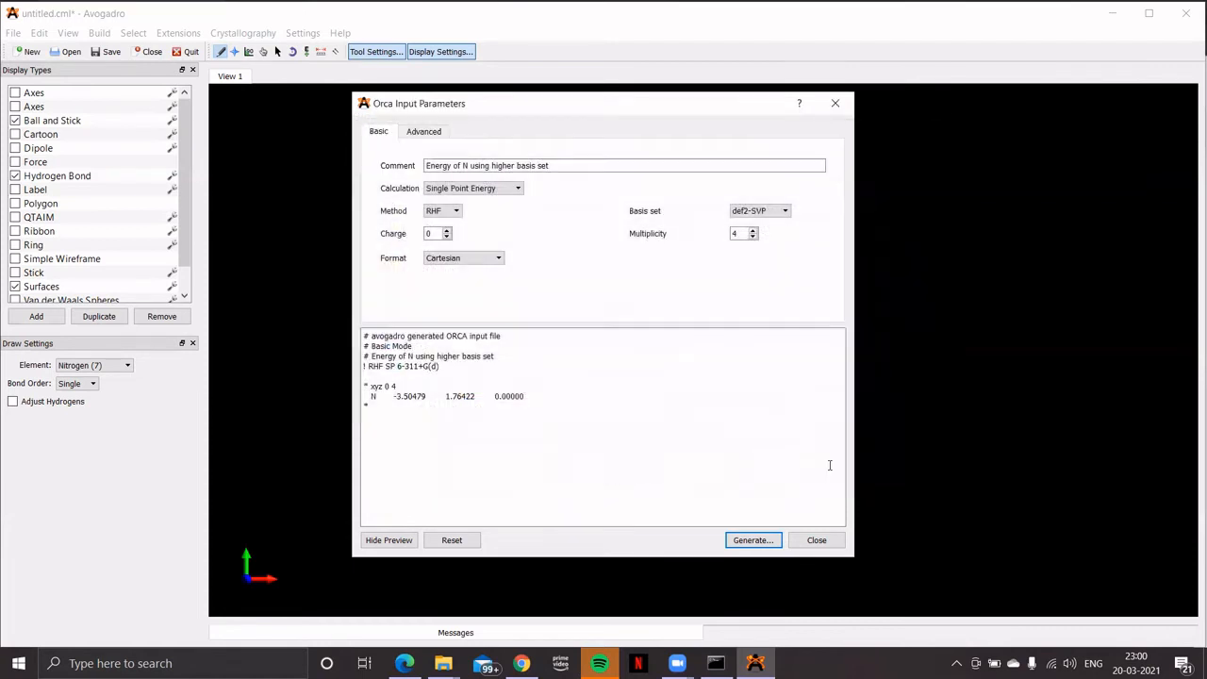
left_click(816, 539)
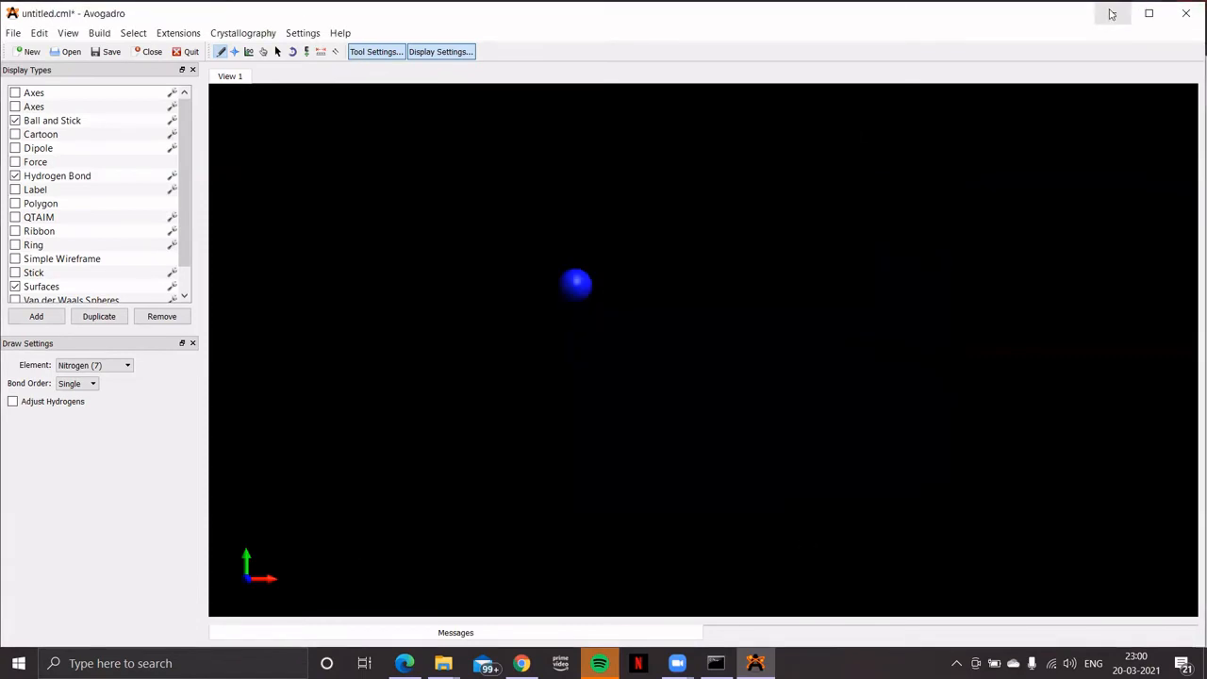
left_click(1150, 13)
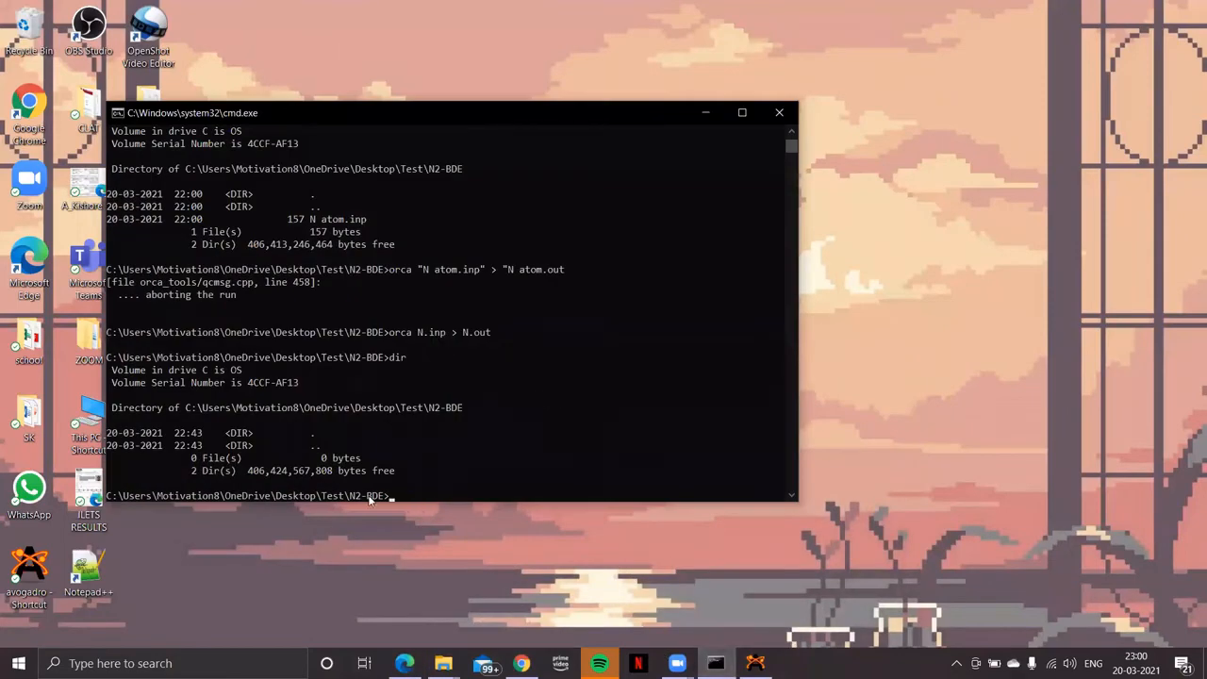
mouse_move(644, 431)
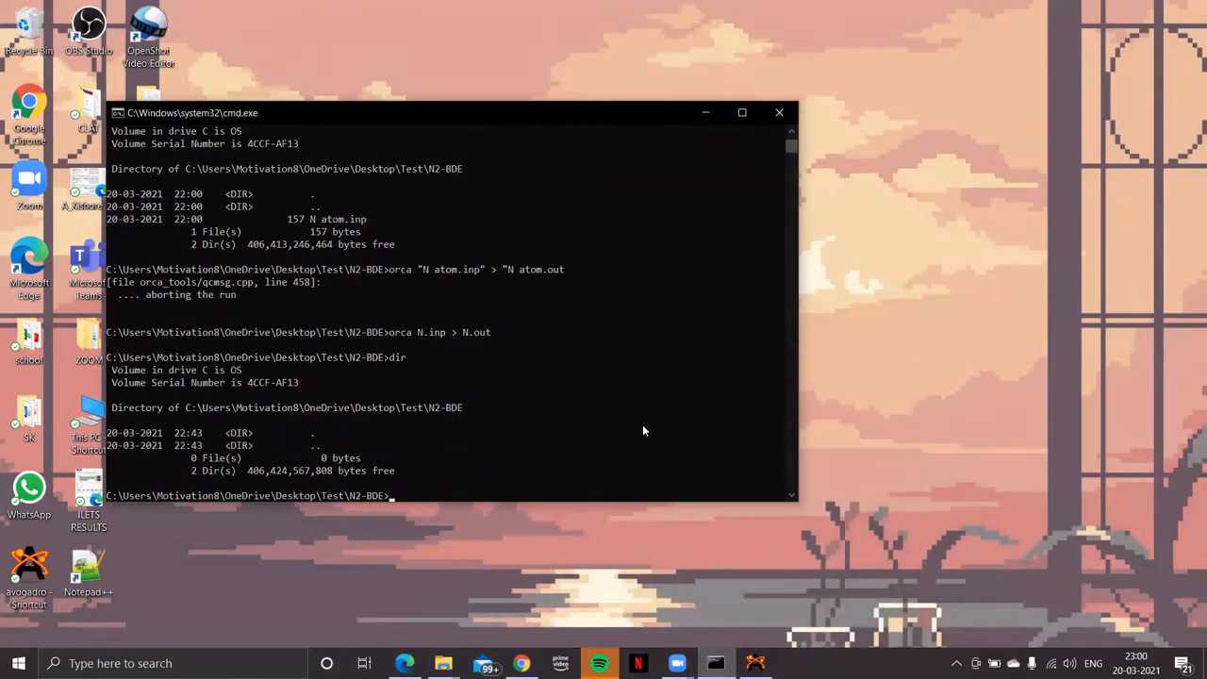
Step: List the folder with dir and run orca N2-split.inp > N2-split.out
type("dir")
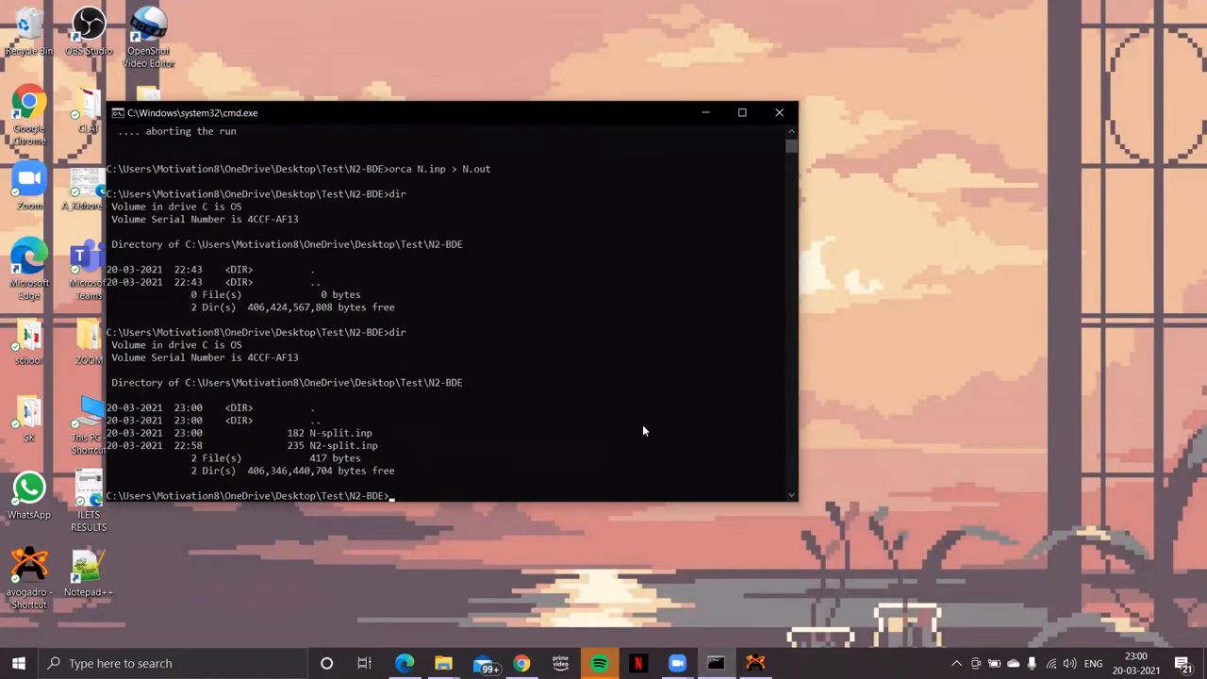
mouse_move(366, 467)
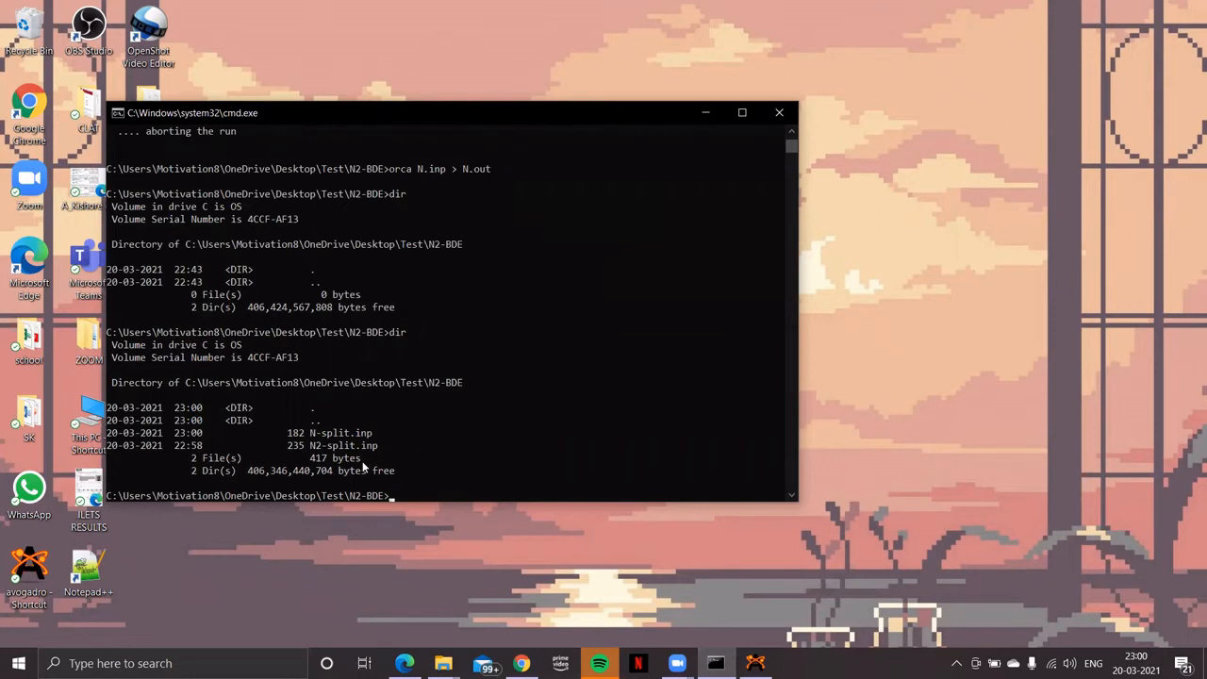
mouse_move(380, 455)
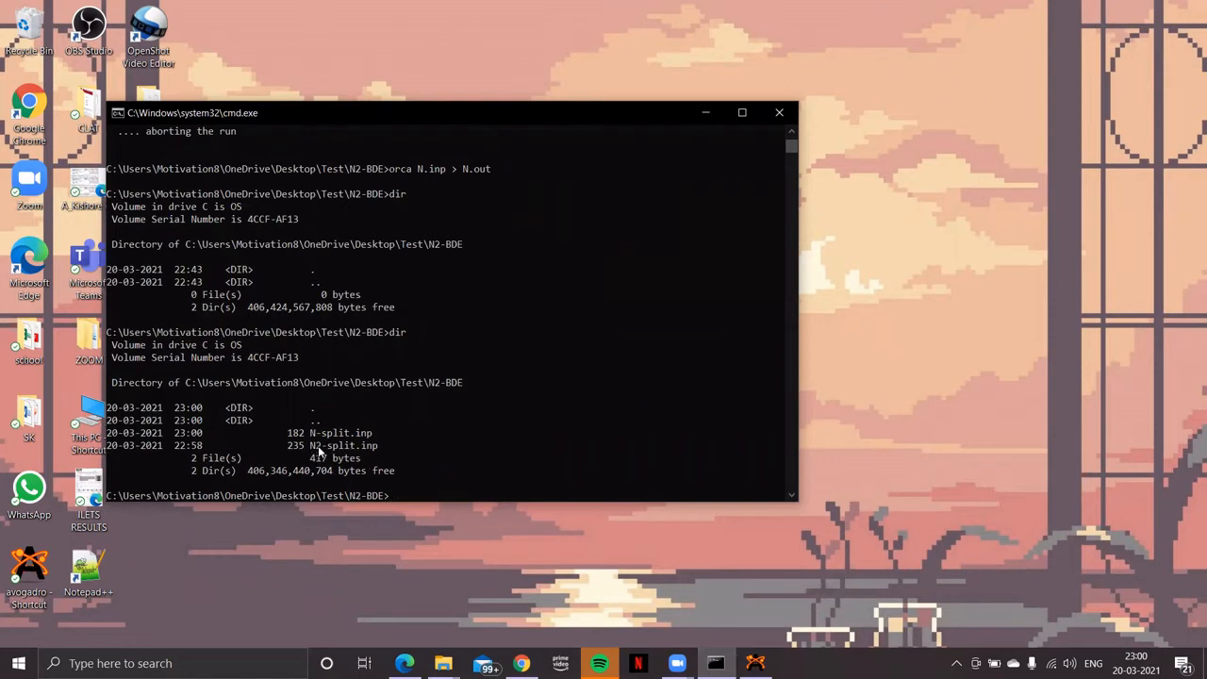
type("o")
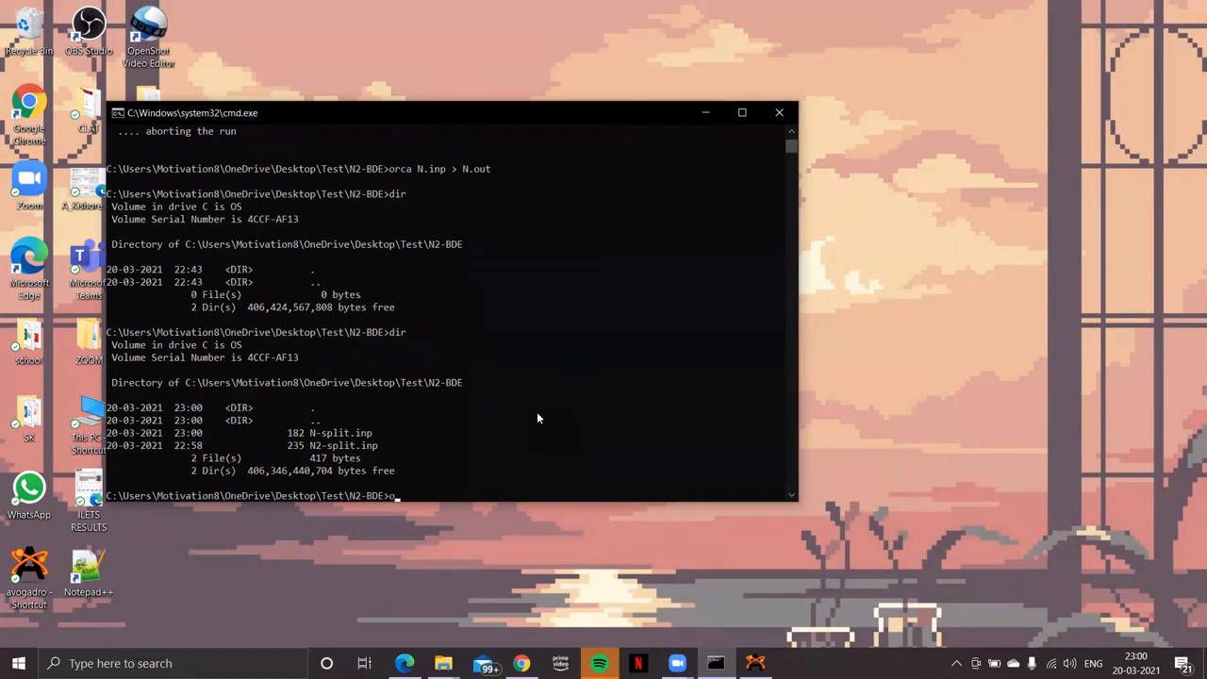
type("orca")
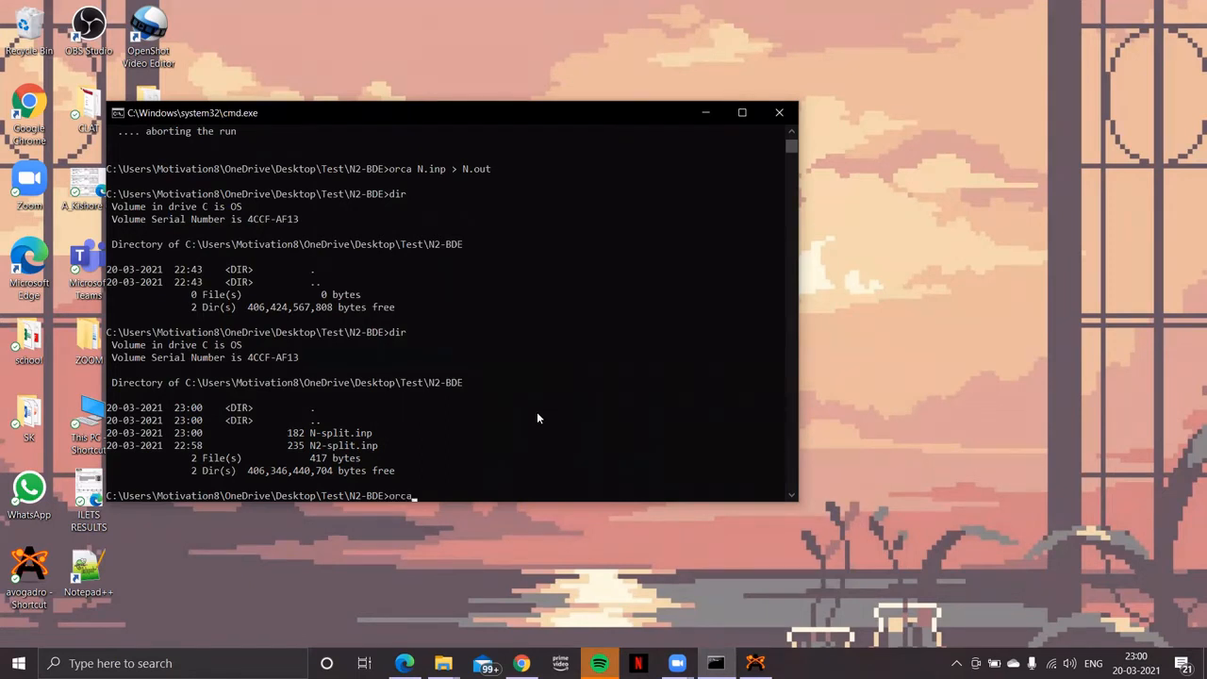
type("N2-split.inp >")
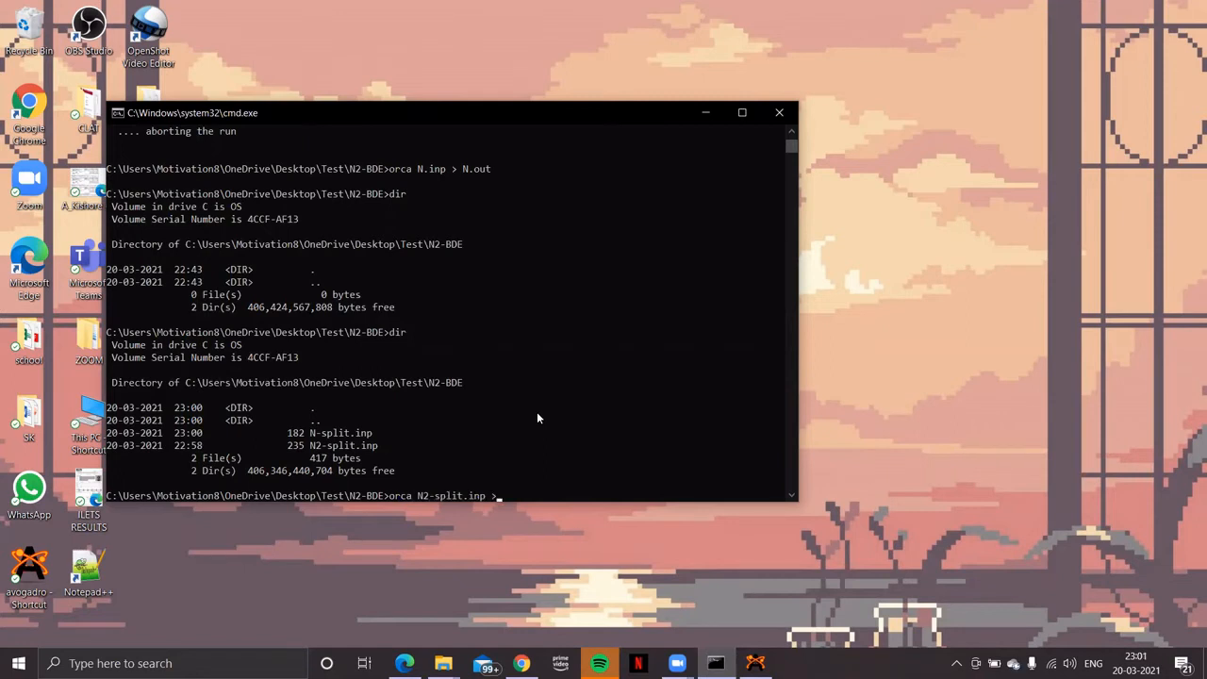
type("N")
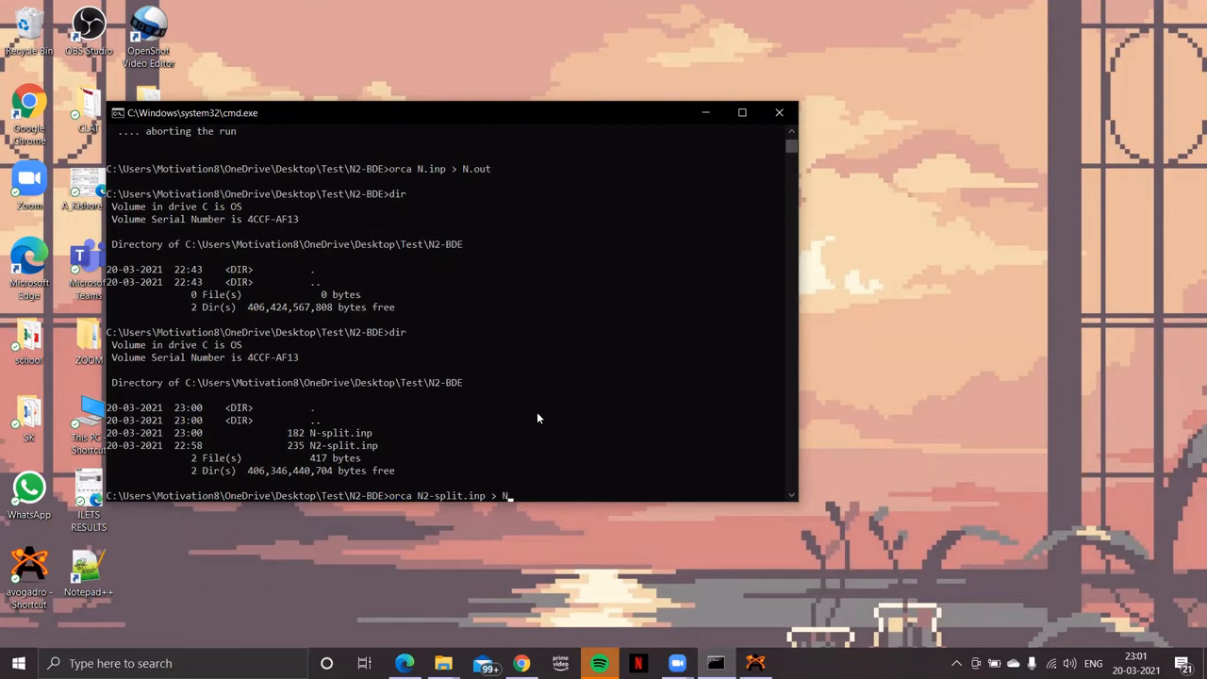
type("2-split.inp")
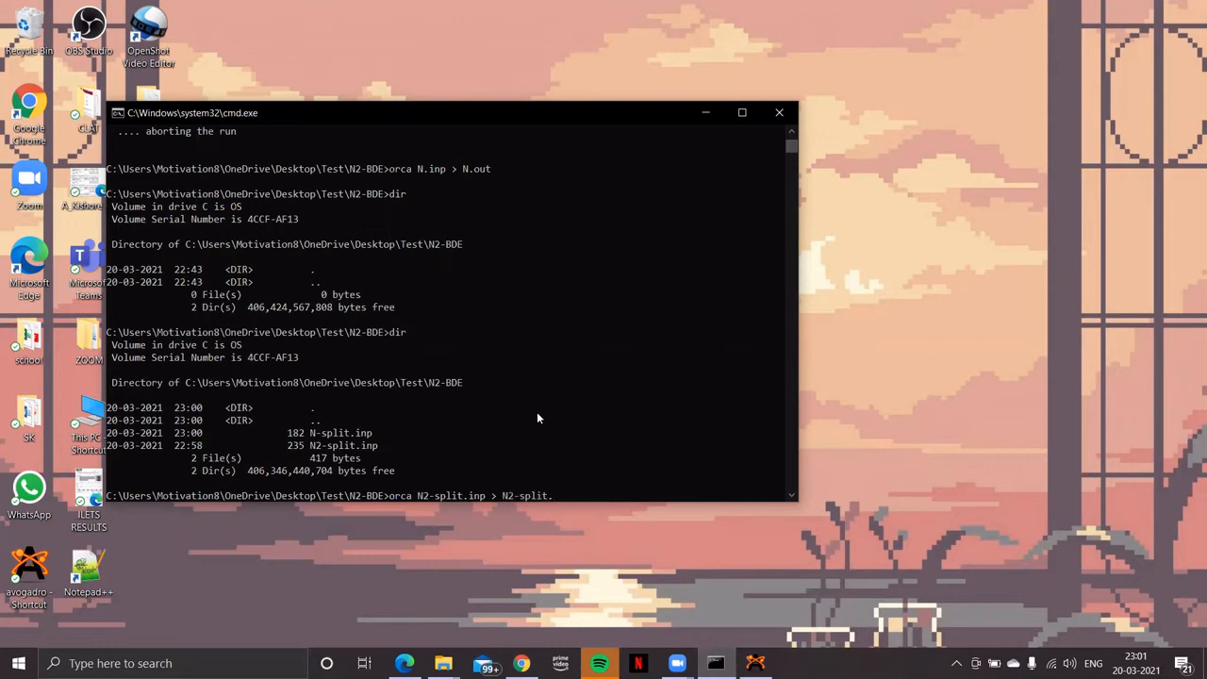
type("out")
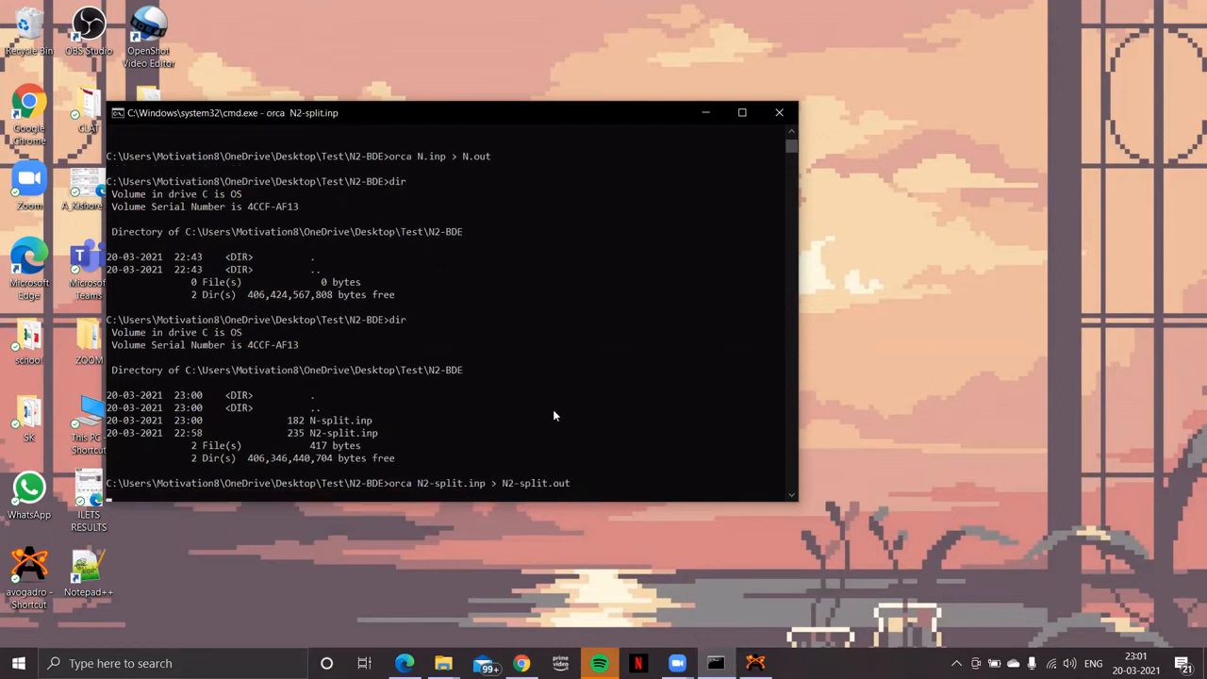
mouse_move(541, 410)
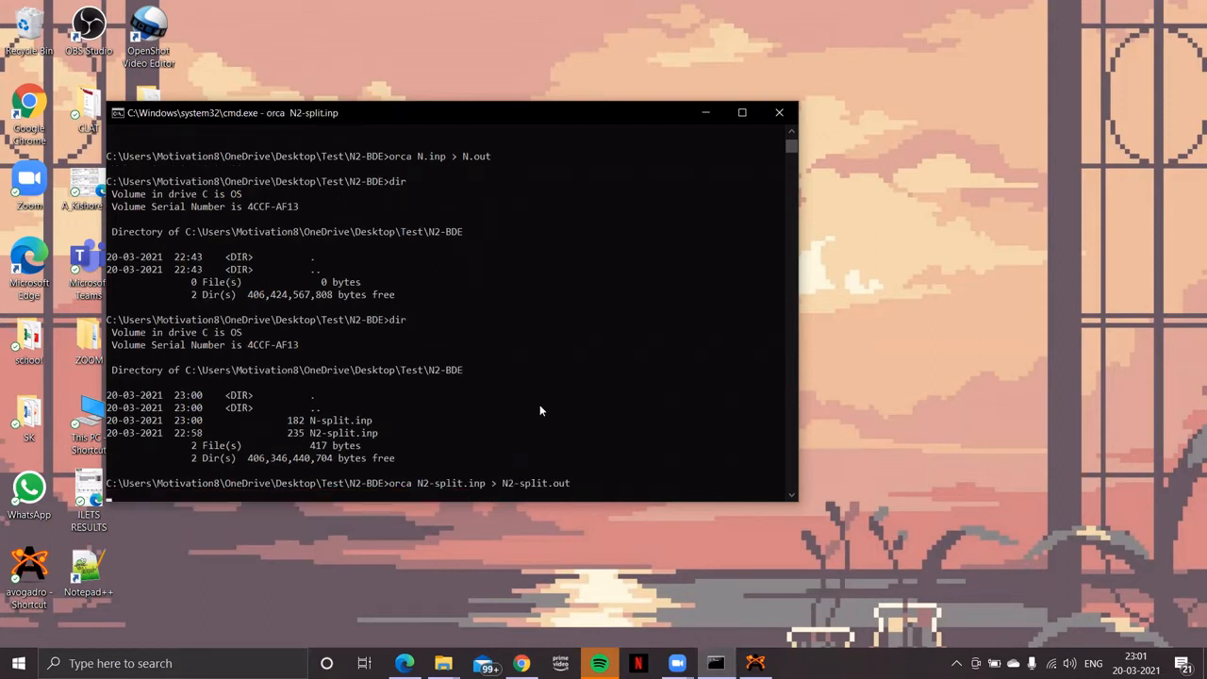
mouse_move(467, 417)
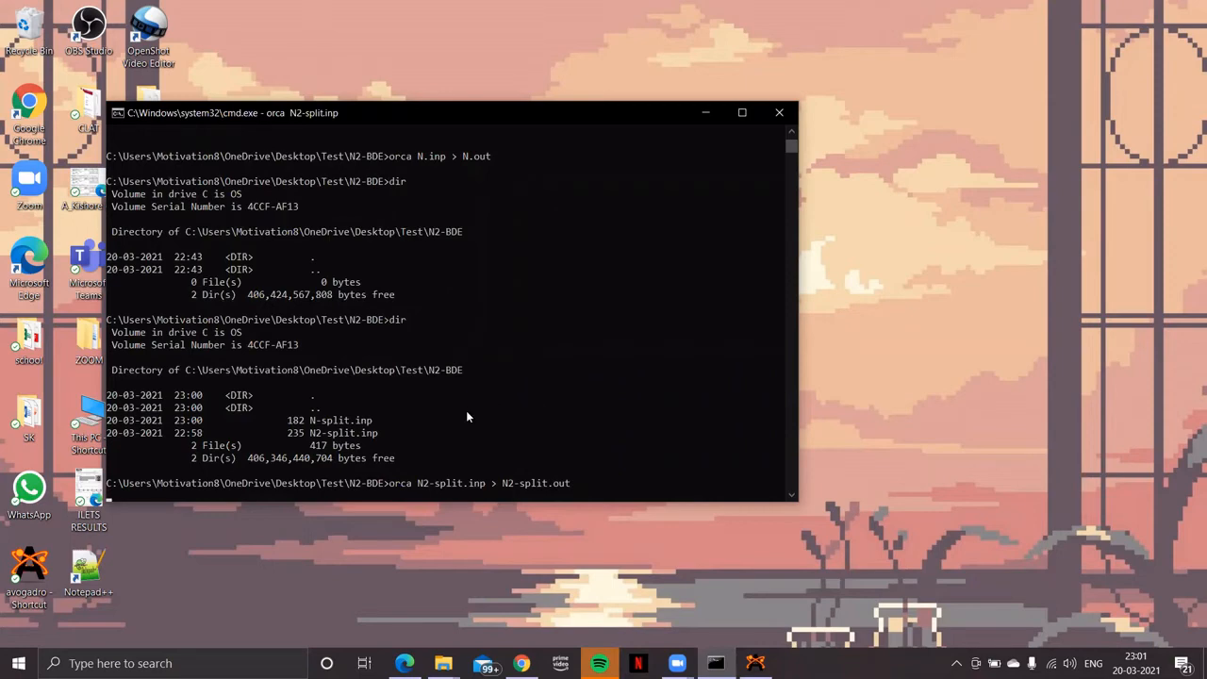
mouse_move(479, 418)
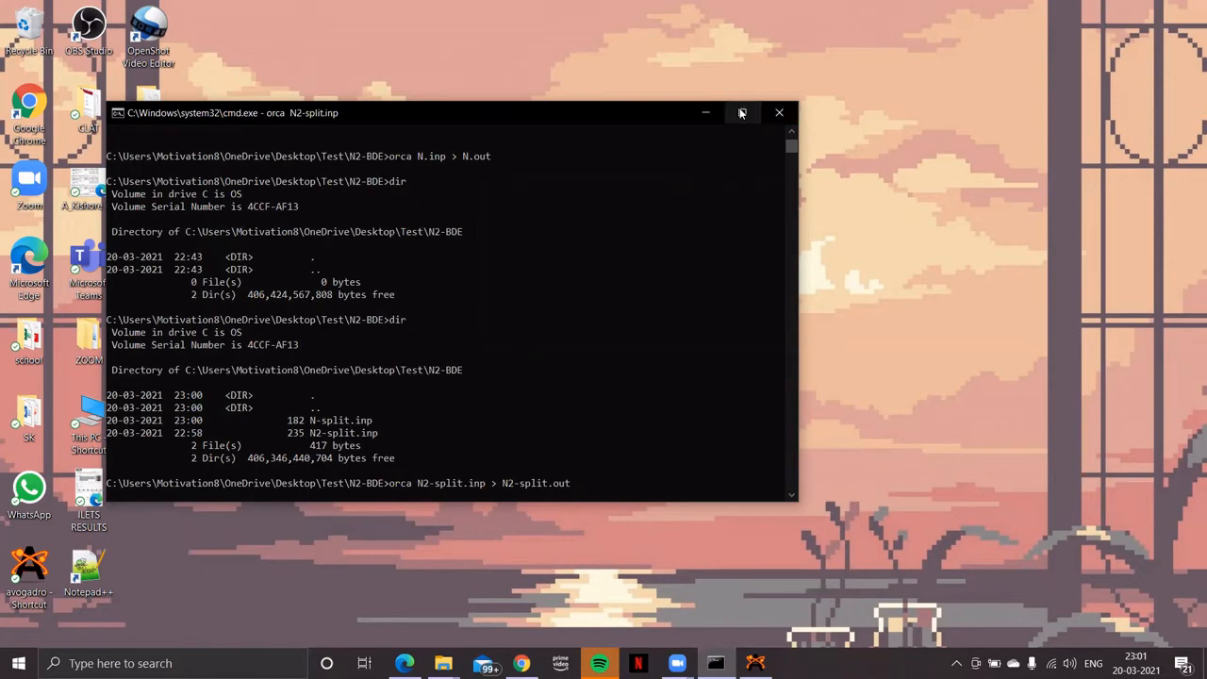
Step: Maximize the Command Prompt and list the folder to see N2-split.out and other results
left_click(741, 112)
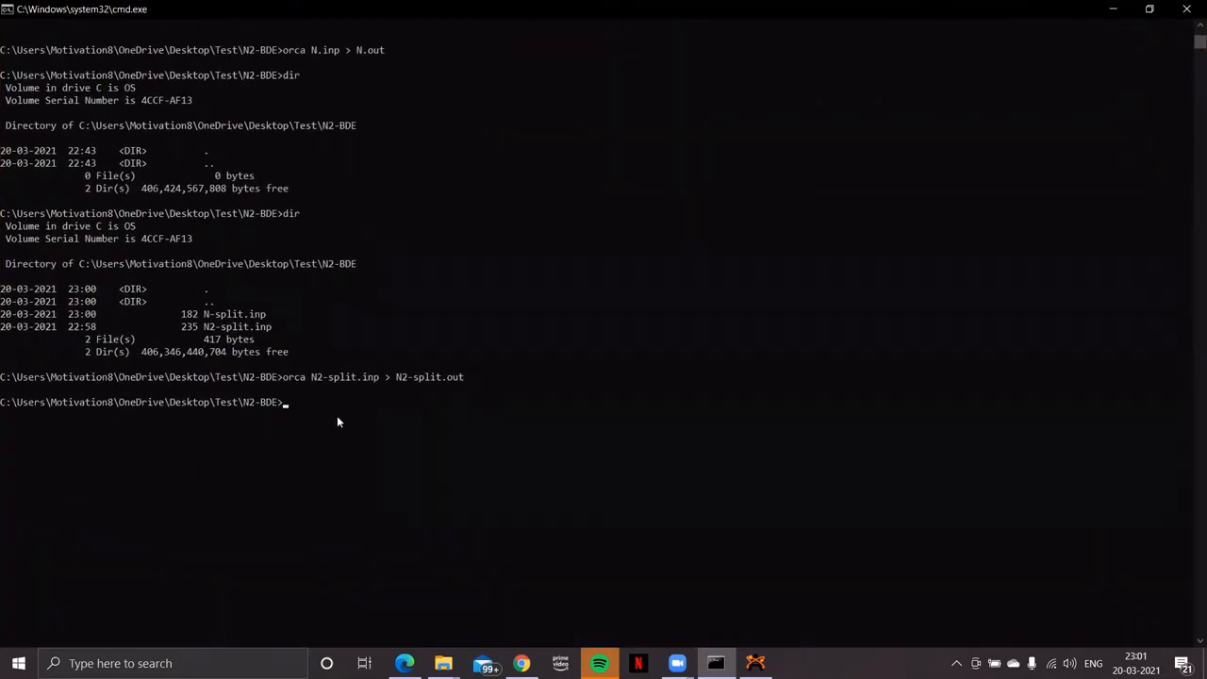
type("dir")
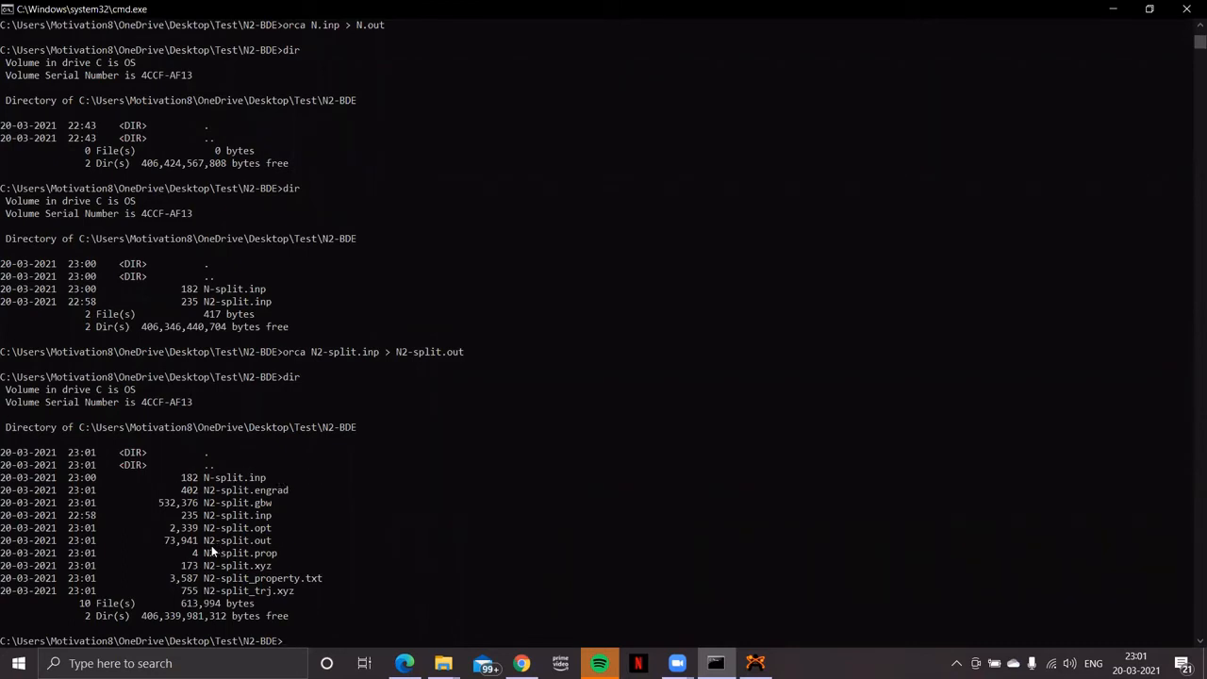
mouse_move(259, 538)
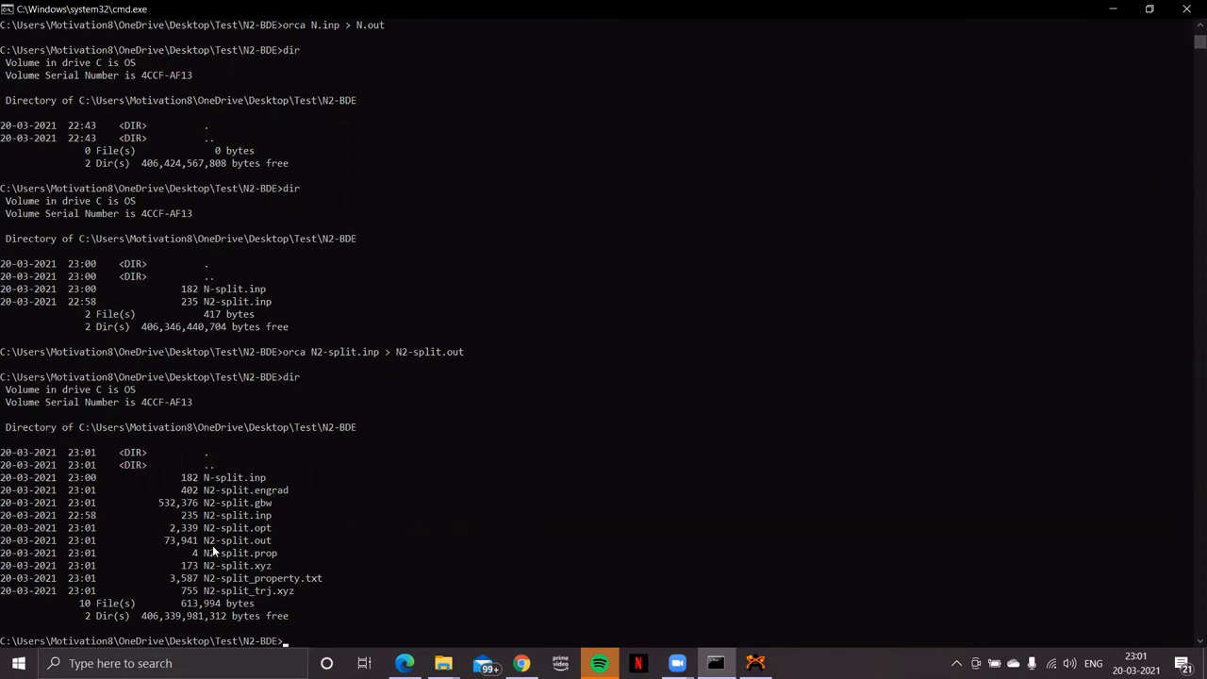
mouse_move(209, 548)
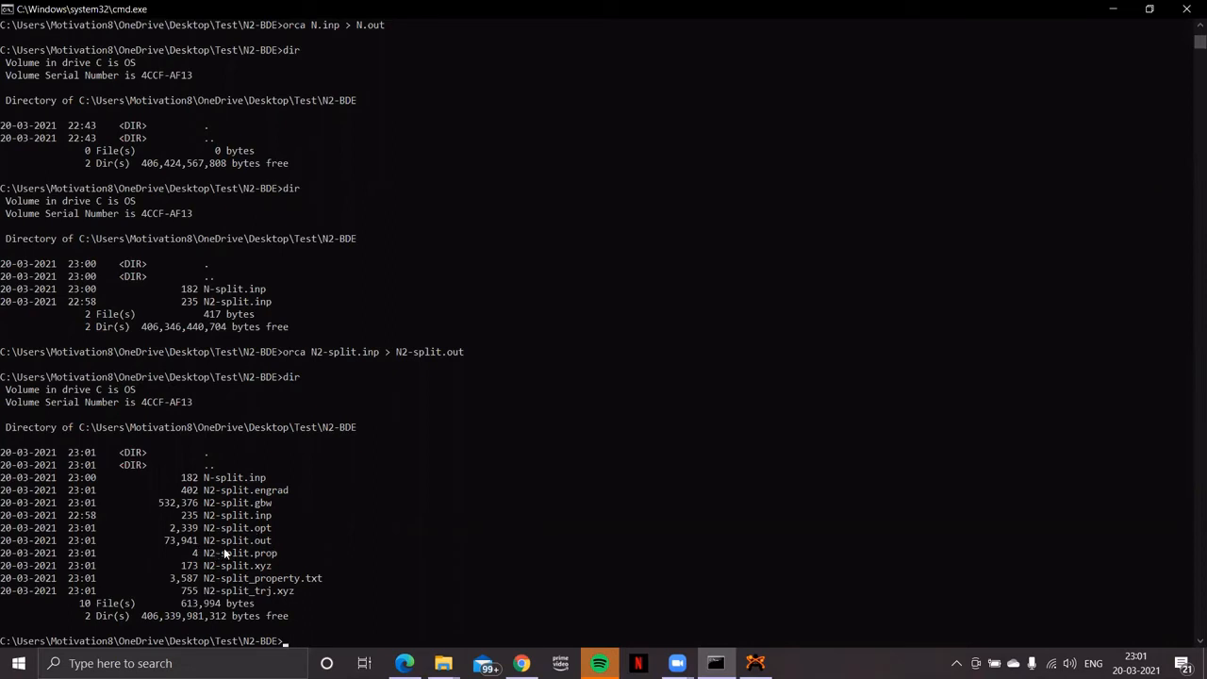
mouse_move(330, 605)
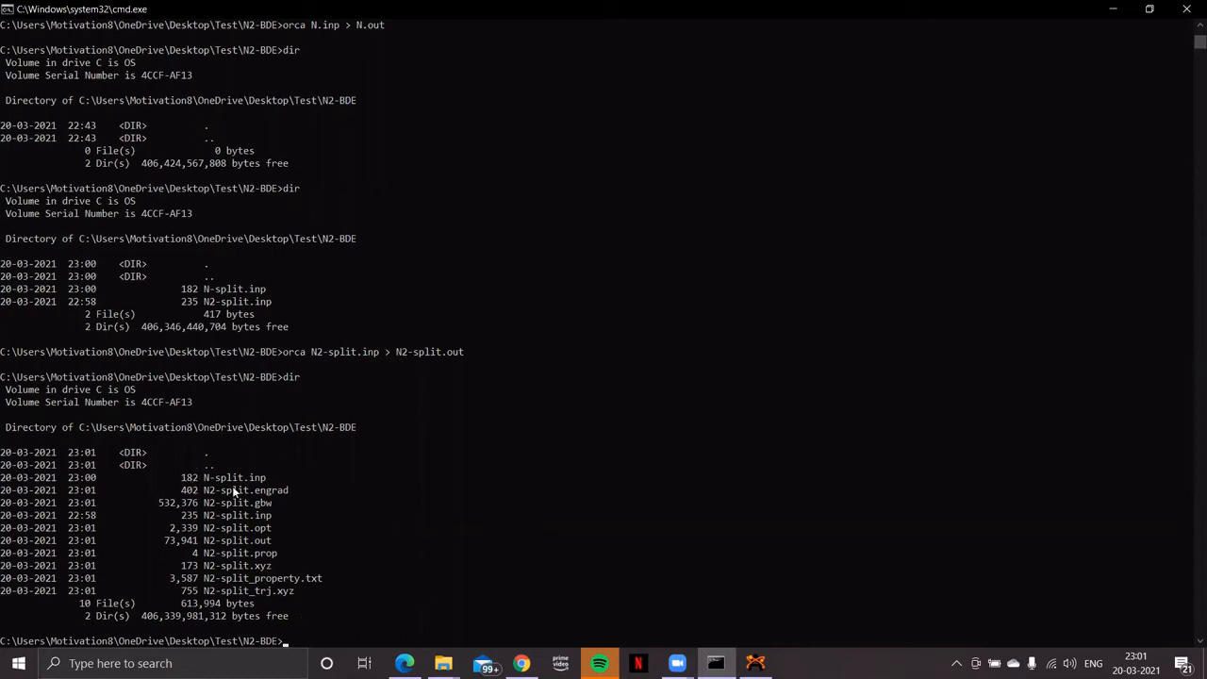
mouse_move(227, 490)
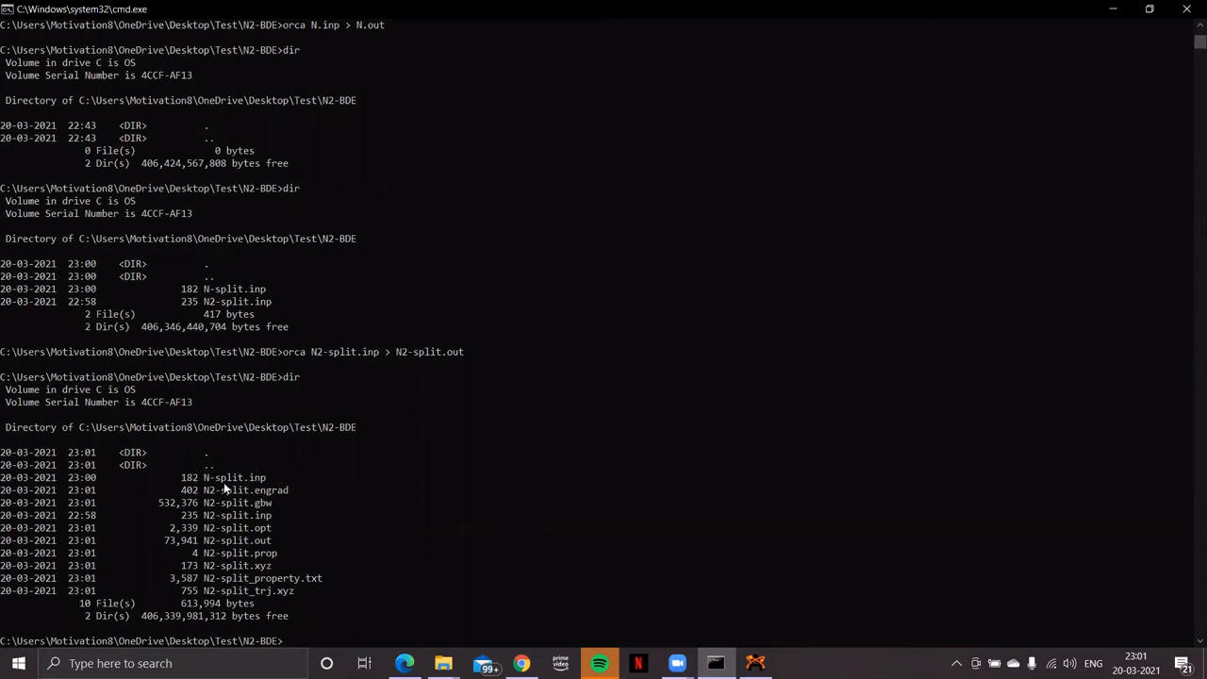
mouse_move(273, 474)
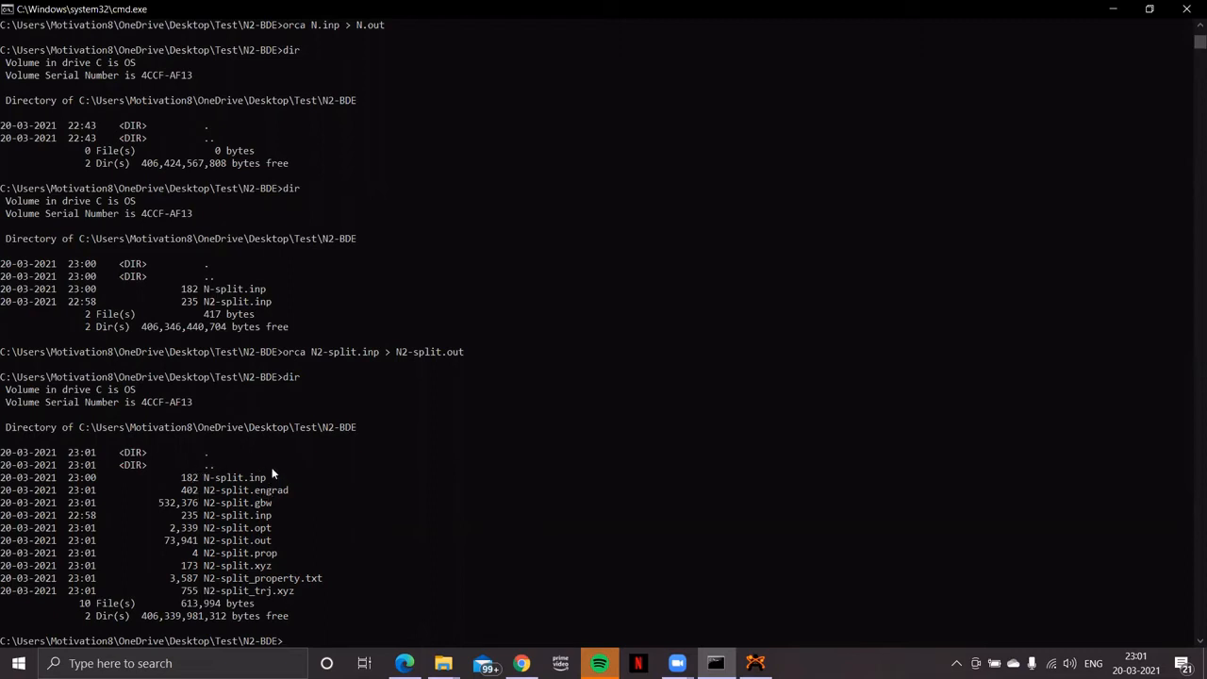
mouse_move(368, 488)
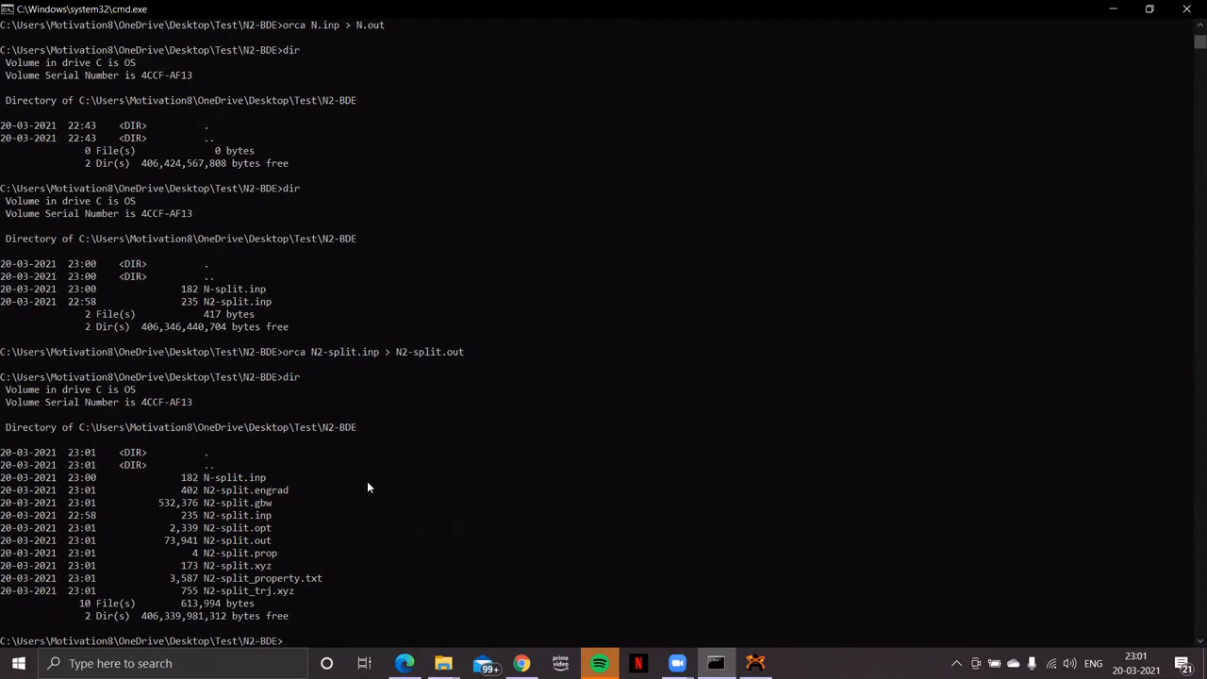
mouse_move(896, 309)
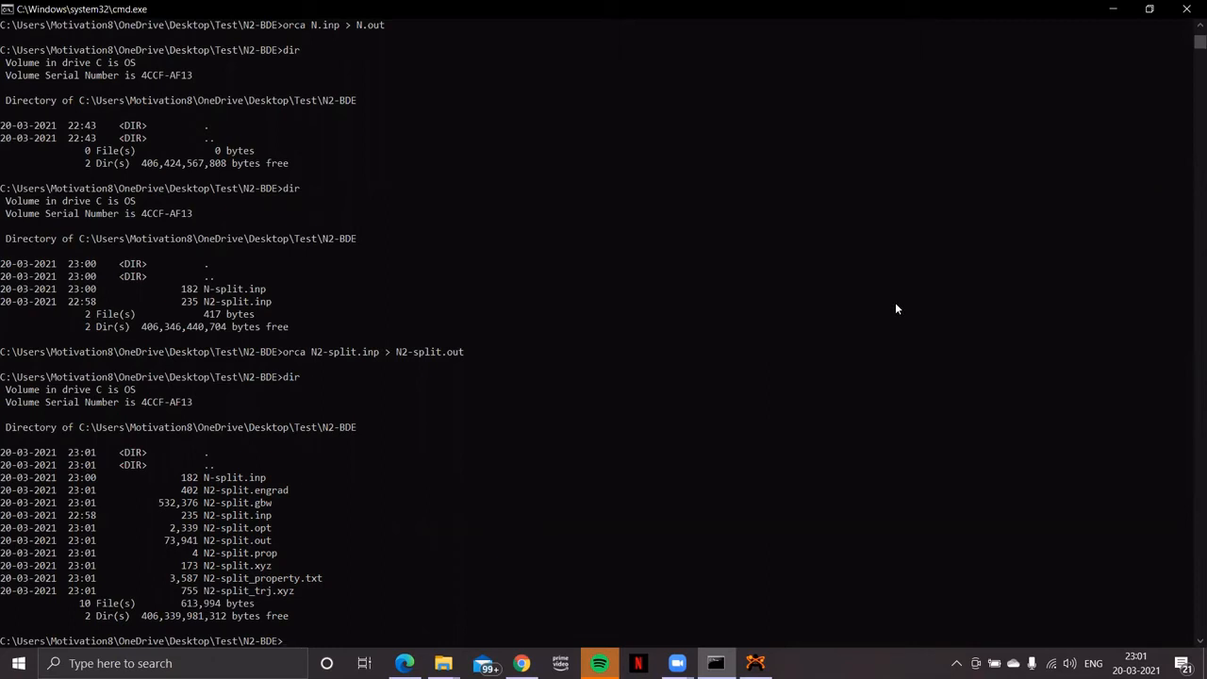
Step: Run orca N-split.inp > N-split.out for the nitrogen atom
type("orca")
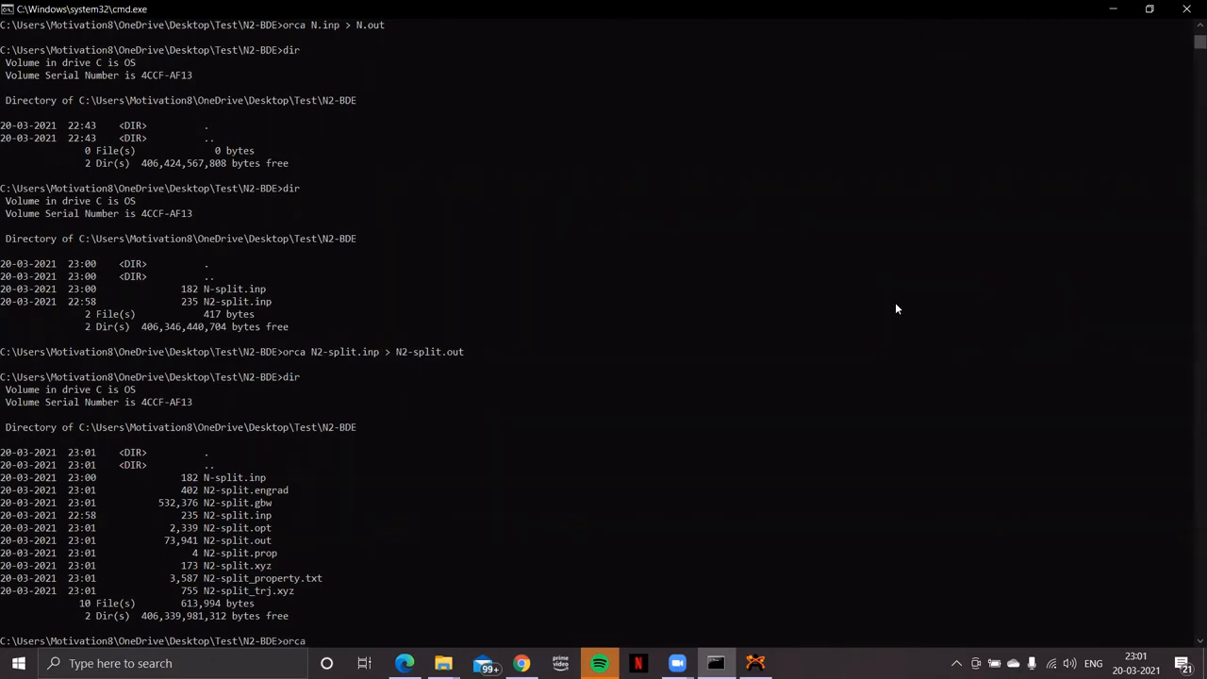
type("N2-split.engrad")
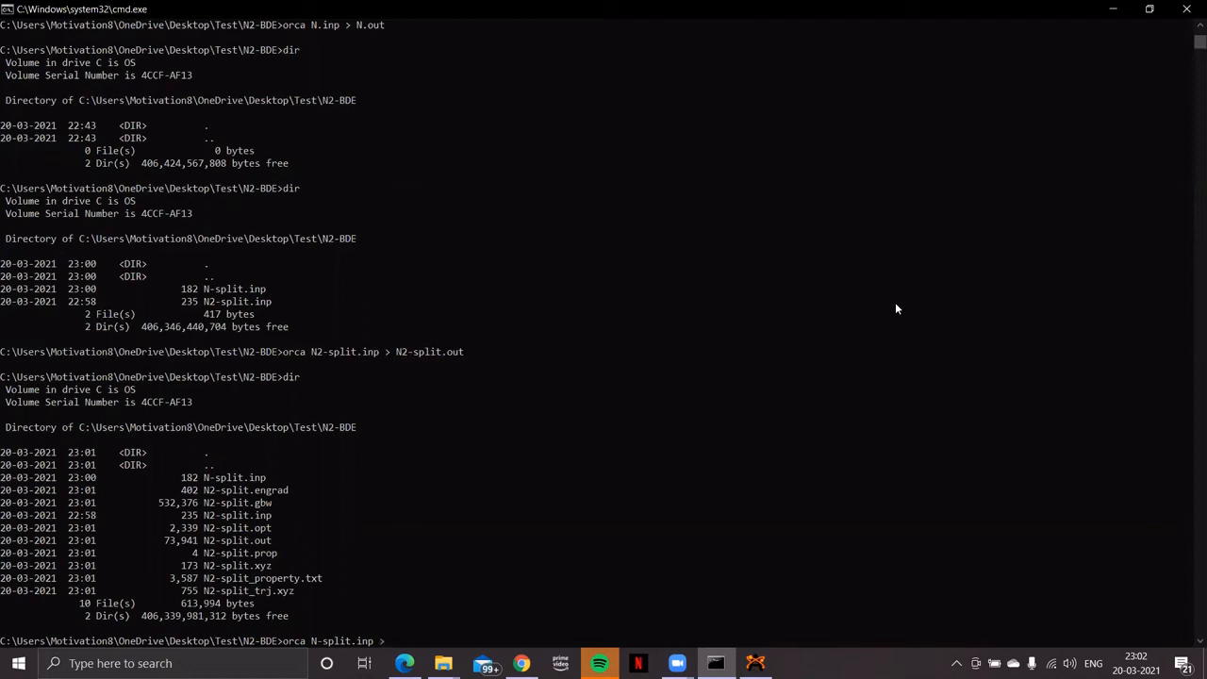
type("N-split.out")
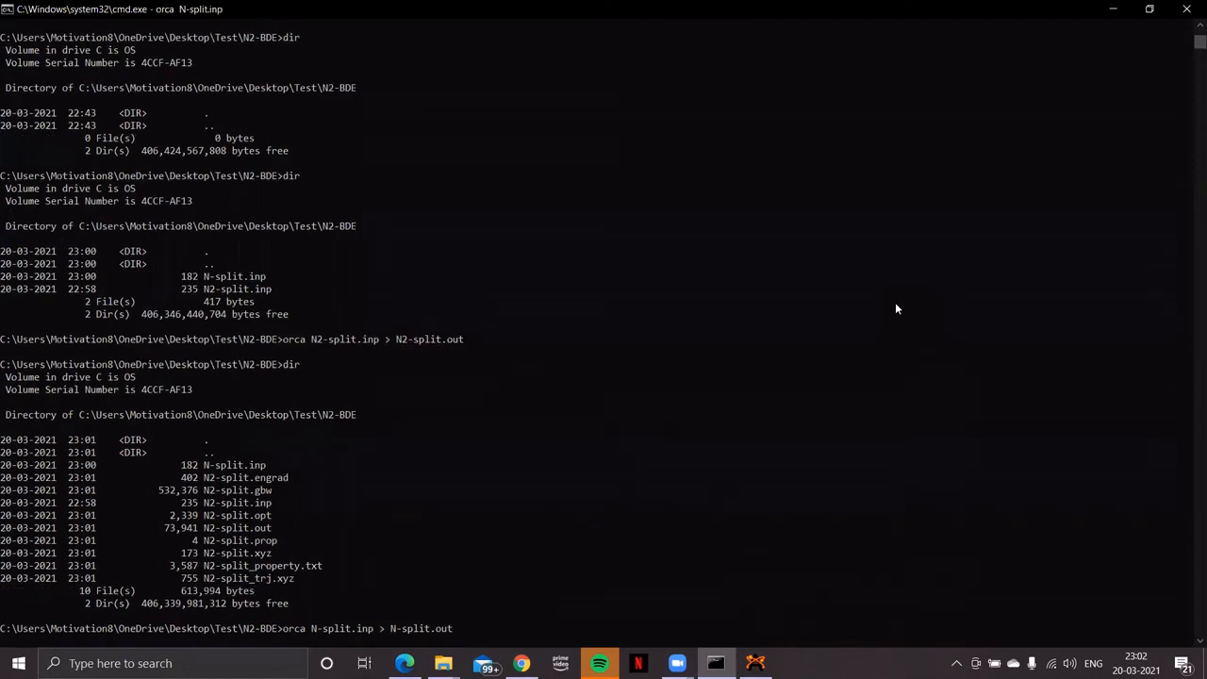
mouse_move(925, 303)
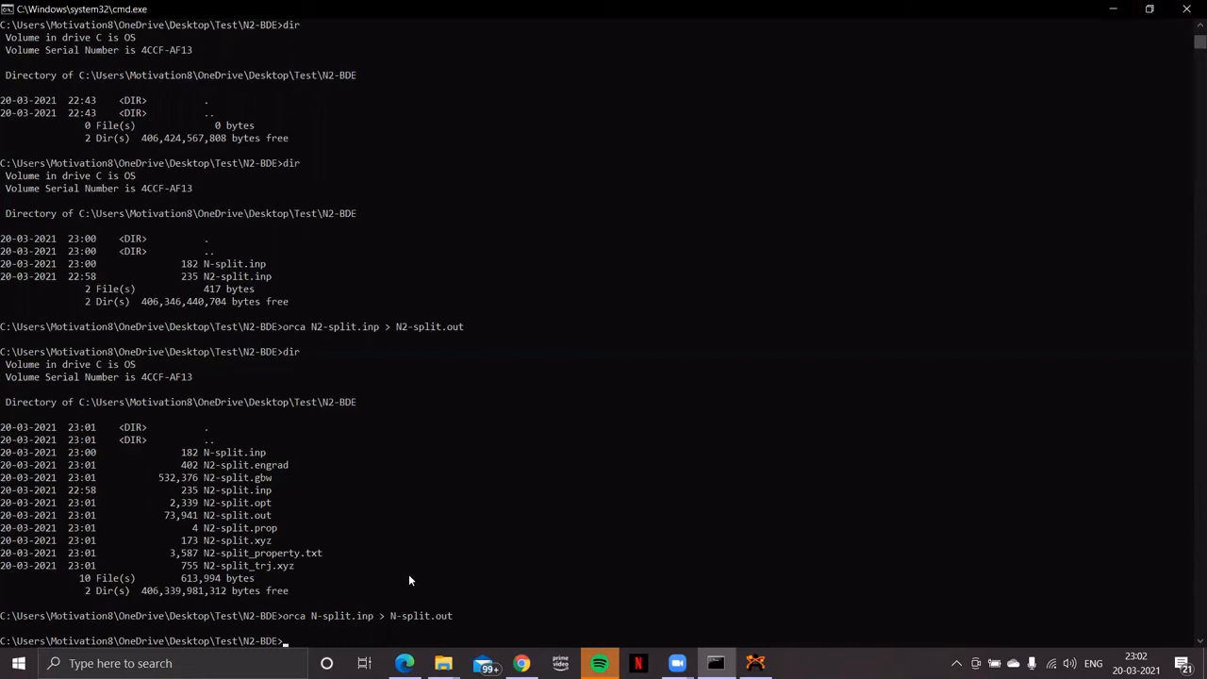
mouse_move(986, 273)
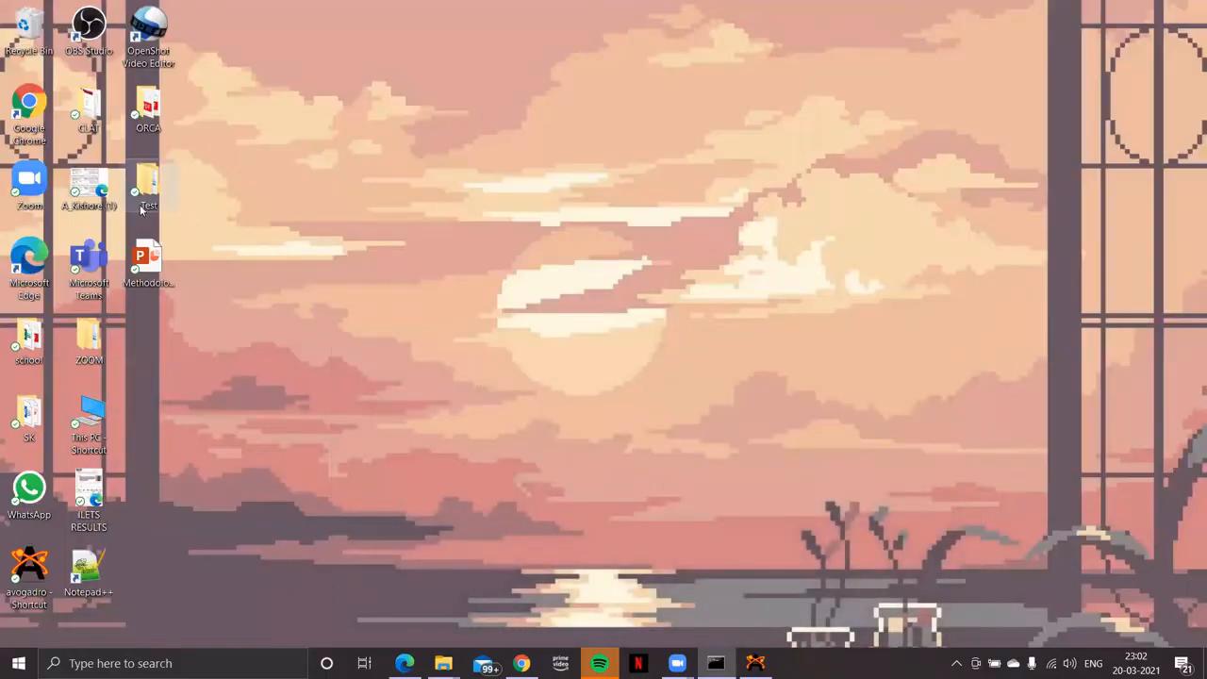
Step: Browse Test > N2-BDE in File Explorer, maximize it, and open N2-split.out
double_click(148, 189)
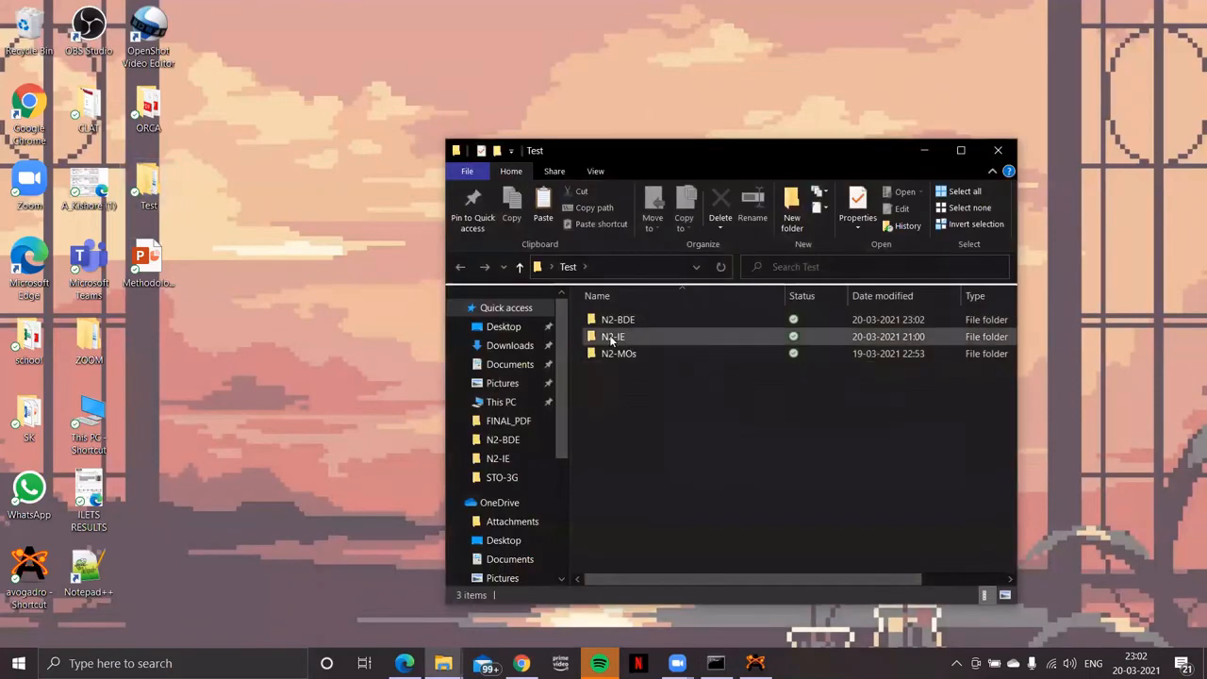
double_click(618, 319)
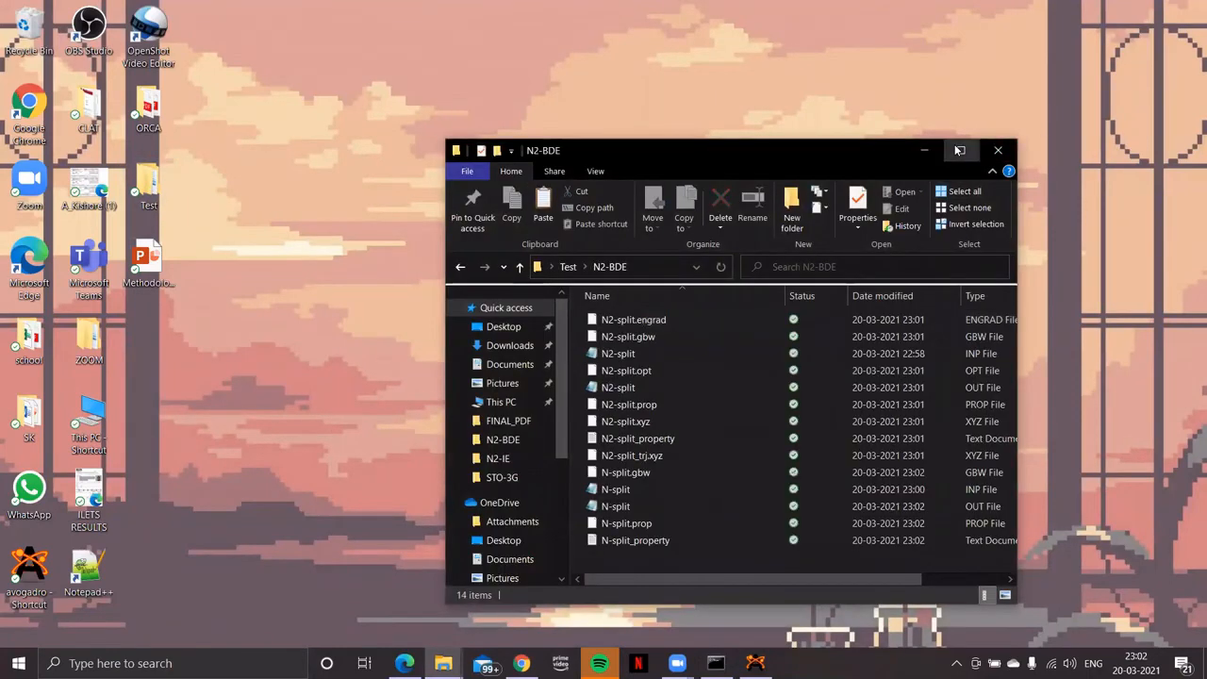
left_click(960, 150)
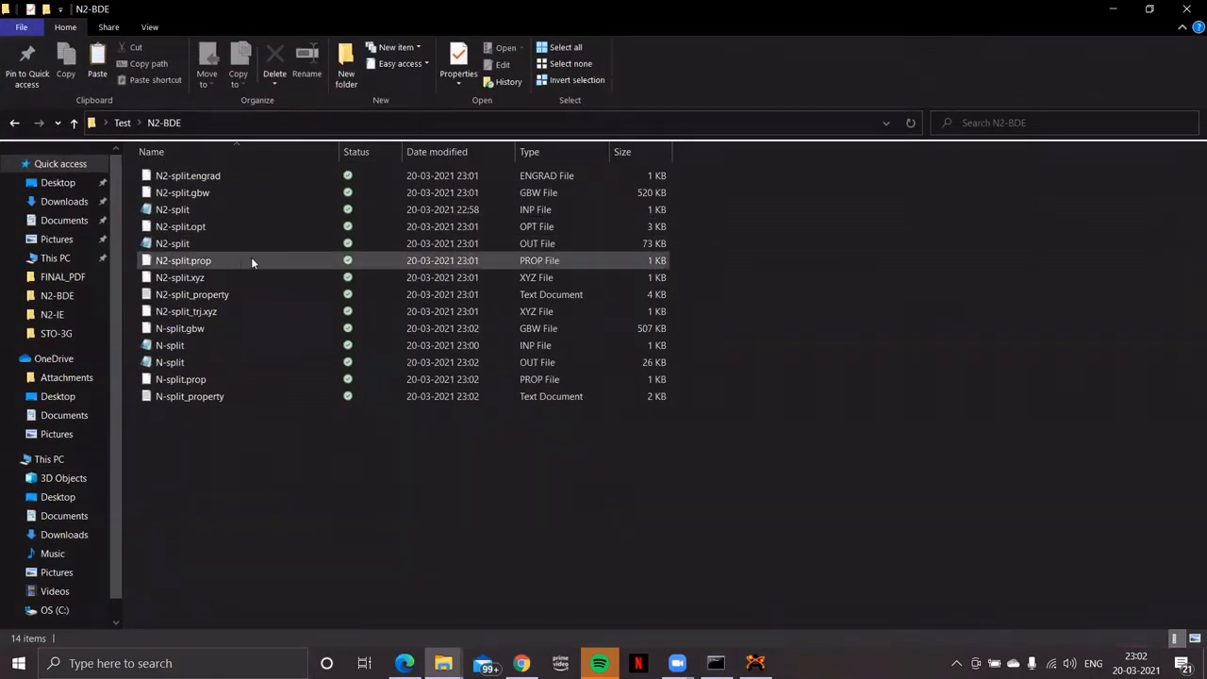
left_click(172, 210)
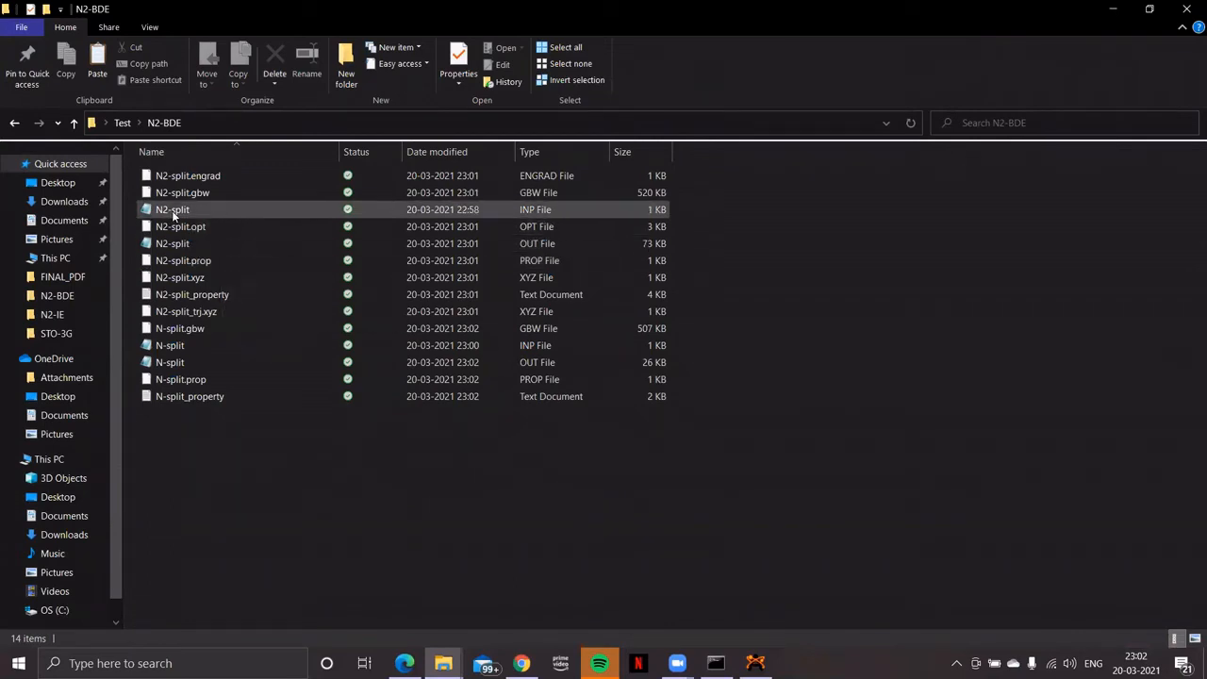
left_click(173, 243)
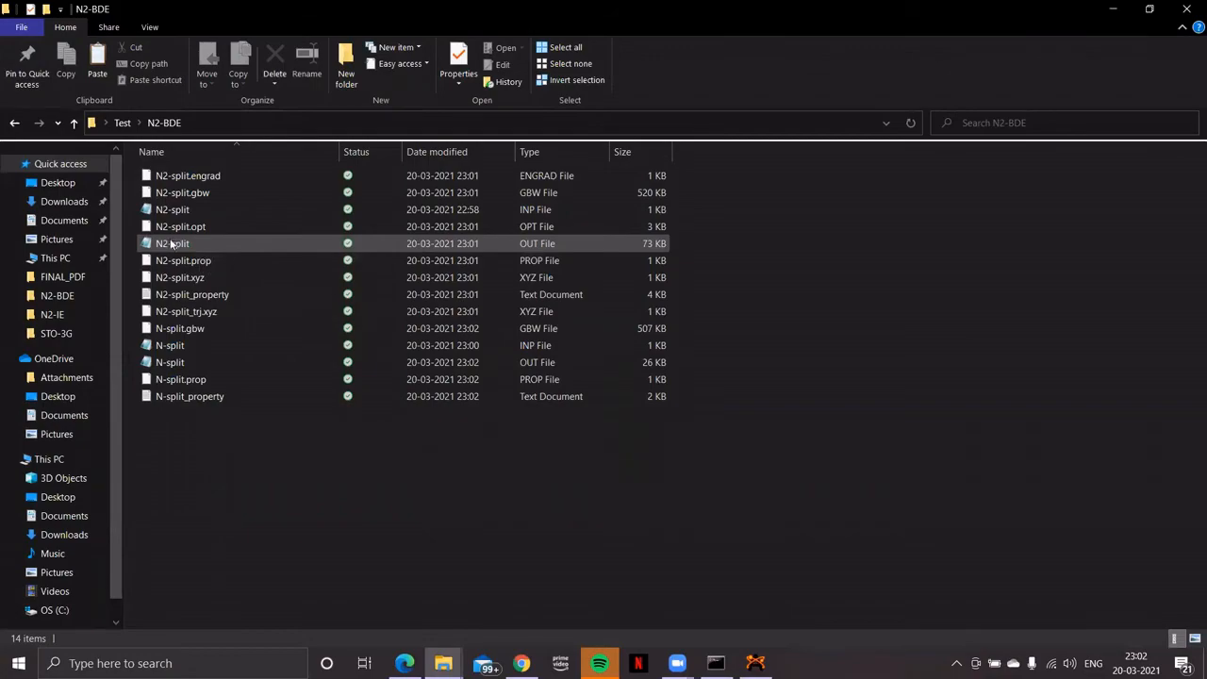
left_click(173, 244)
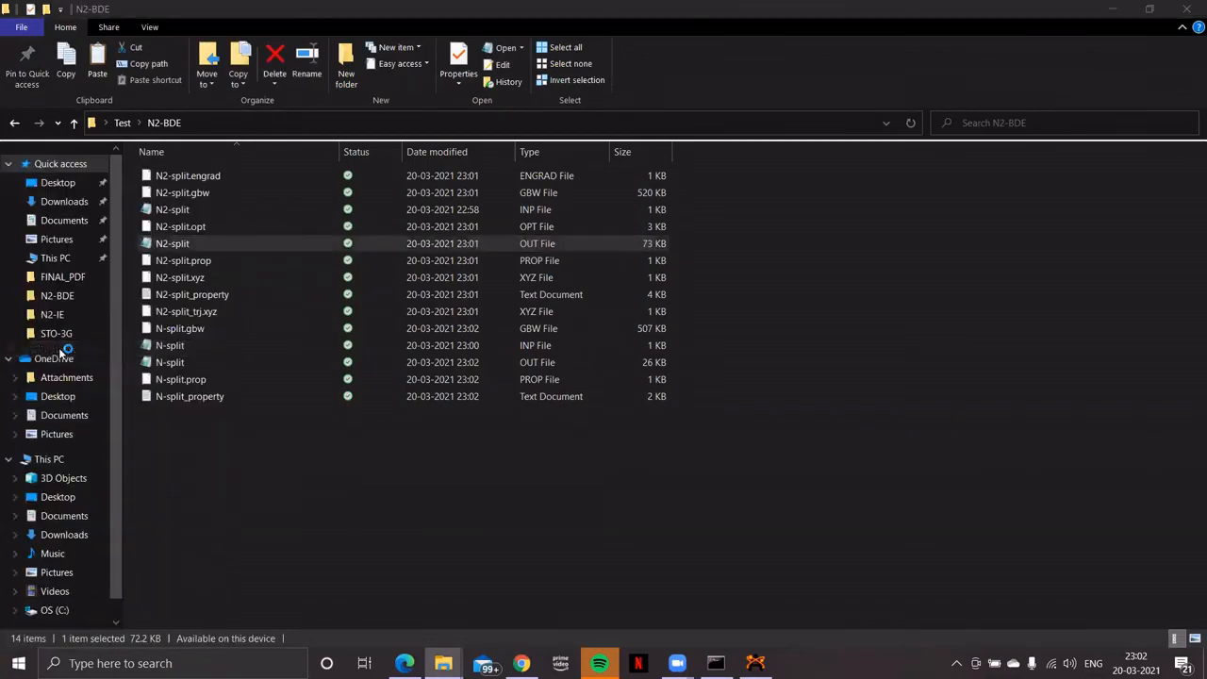
double_click(172, 244)
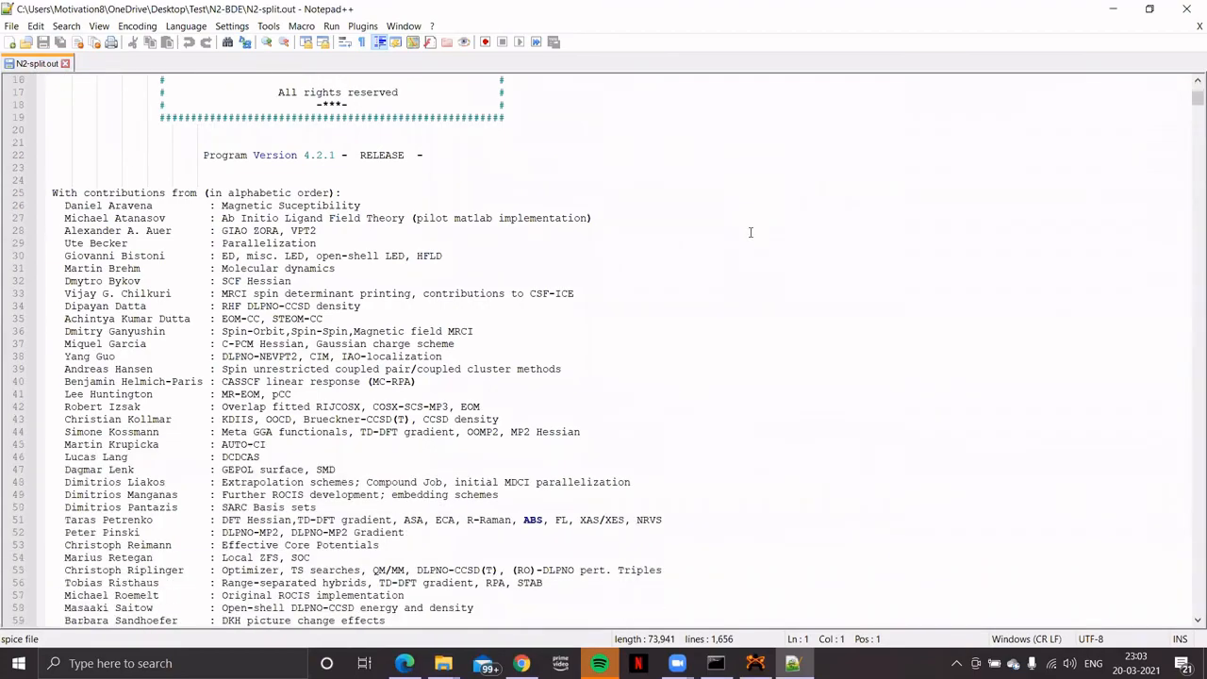
Step: Scroll N2-split.out to TOTAL SCF ENERGY and highlight -2965.33570 eV
scroll("down", 3)
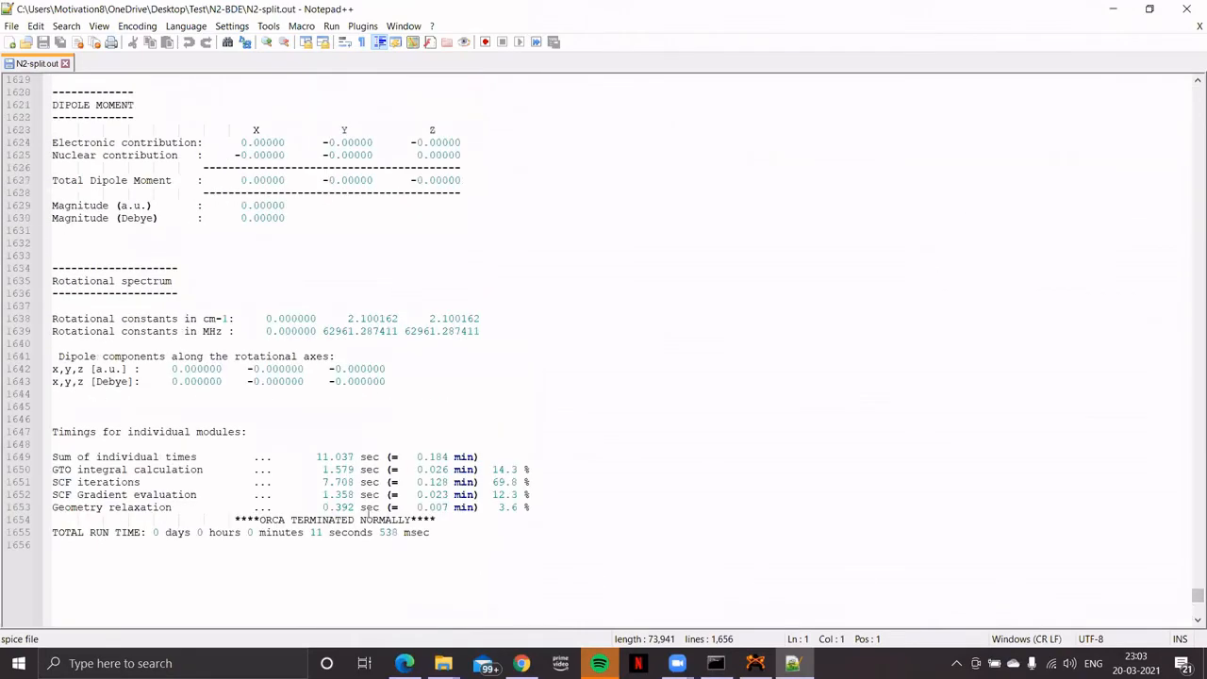
scroll("up", 3)
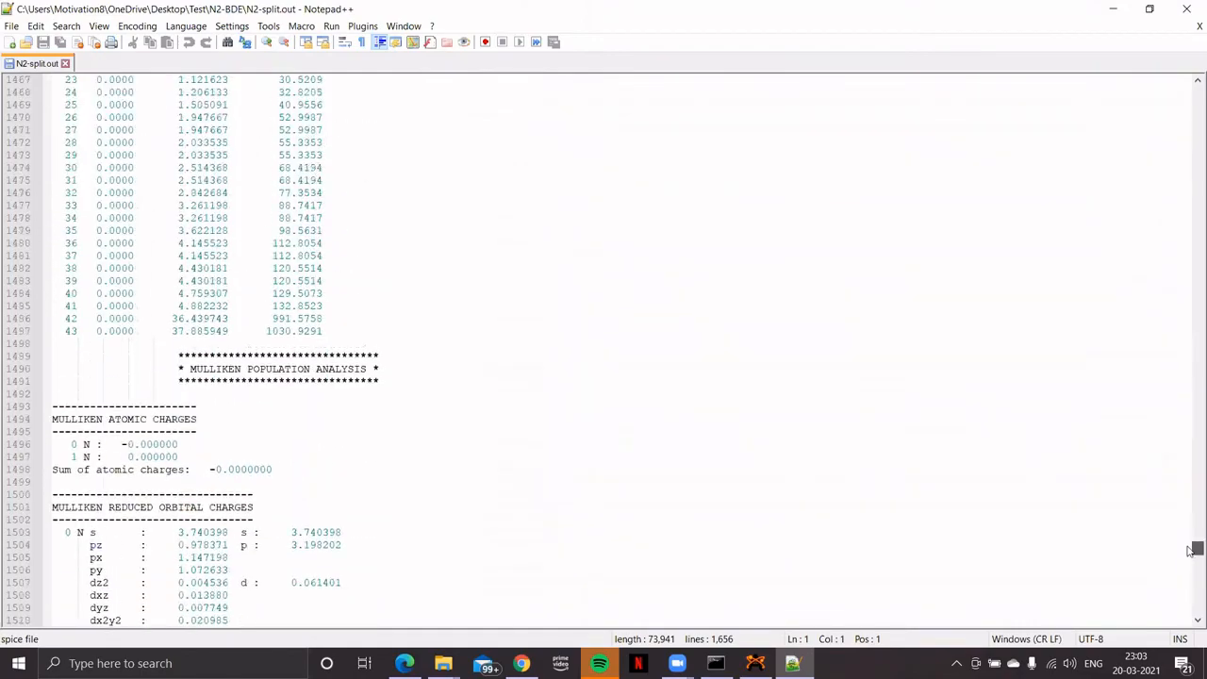
scroll("up", 3)
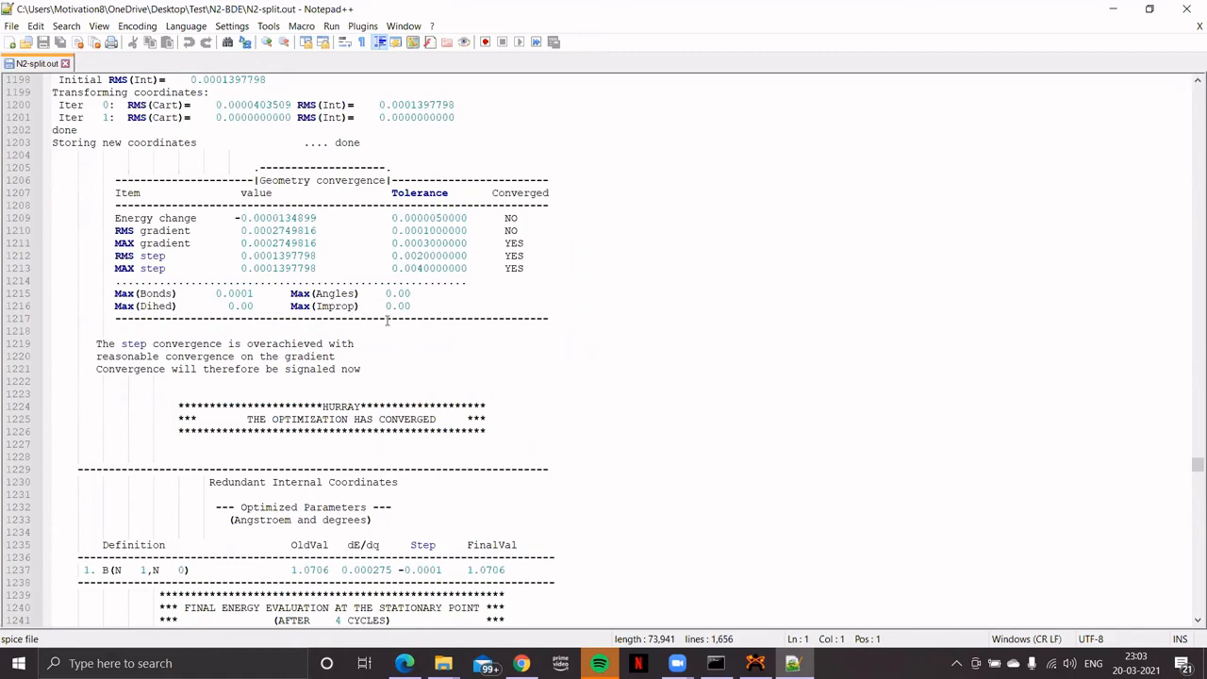
scroll("down", 3)
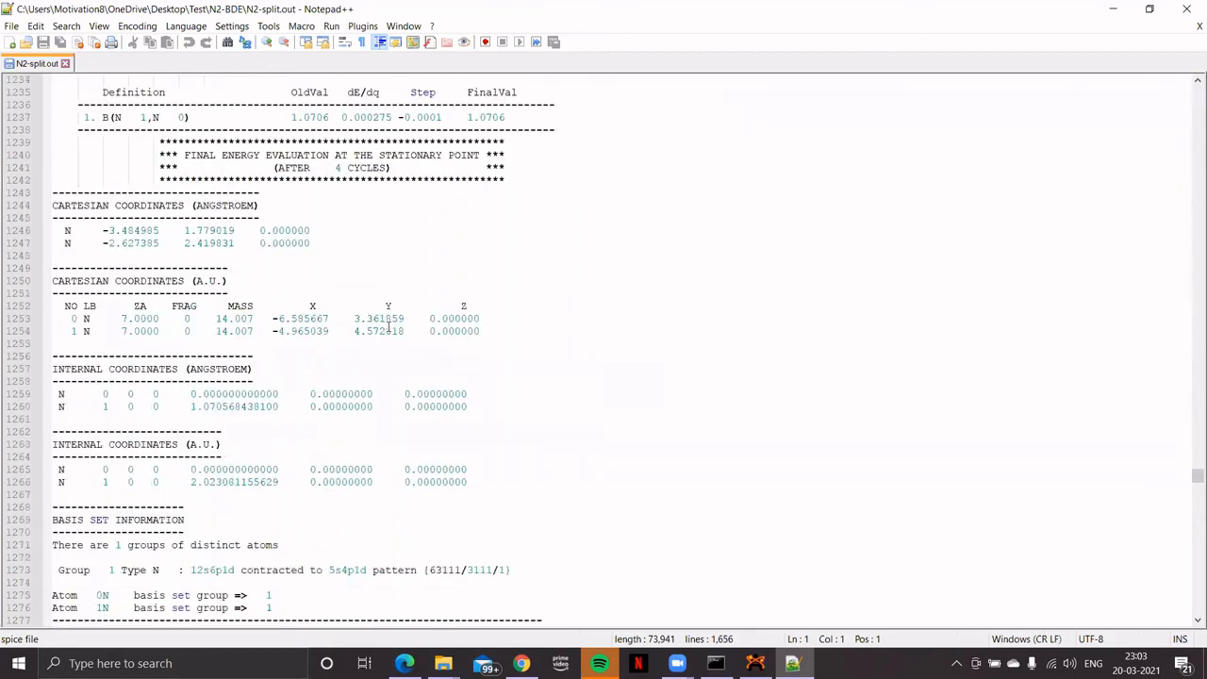
scroll("down", 3)
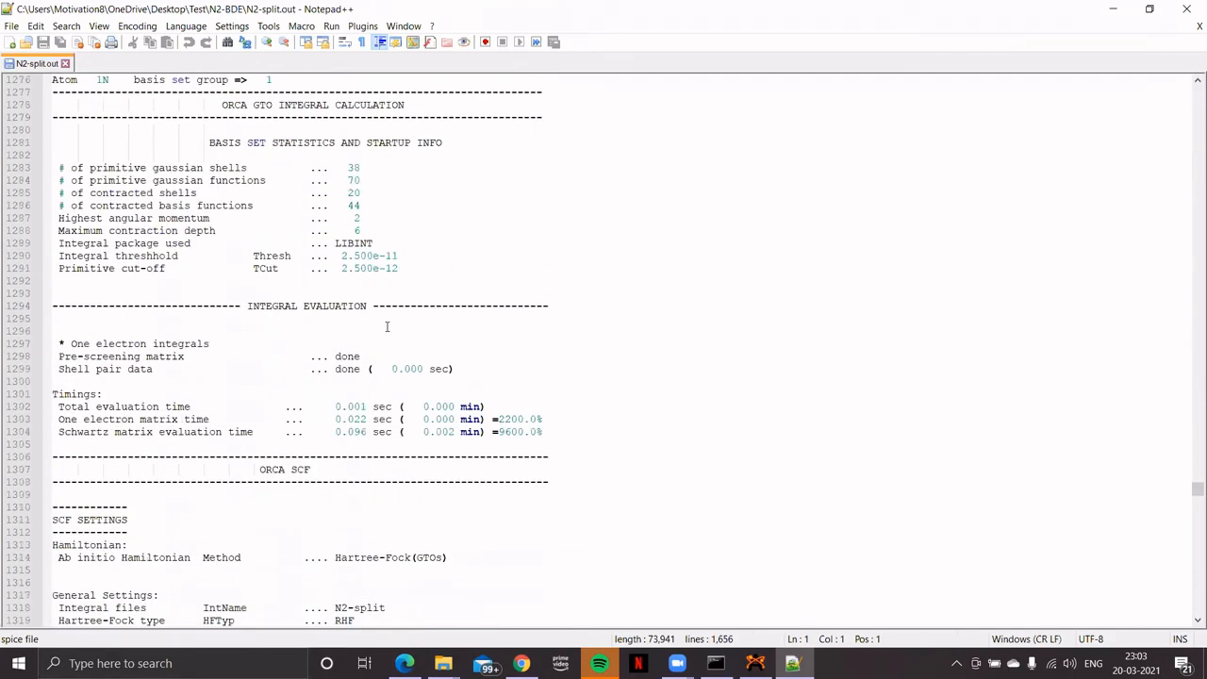
scroll("down", 3)
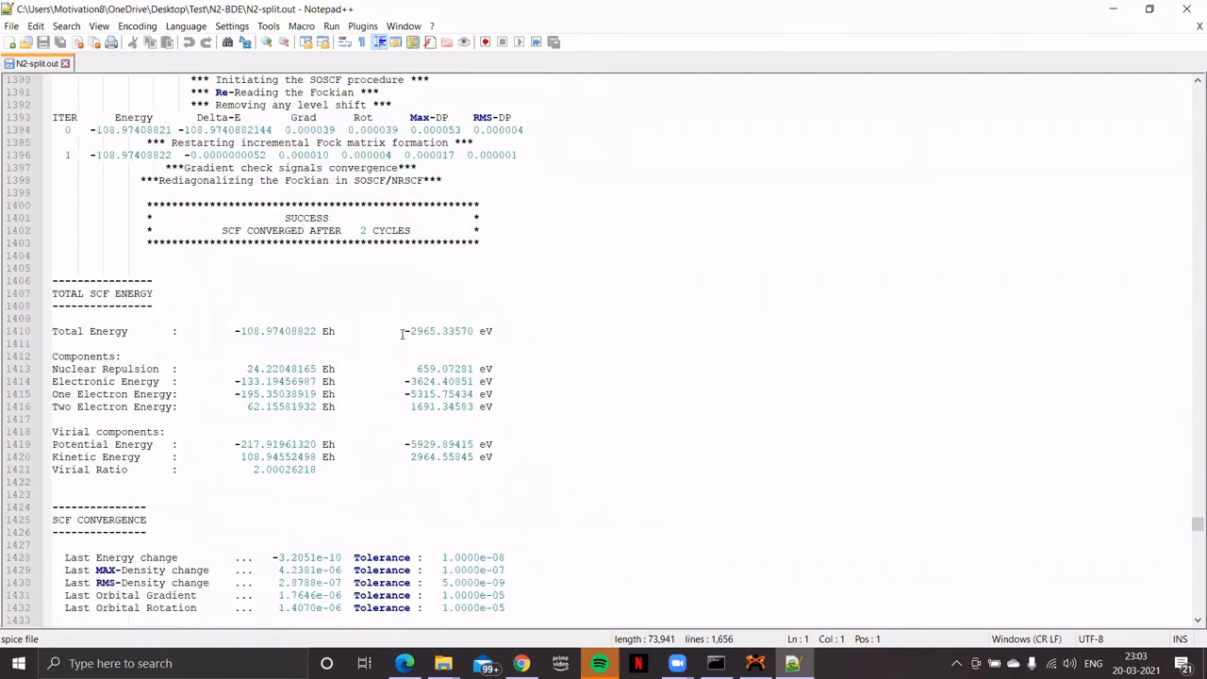
left_click_drag(403, 331, 475, 331)
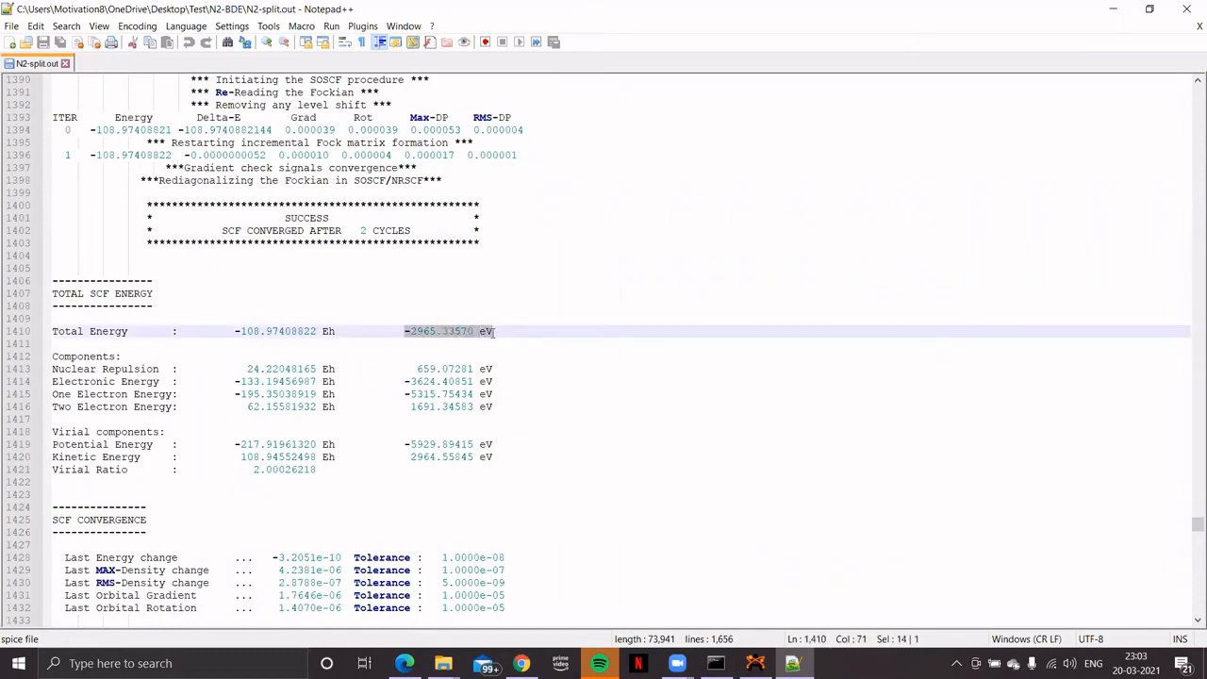
mouse_move(490, 336)
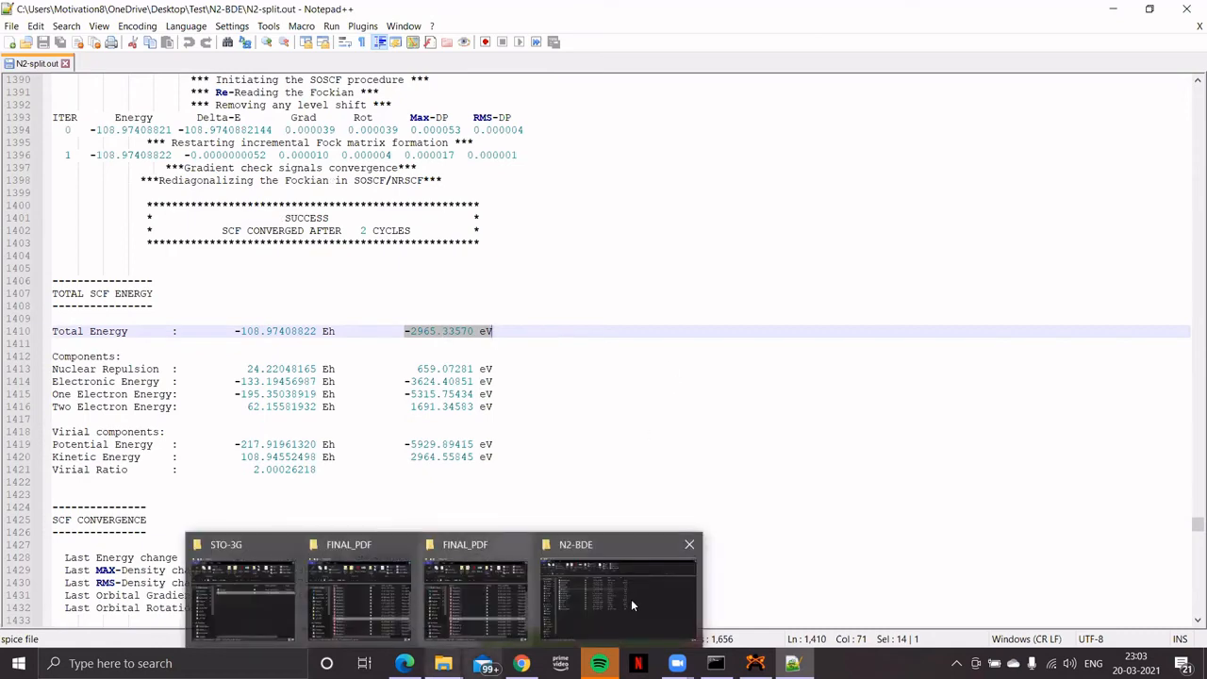
Step: Open N-split.out from the N2-BDE folder with Edit with Notepad++
left_click(617, 589)
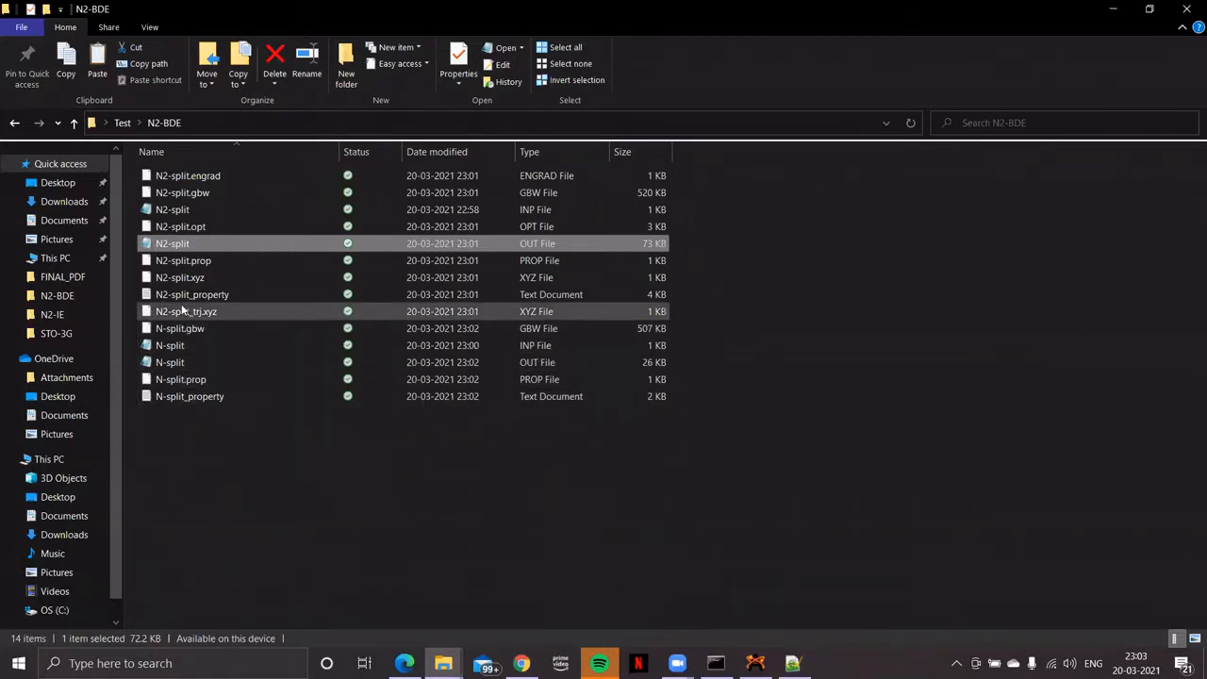
mouse_move(171, 362)
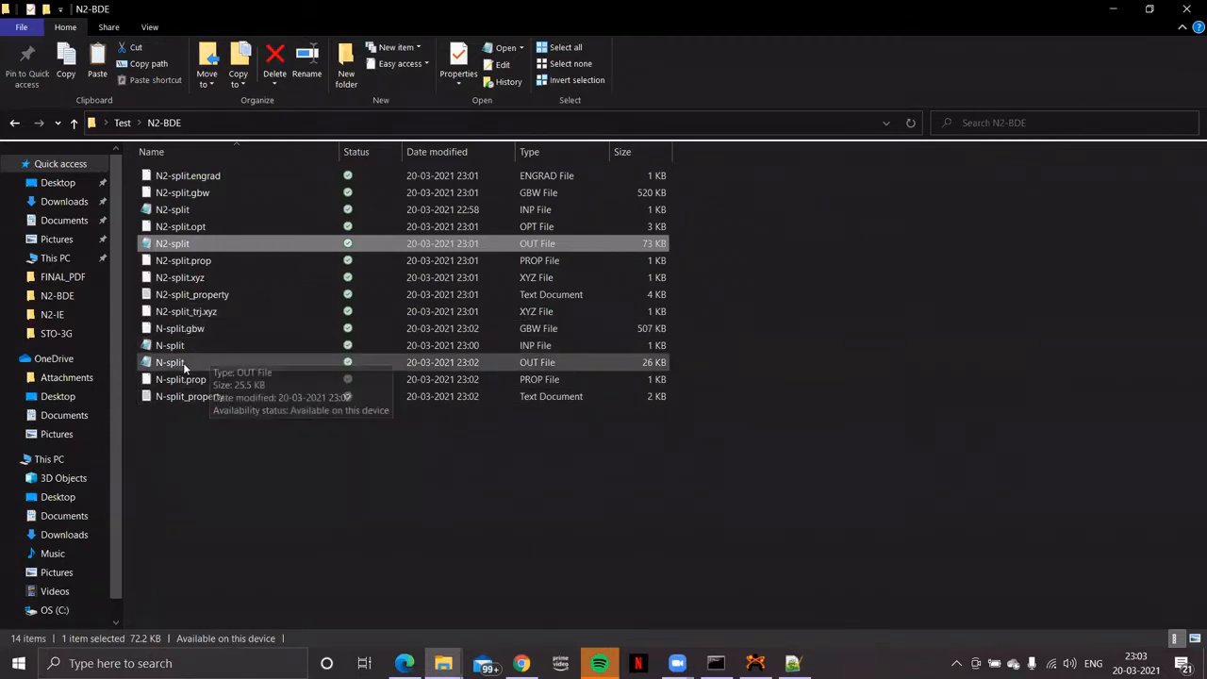
left_click(170, 362)
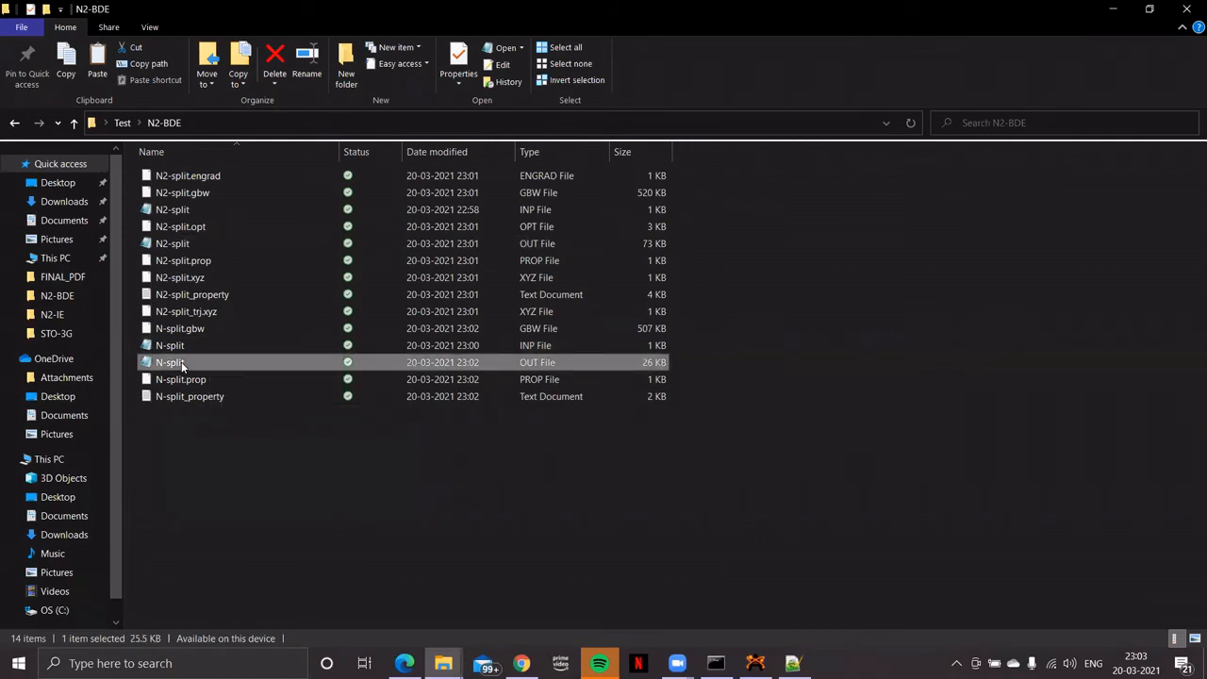
right_click(170, 363)
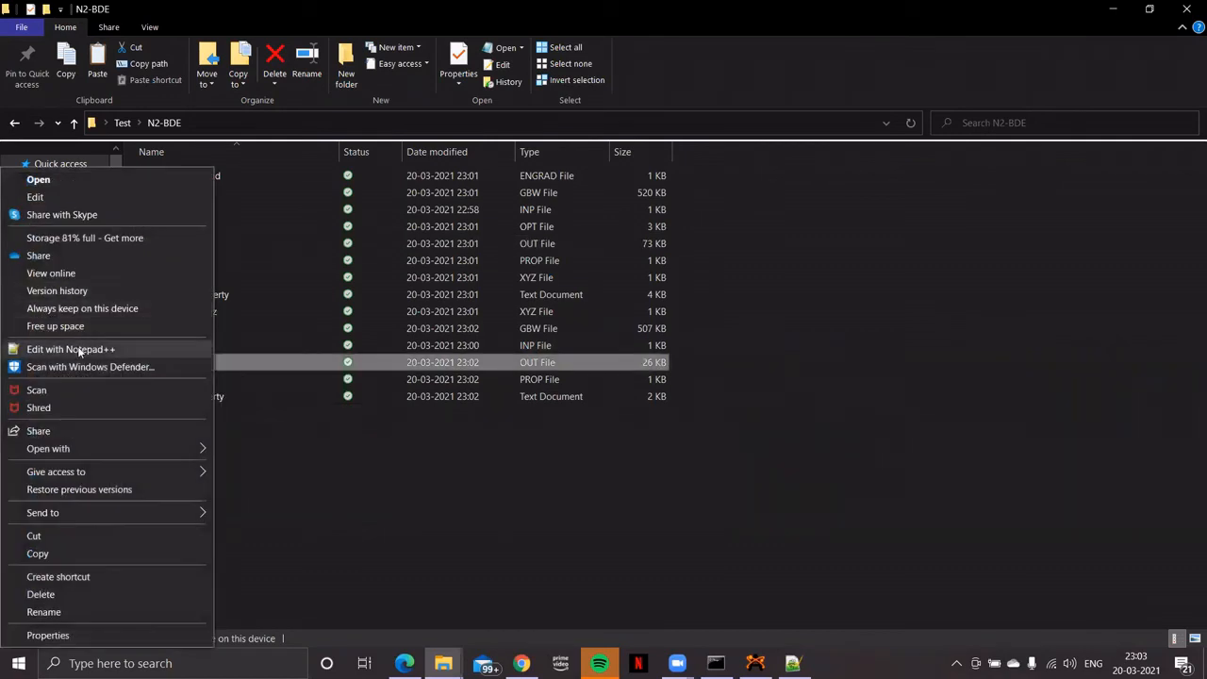
left_click(71, 349)
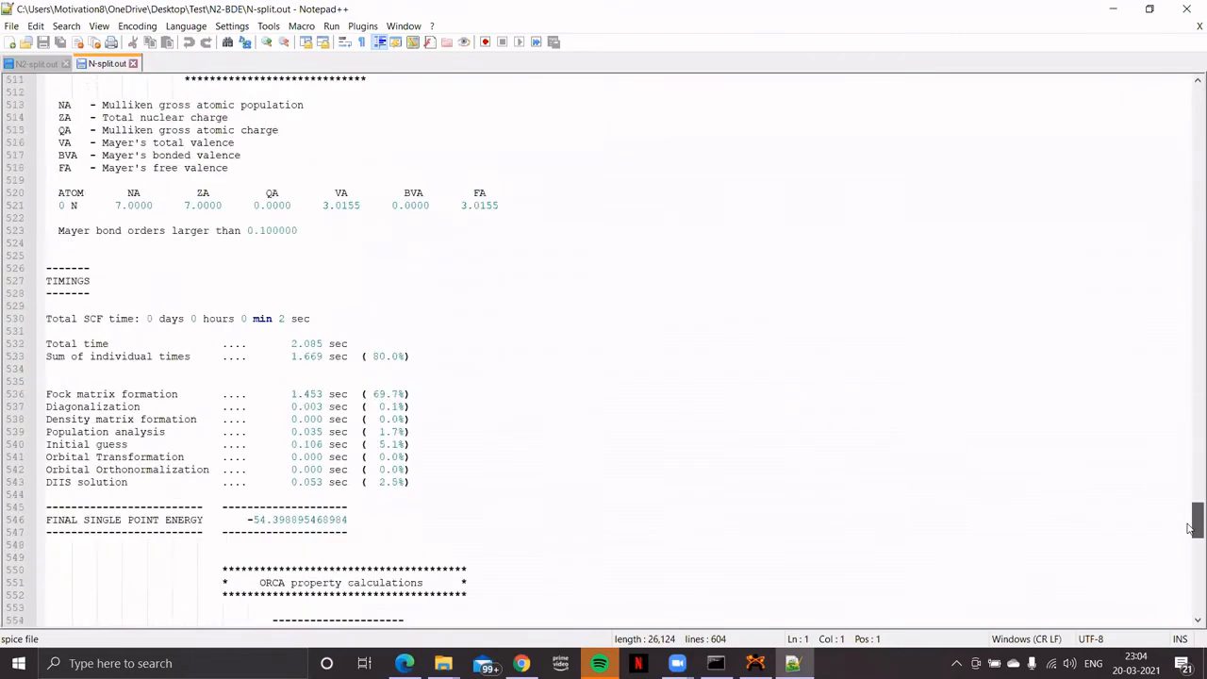
Step: Scroll N-split.out to TOTAL SCF ENERGY and highlight -1480.26920 eV
scroll("down", 3)
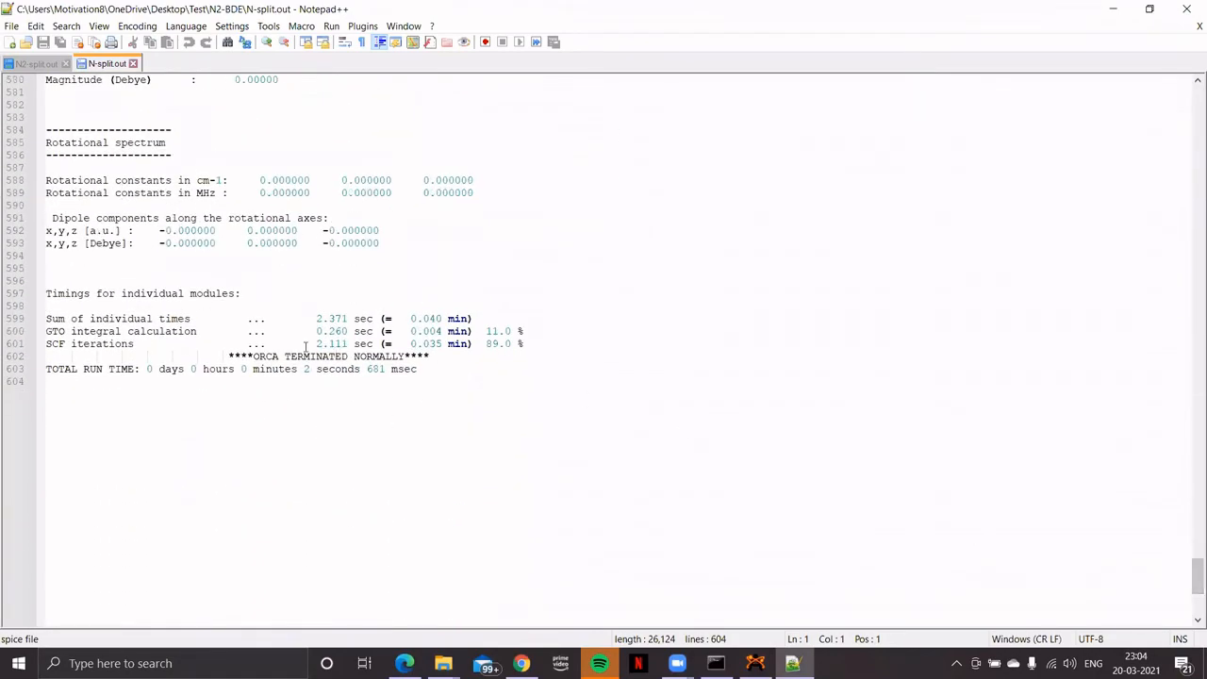
mouse_move(1038, 401)
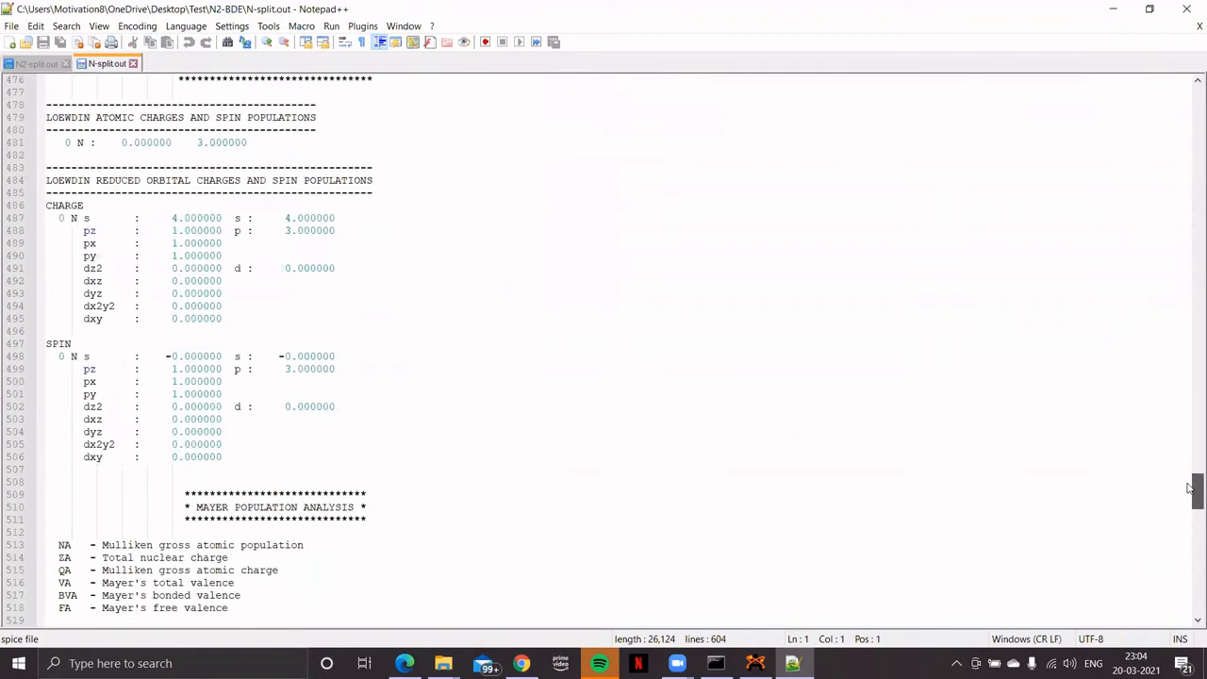
scroll("up", 3)
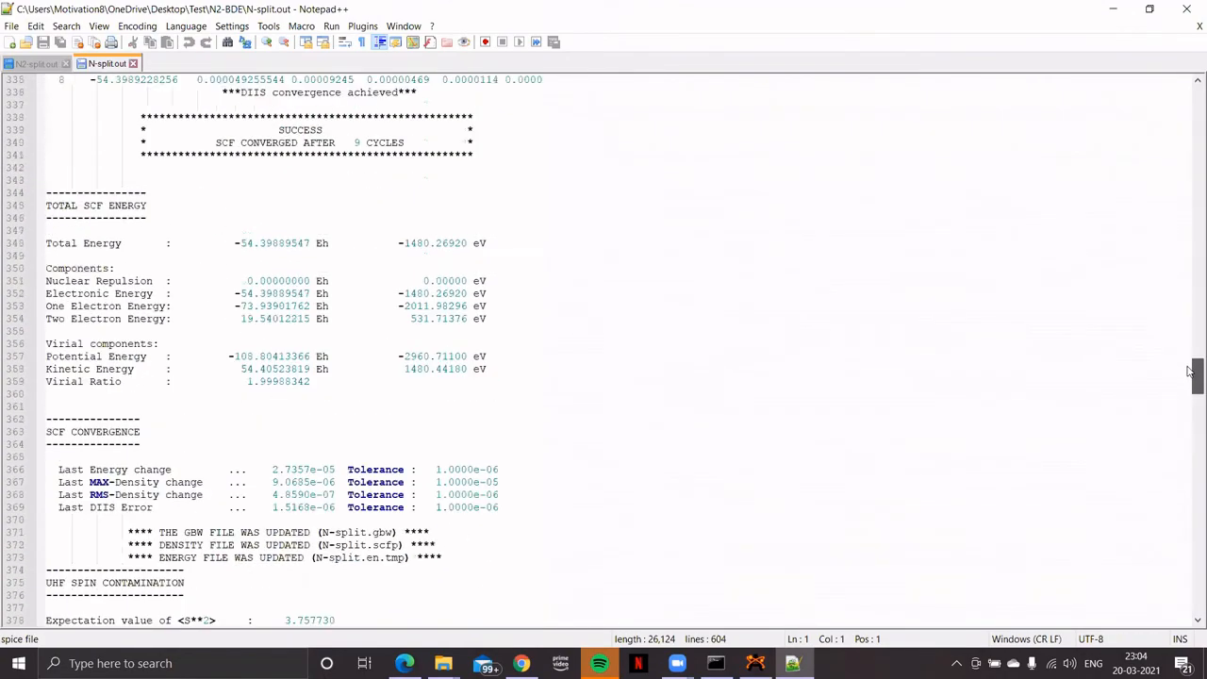
scroll("down", 3)
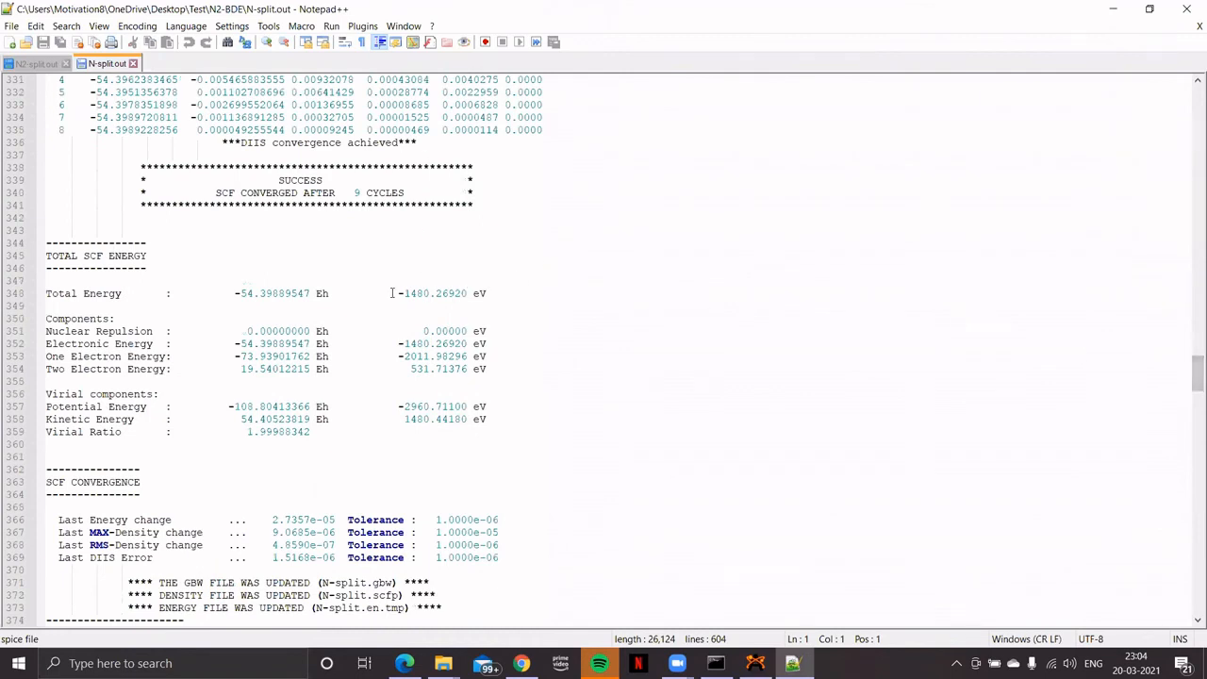
left_click_drag(398, 293, 487, 293)
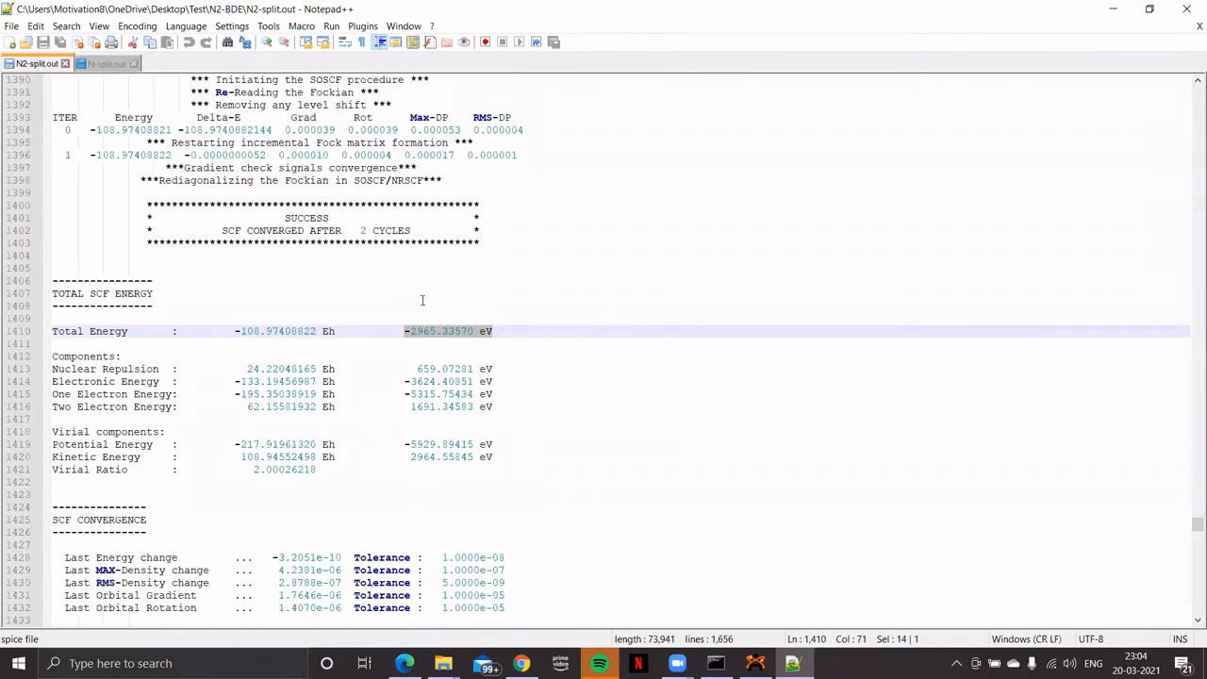
mouse_move(107, 63)
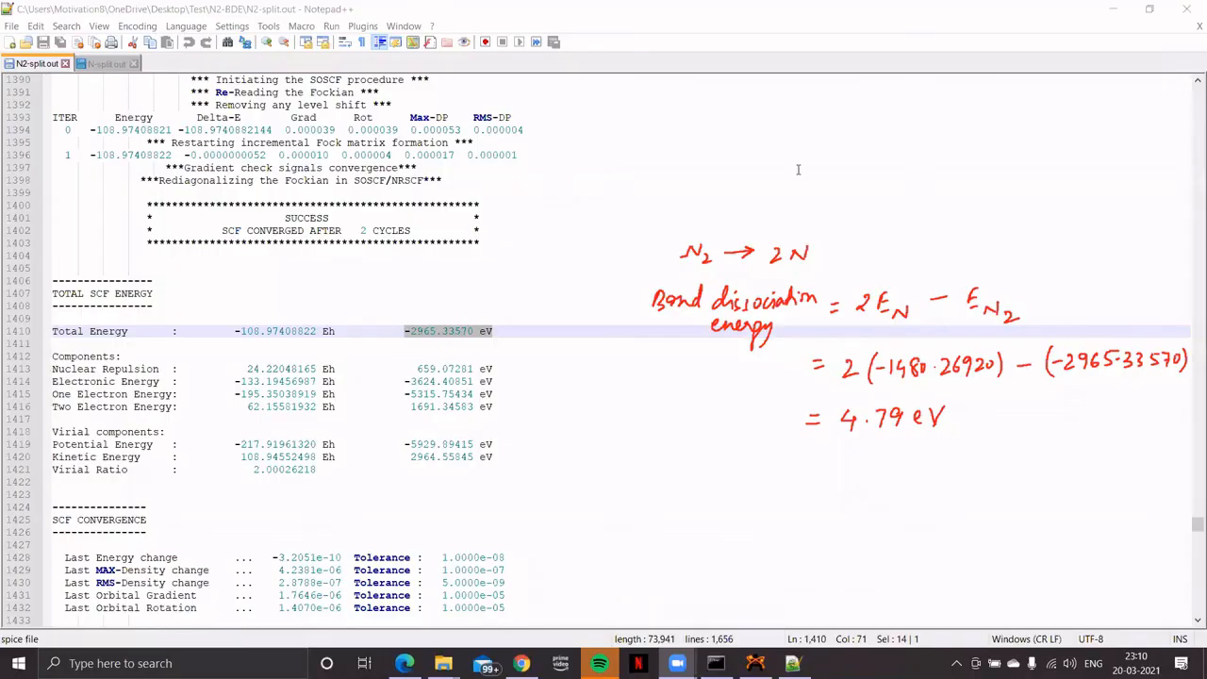
mouse_move(425, 310)
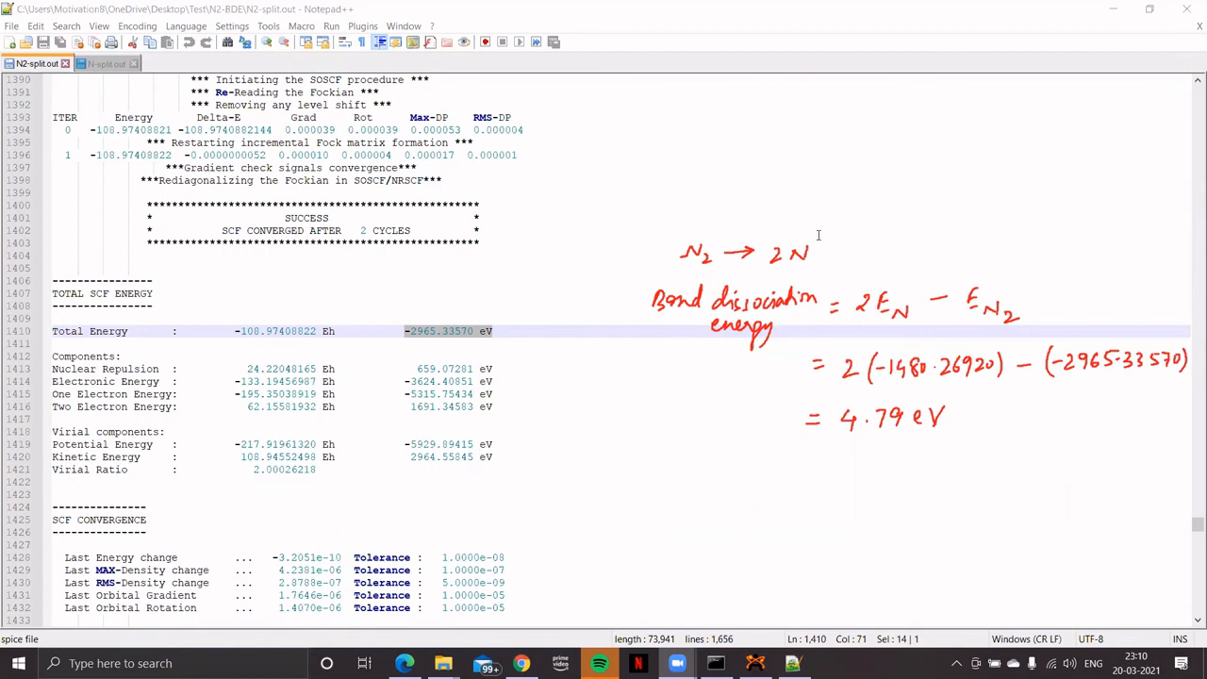
mouse_move(783, 245)
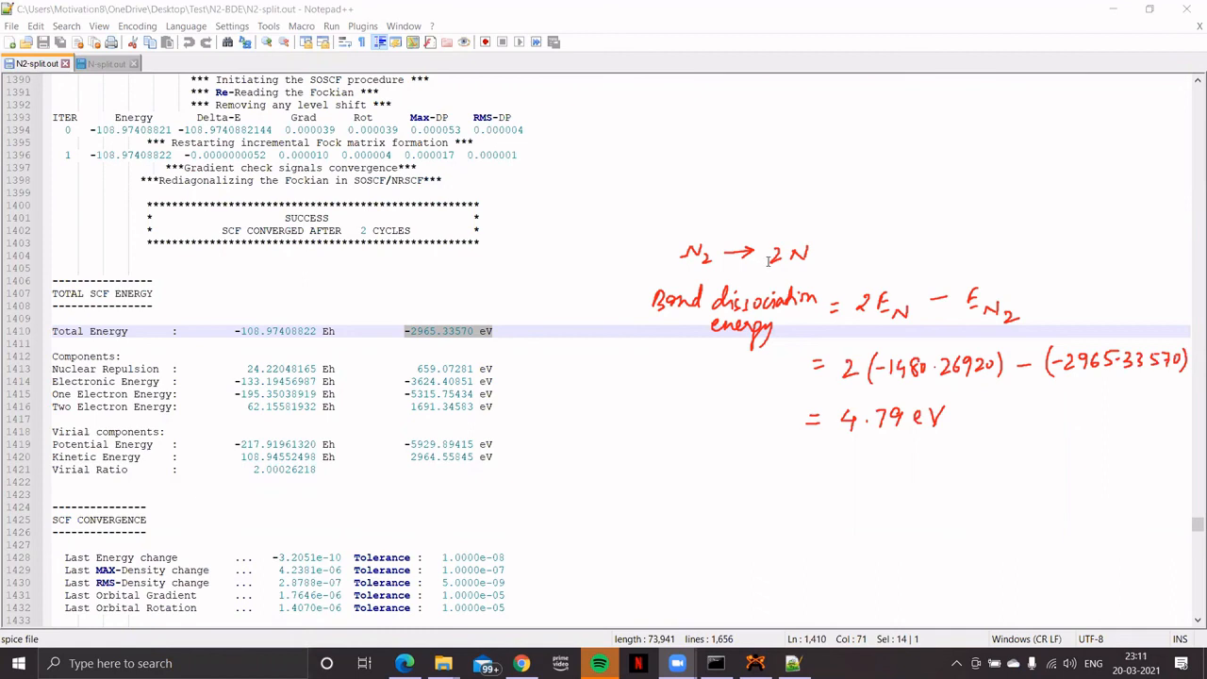
mouse_move(764, 266)
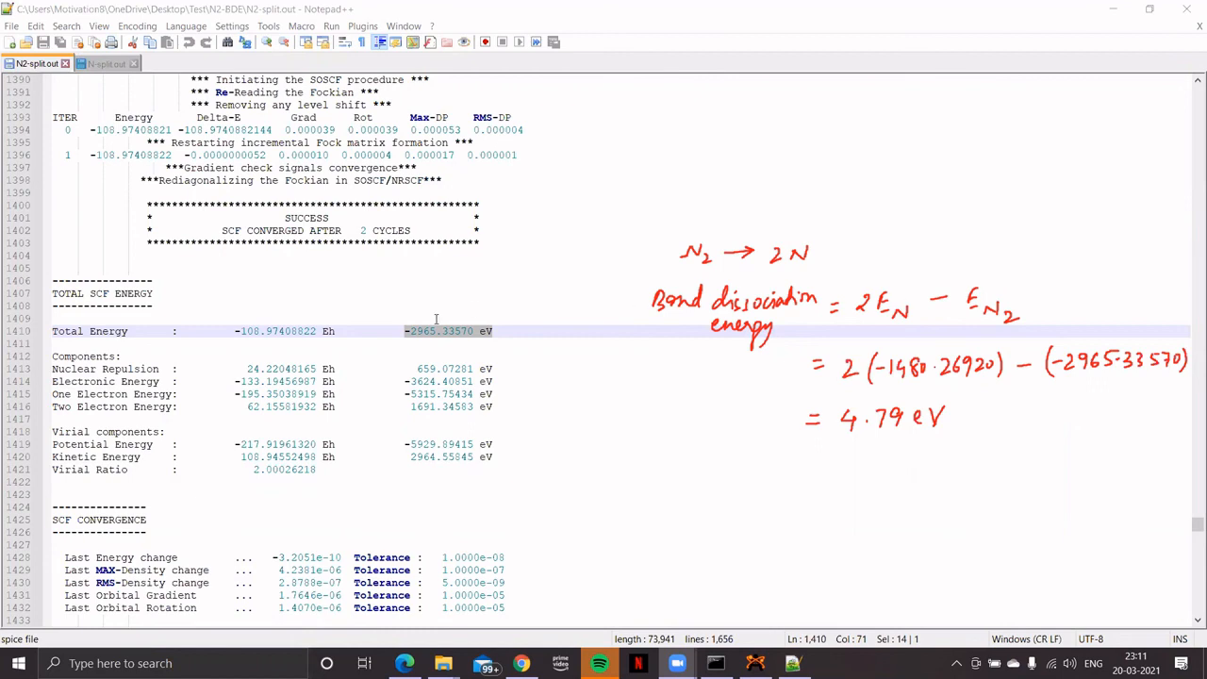
mouse_move(439, 341)
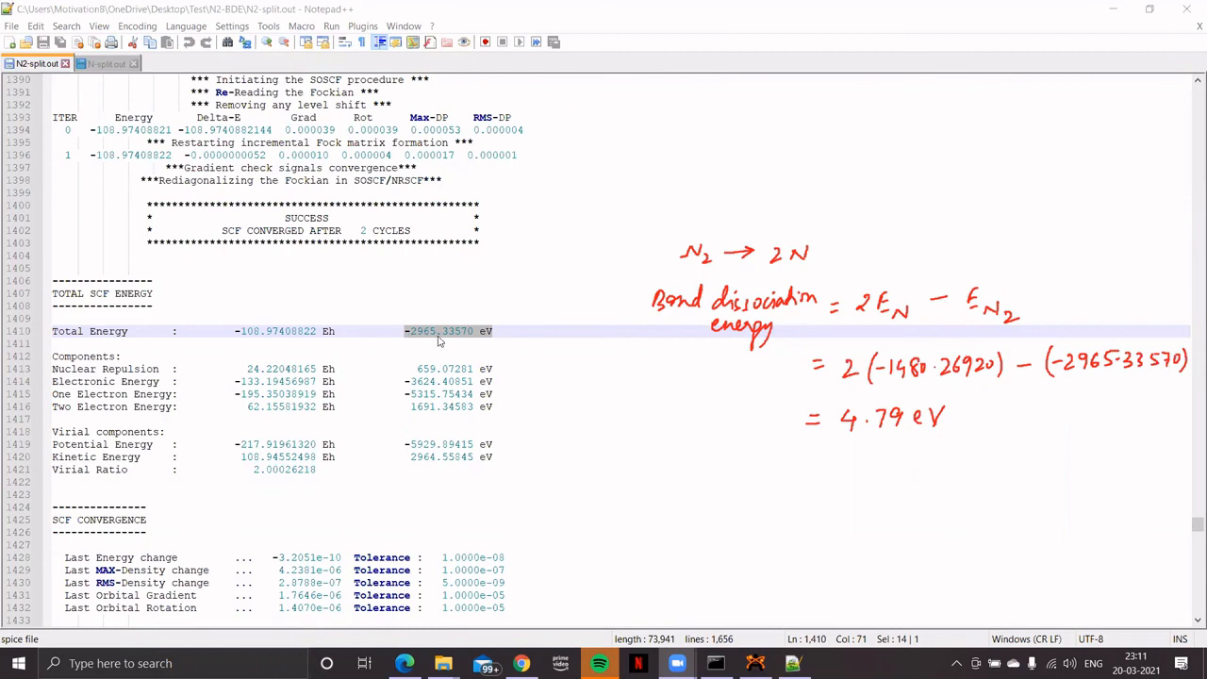
mouse_move(1151, 349)
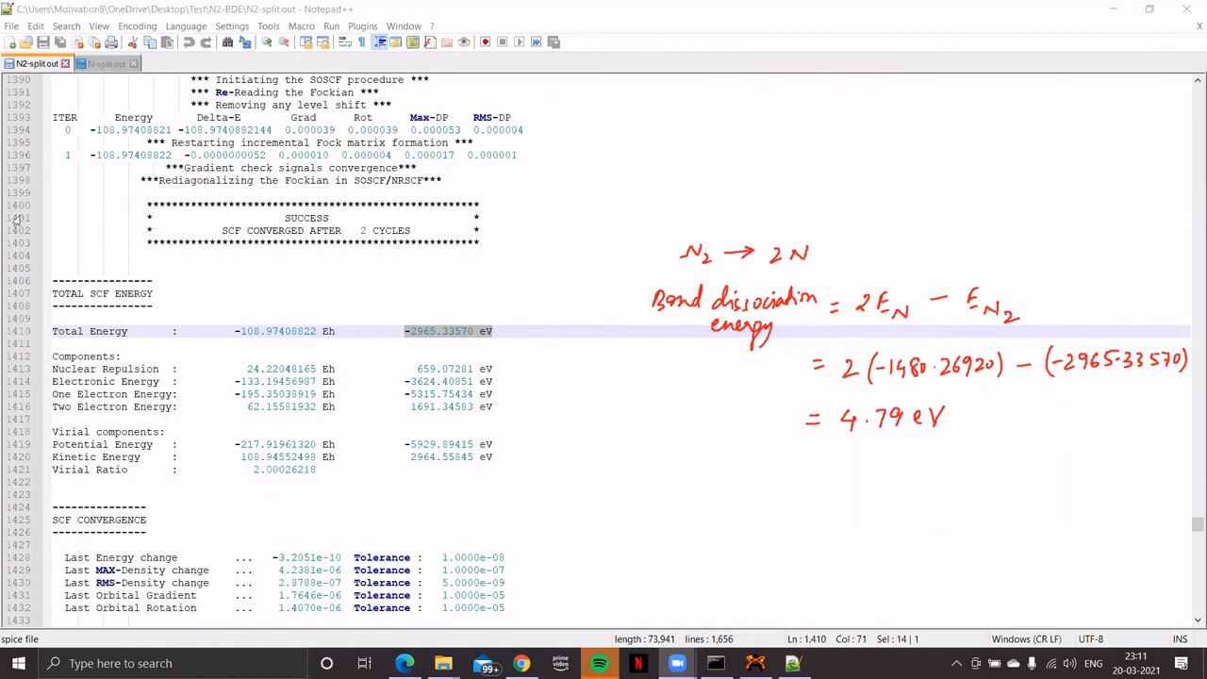
mouse_move(38, 63)
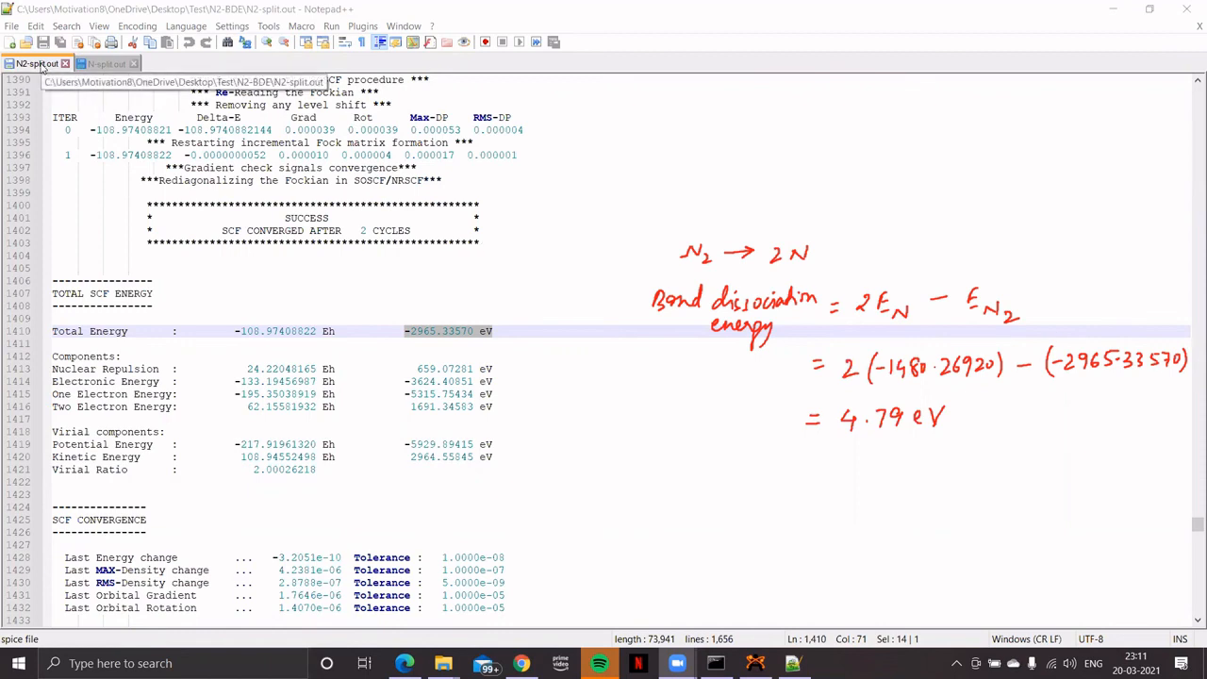
Step: Switch to the N-split.out tab to compare its energy with the 4.79 eV result
left_click(101, 63)
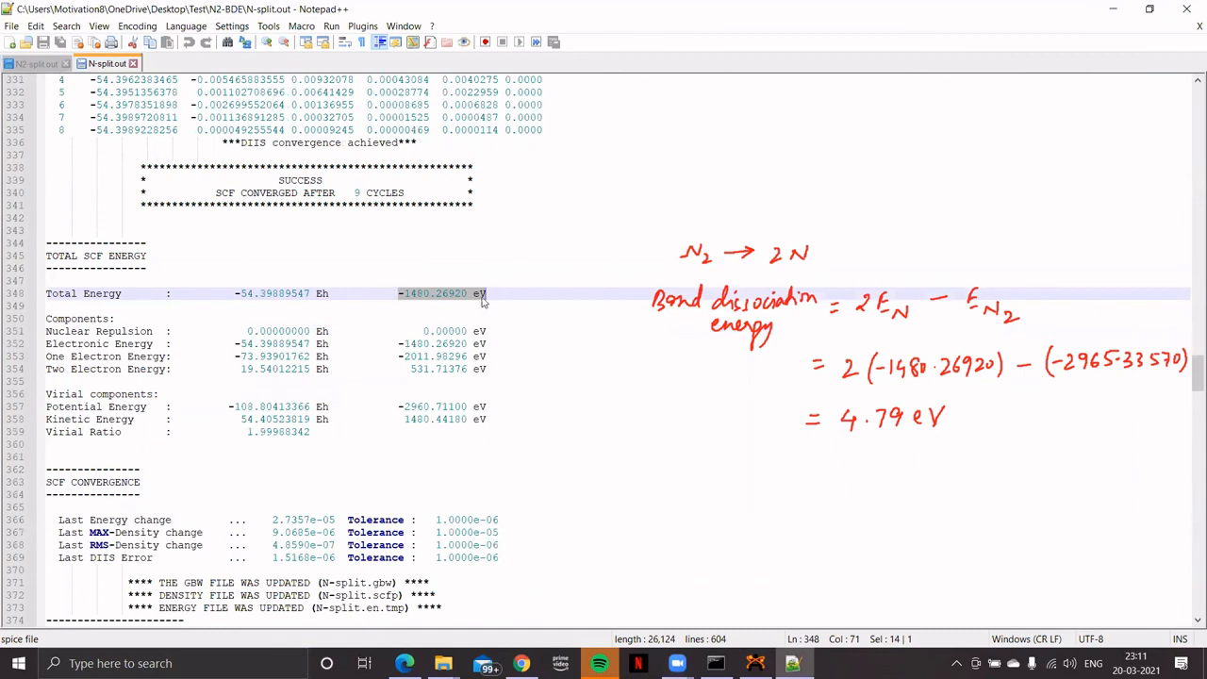
mouse_move(434, 300)
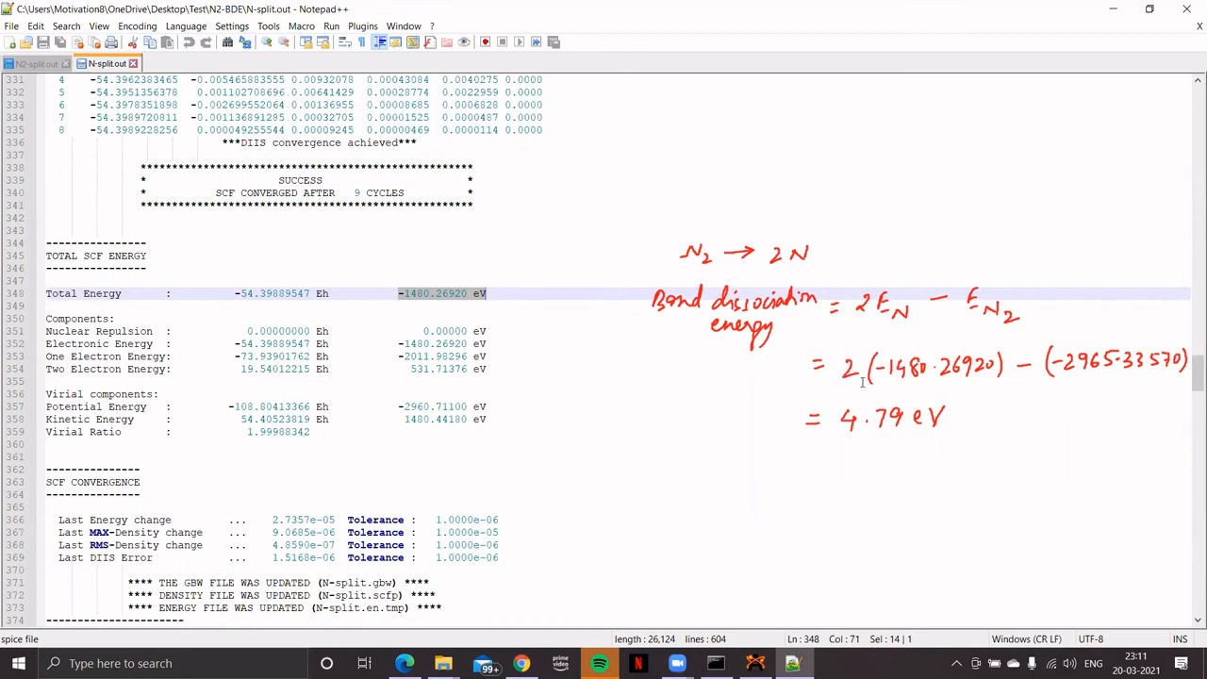
mouse_move(448, 265)
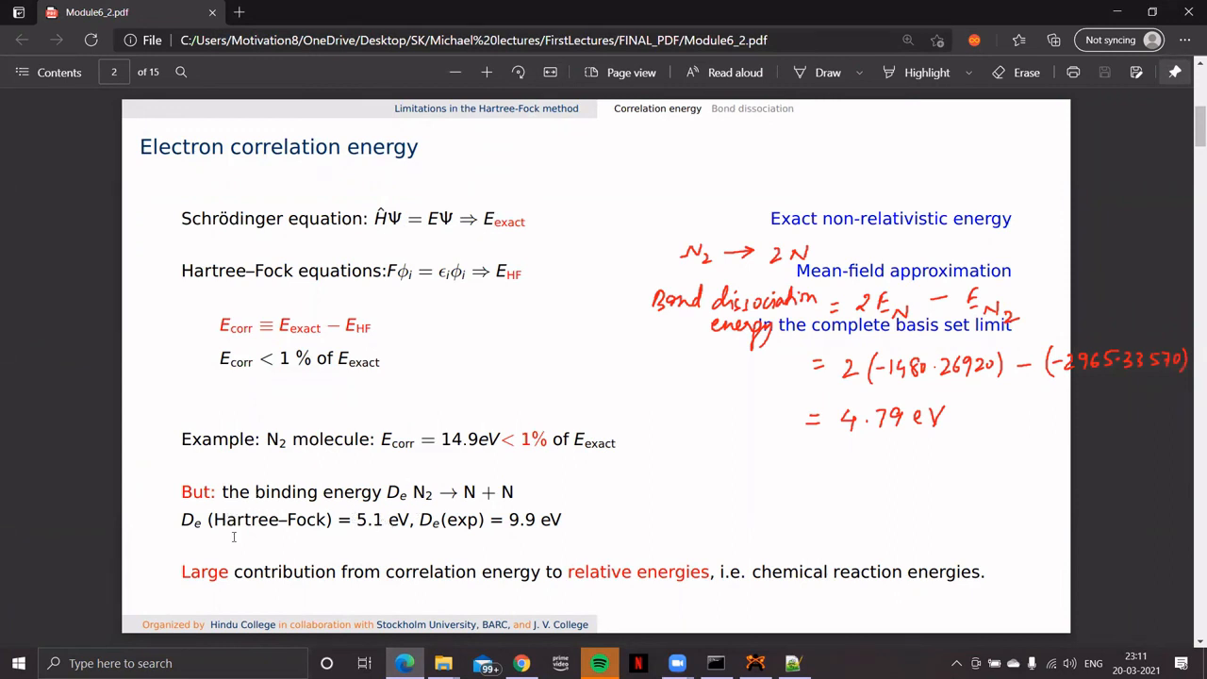
mouse_move(499, 510)
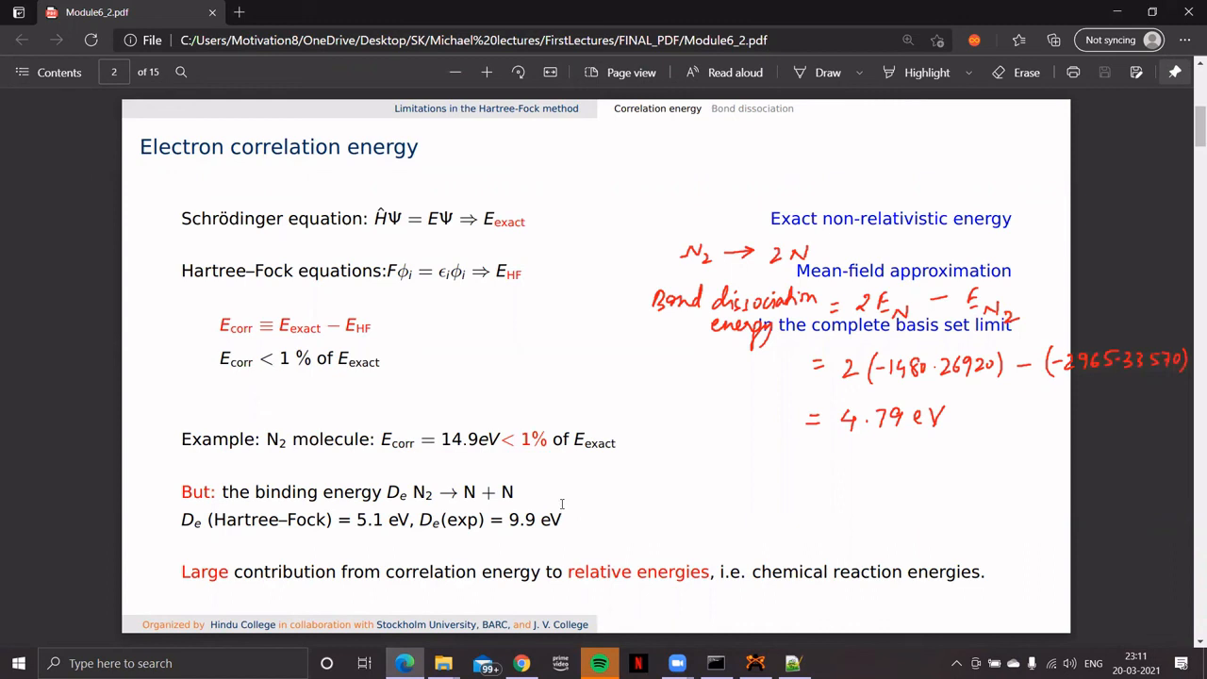
mouse_move(366, 229)
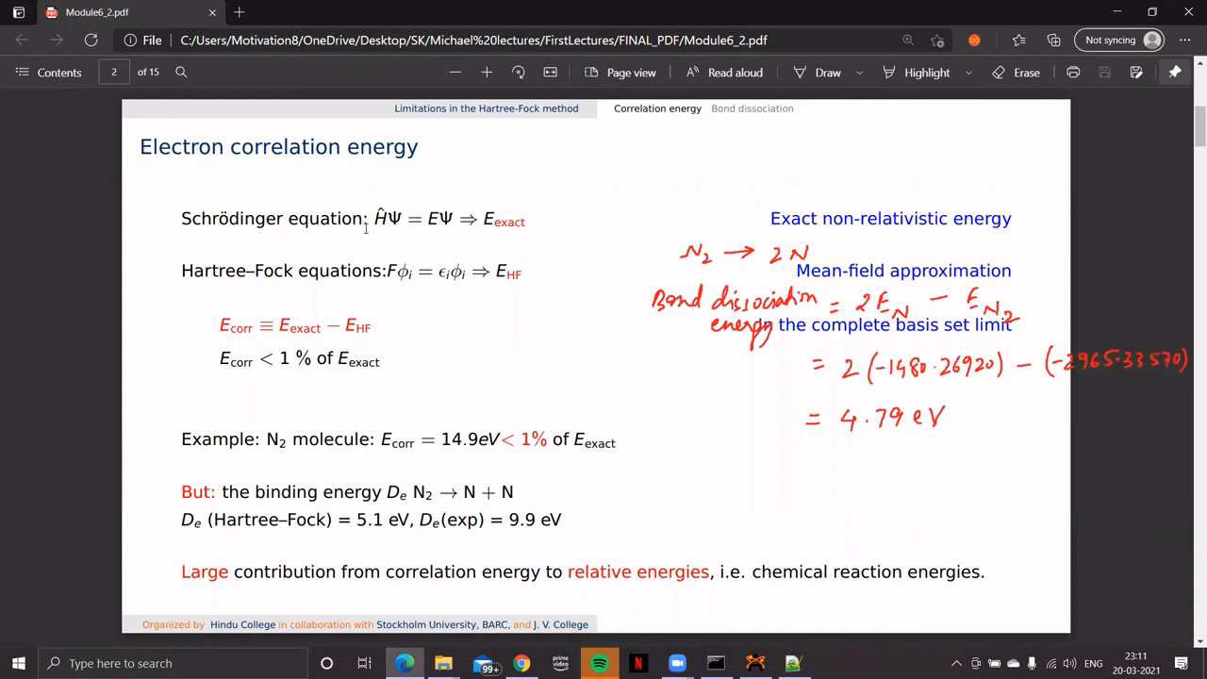